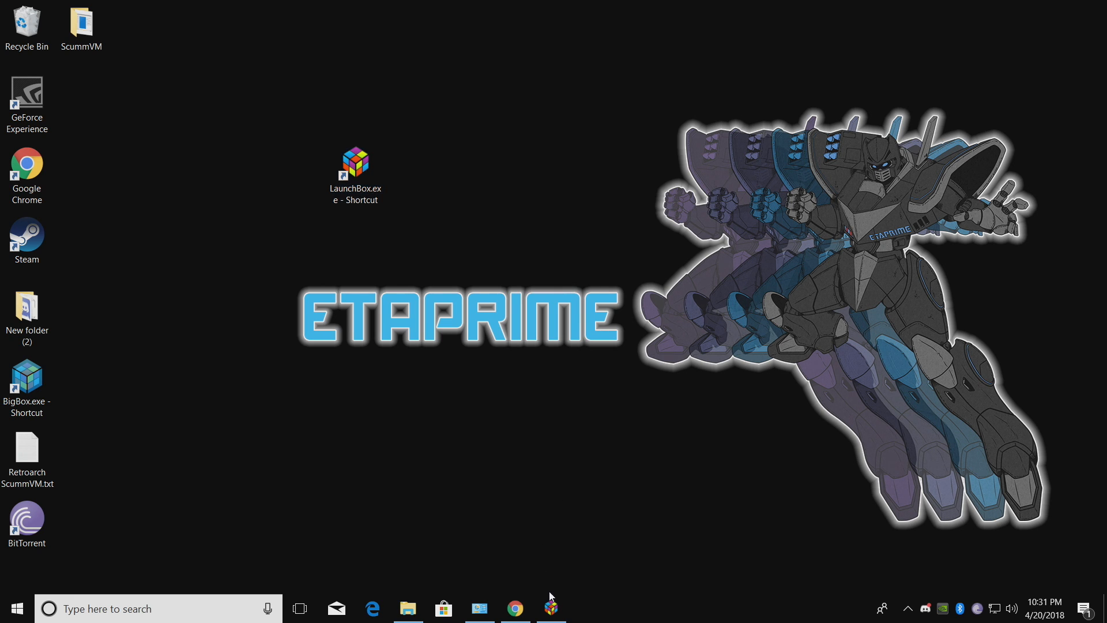
- Launch LaunchBox and browse the All platforms grid of 1,618 displayed games
double_click(355, 159)
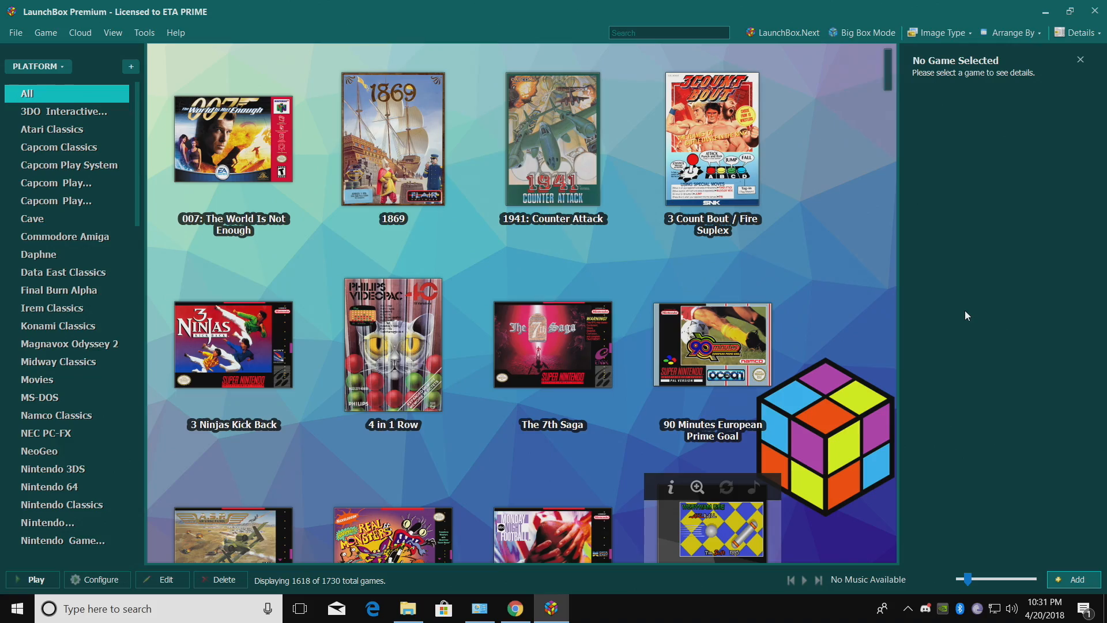
click(862, 32)
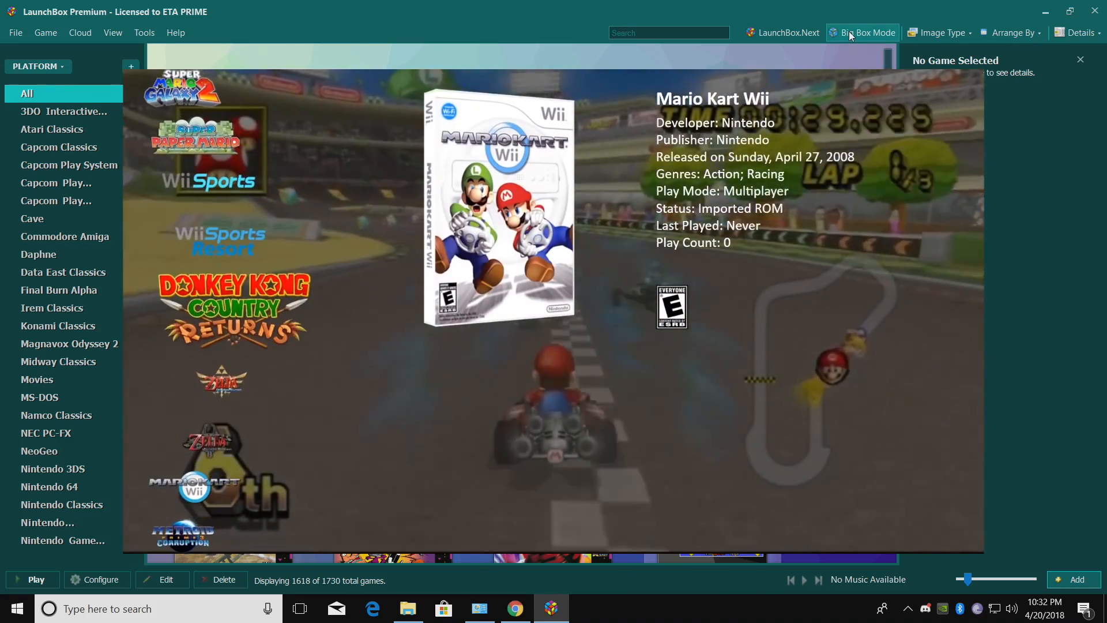
click(236, 308)
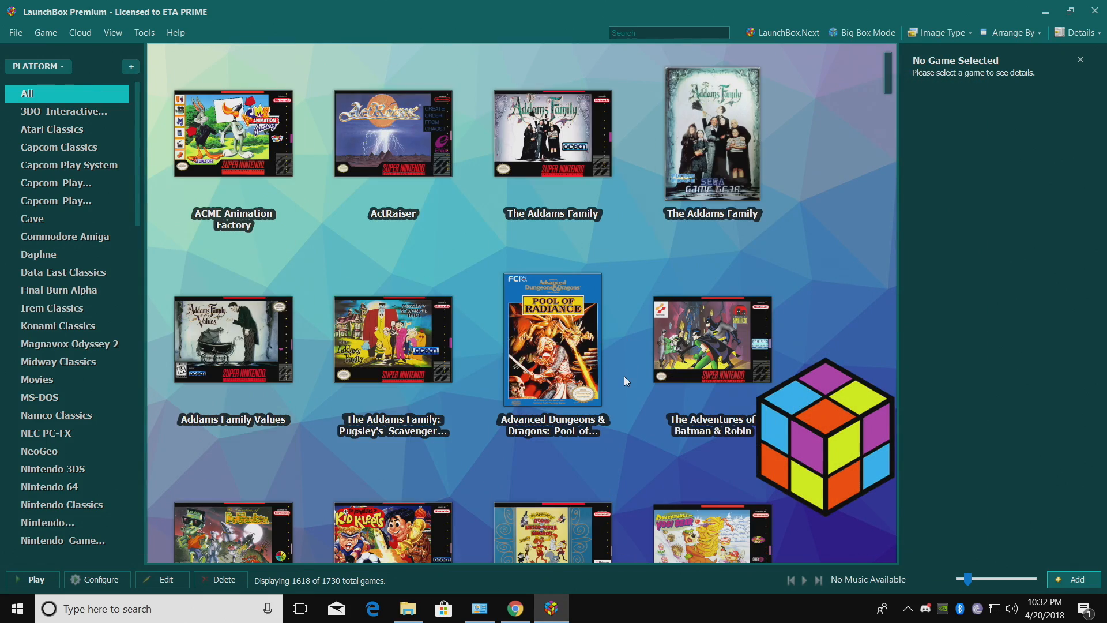
scroll(up, 3)
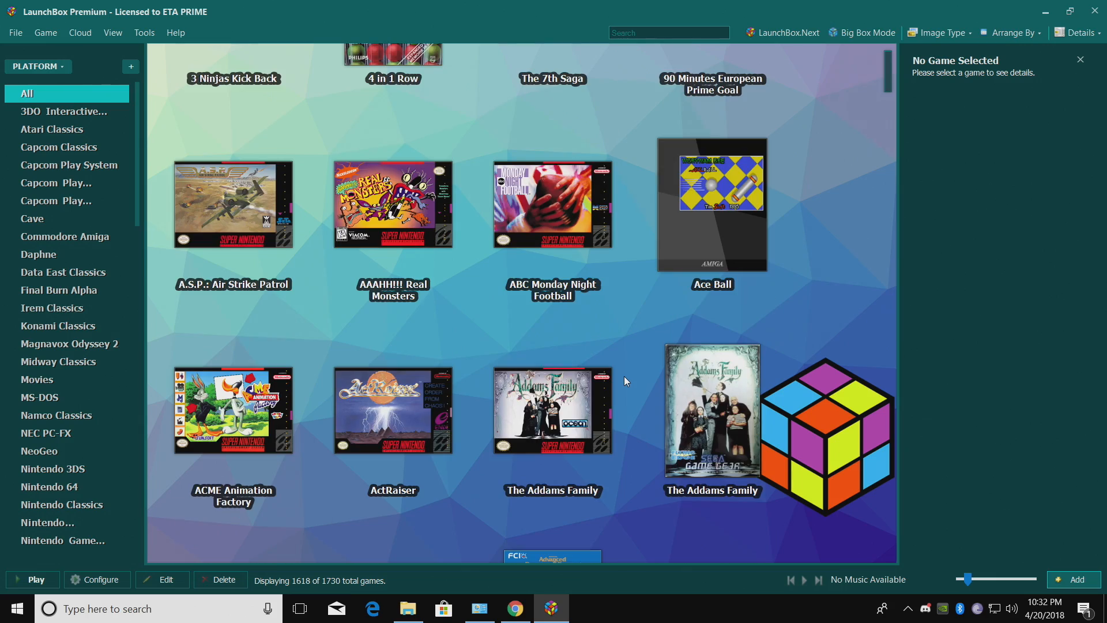
mouse_move(862, 32)
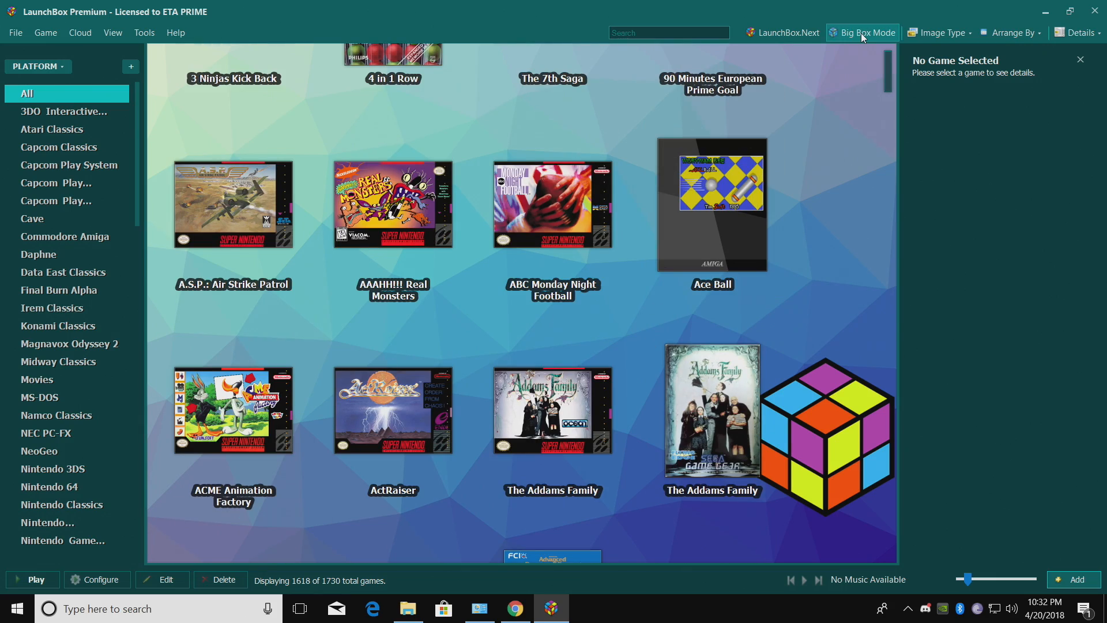
- Switch to the File Explorer window showing D:\MAME!
click(408, 608)
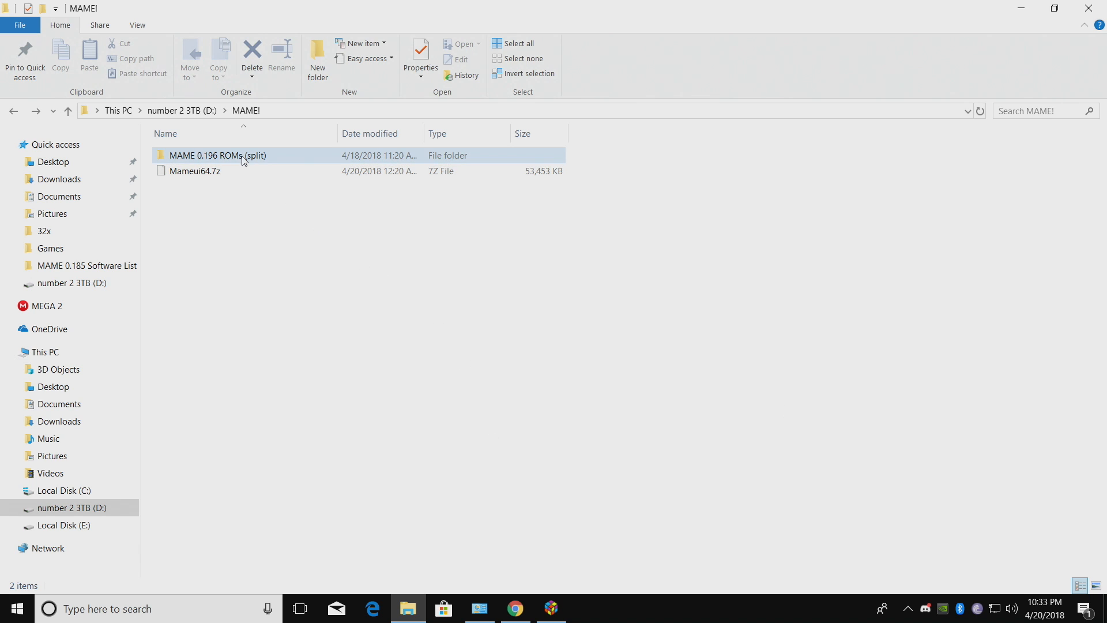
mouse_move(299, 161)
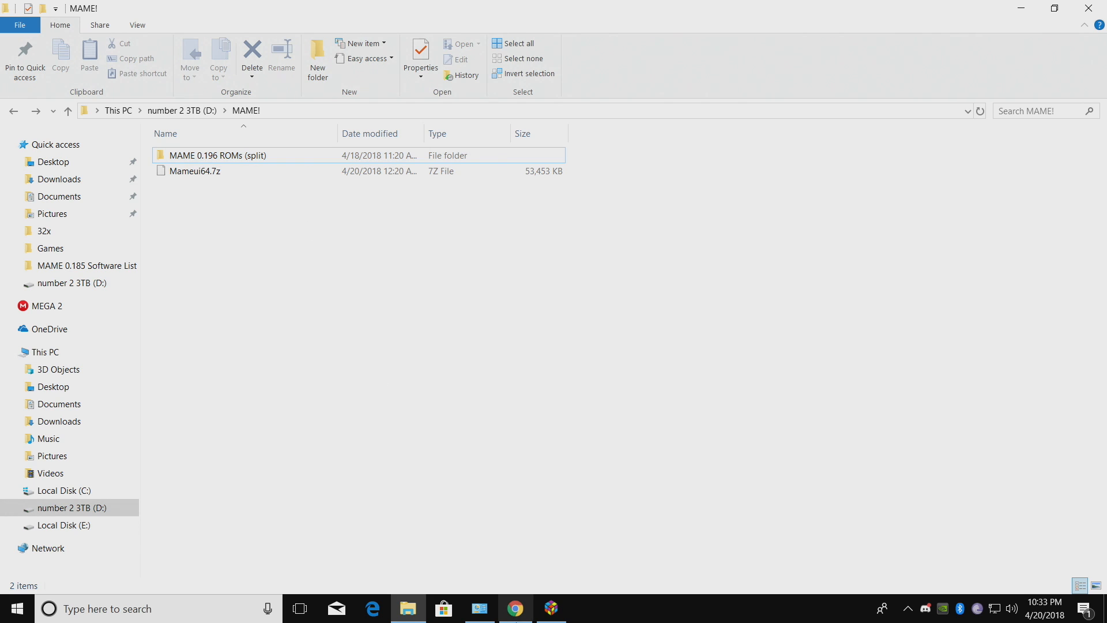
- Switch to Chrome showing the archive.org home page
click(515, 607)
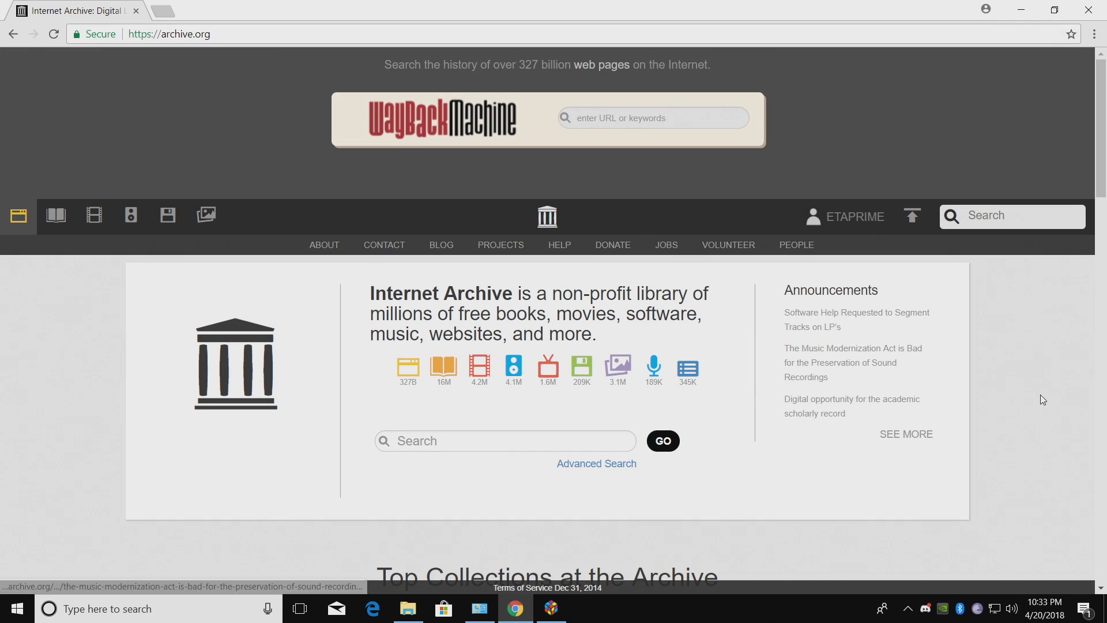
mouse_move(251, 59)
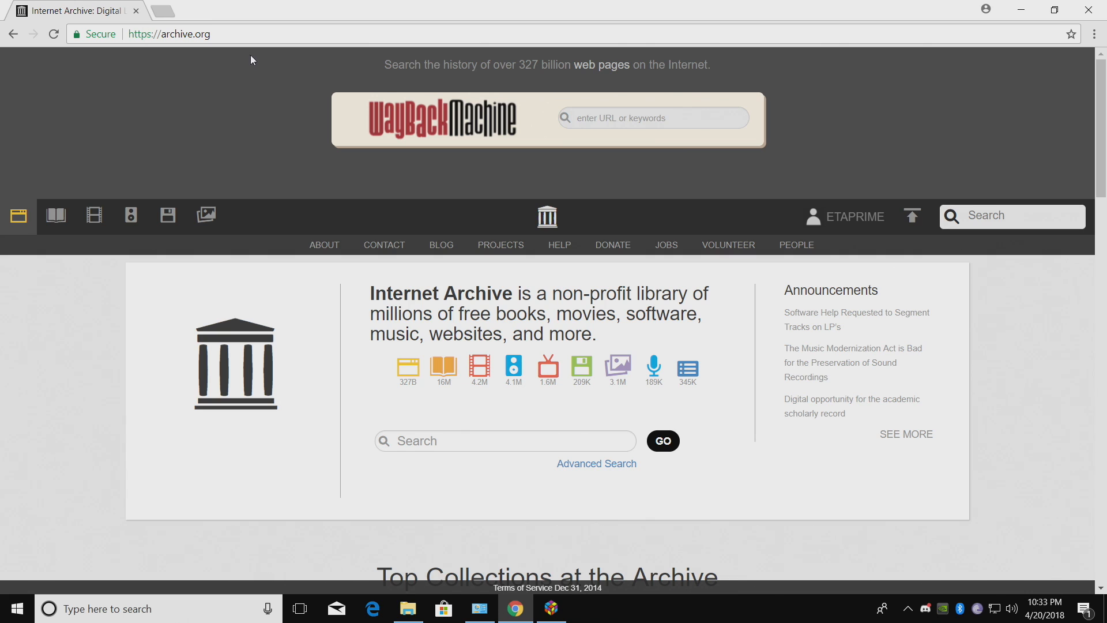
mouse_move(229, 34)
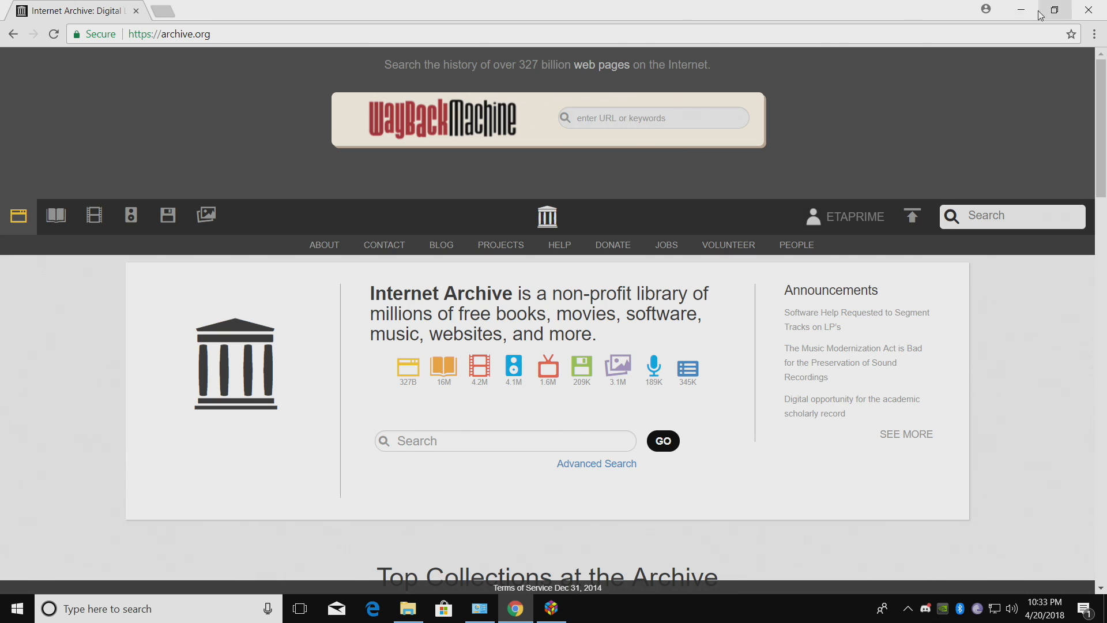
- Return to File Explorer with MAME 0.196 ROMs (split) selected
click(408, 608)
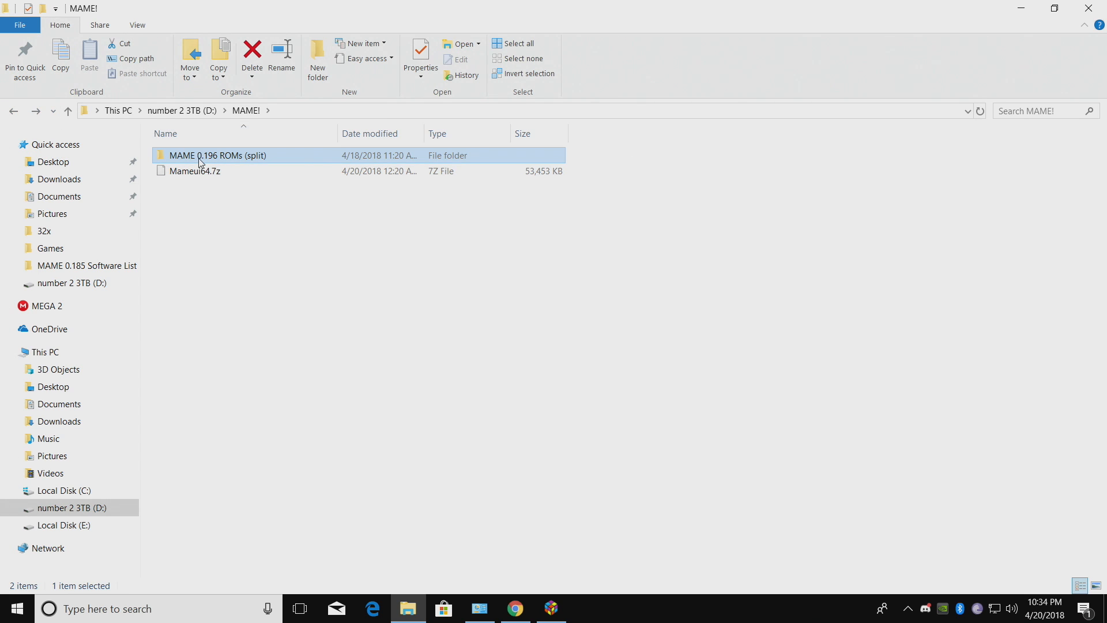
mouse_move(226, 164)
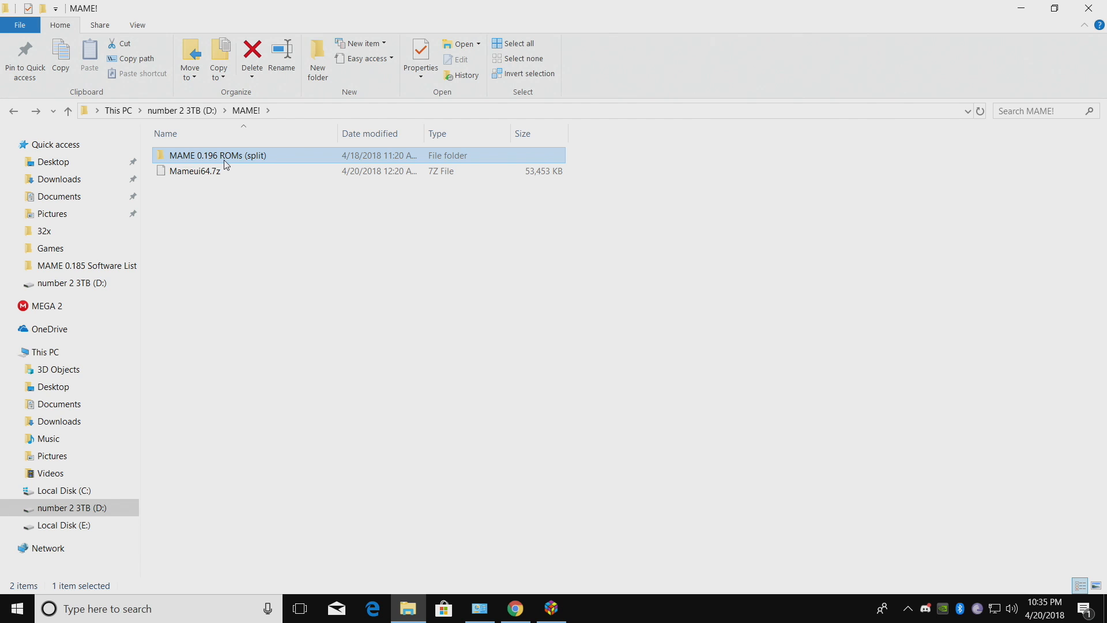
mouse_move(252, 166)
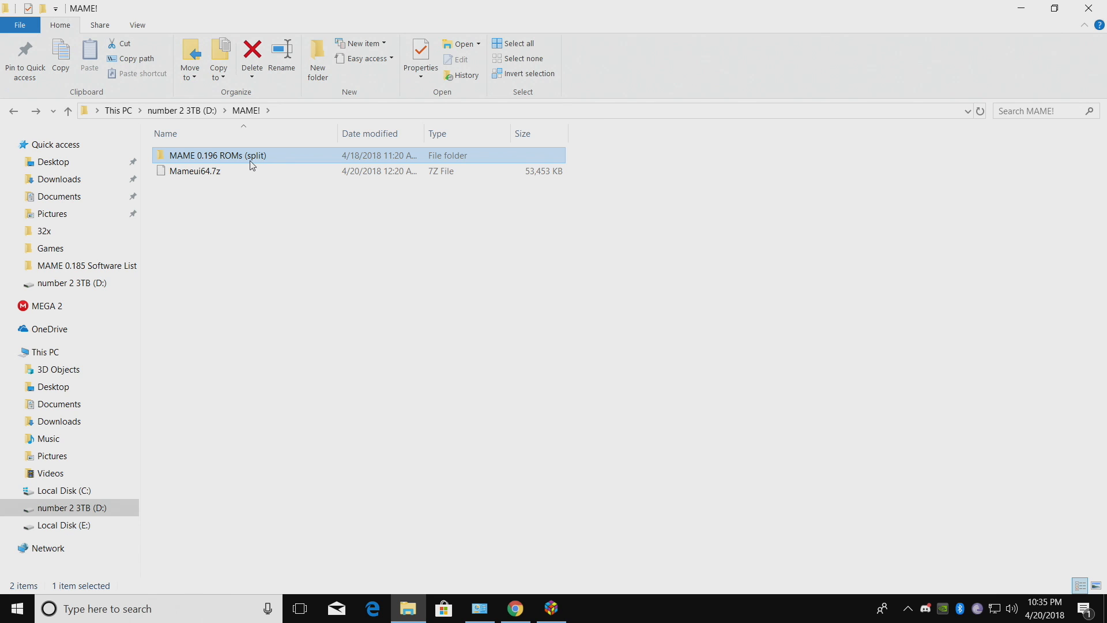
mouse_move(515, 607)
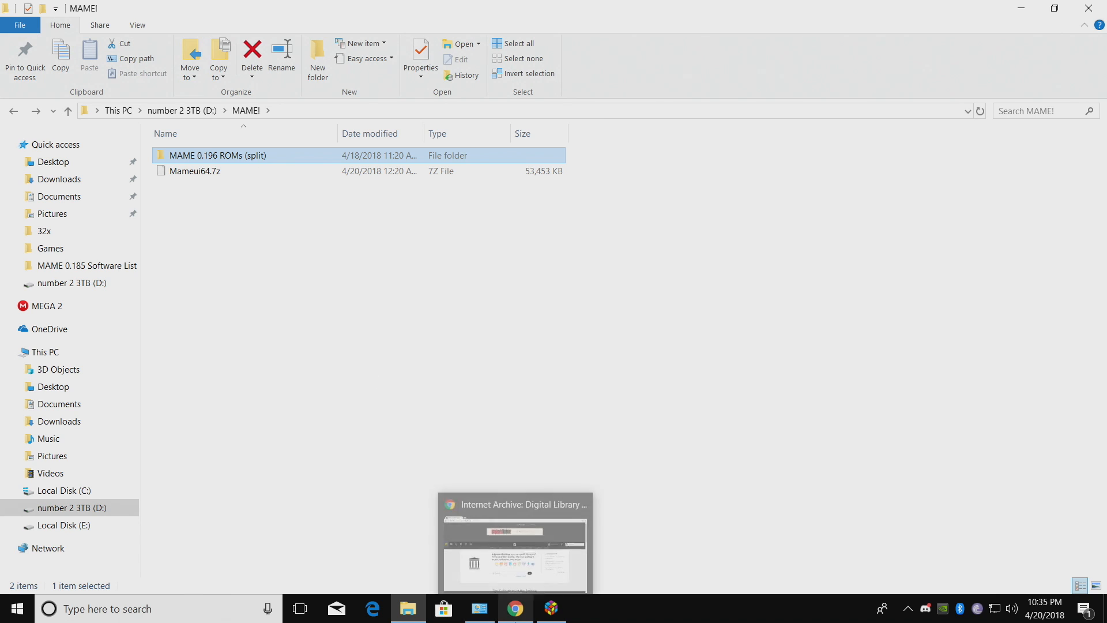
click(513, 544)
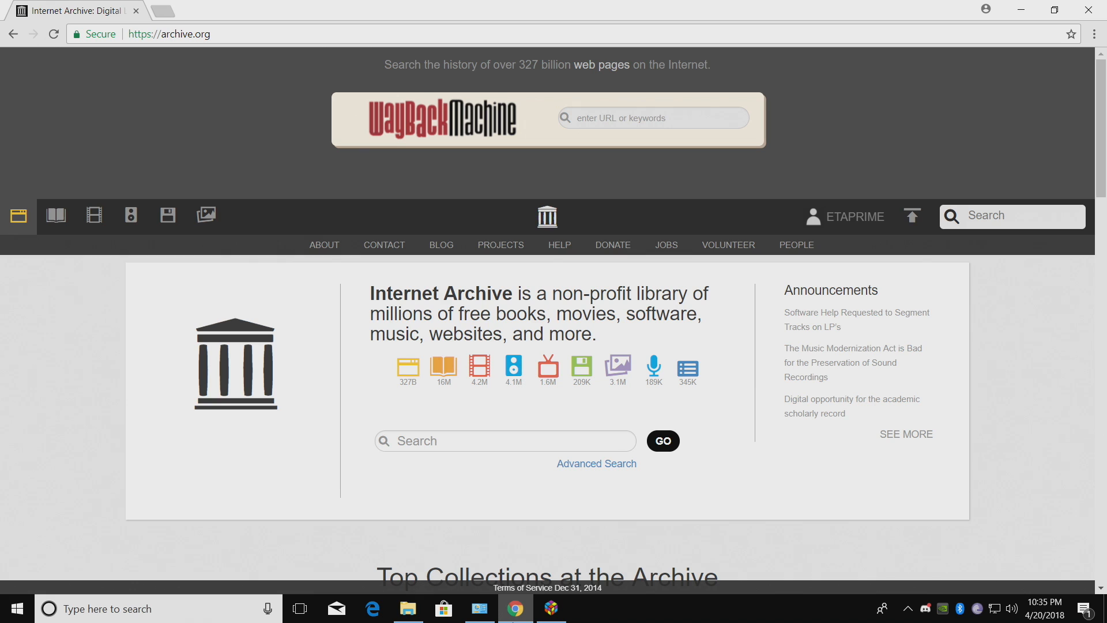
click(407, 608)
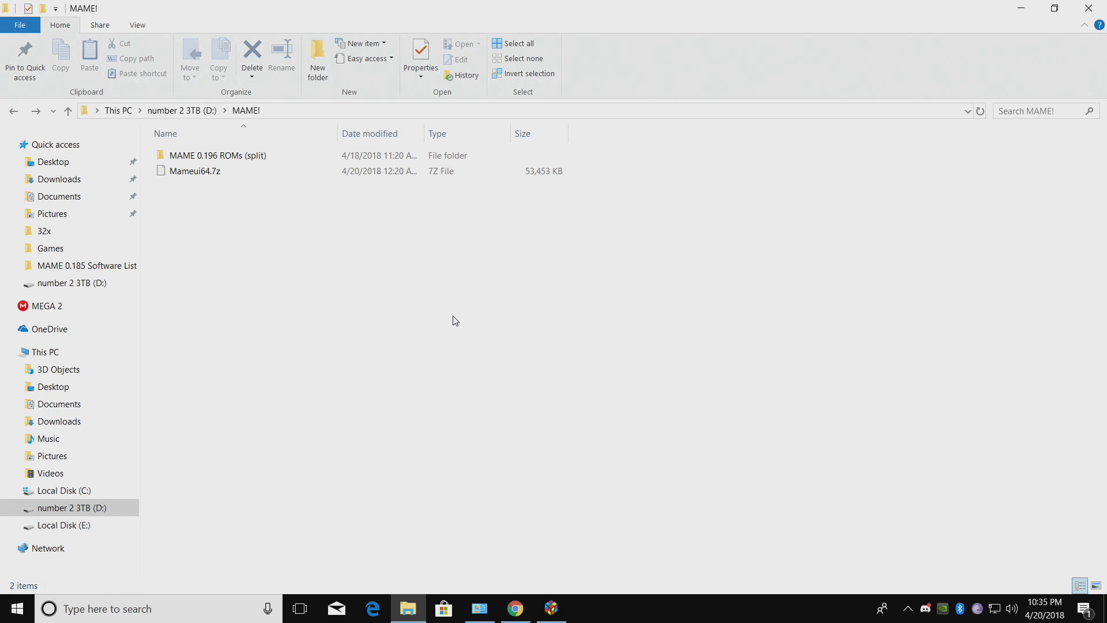
mouse_move(557, 550)
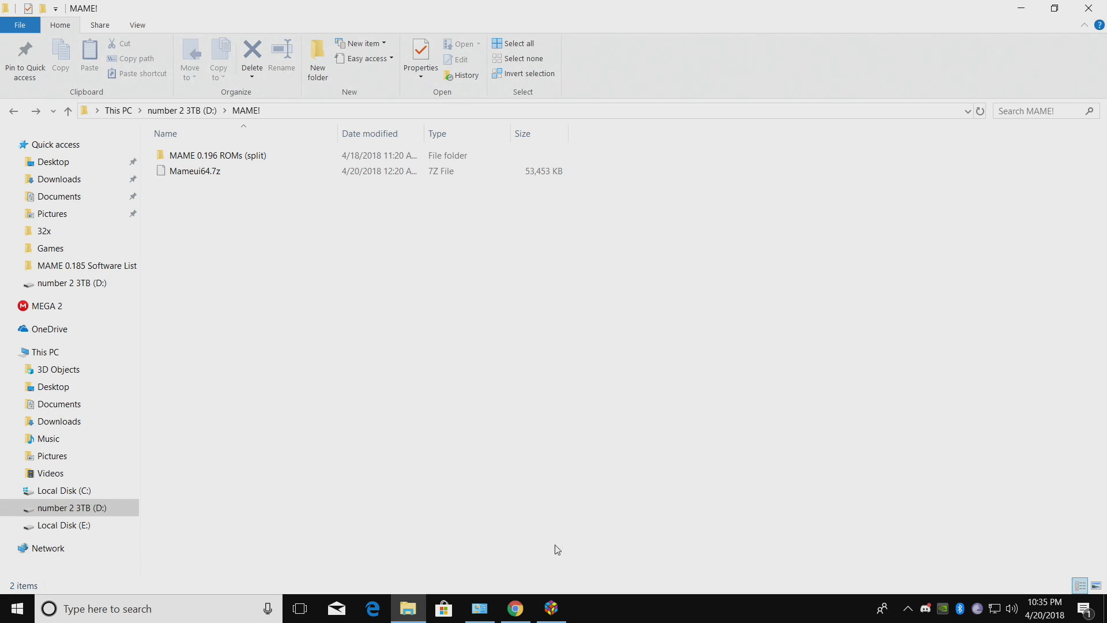
- Open the IV/Play and MameUI Home Page from the mameui Google results
click(515, 607)
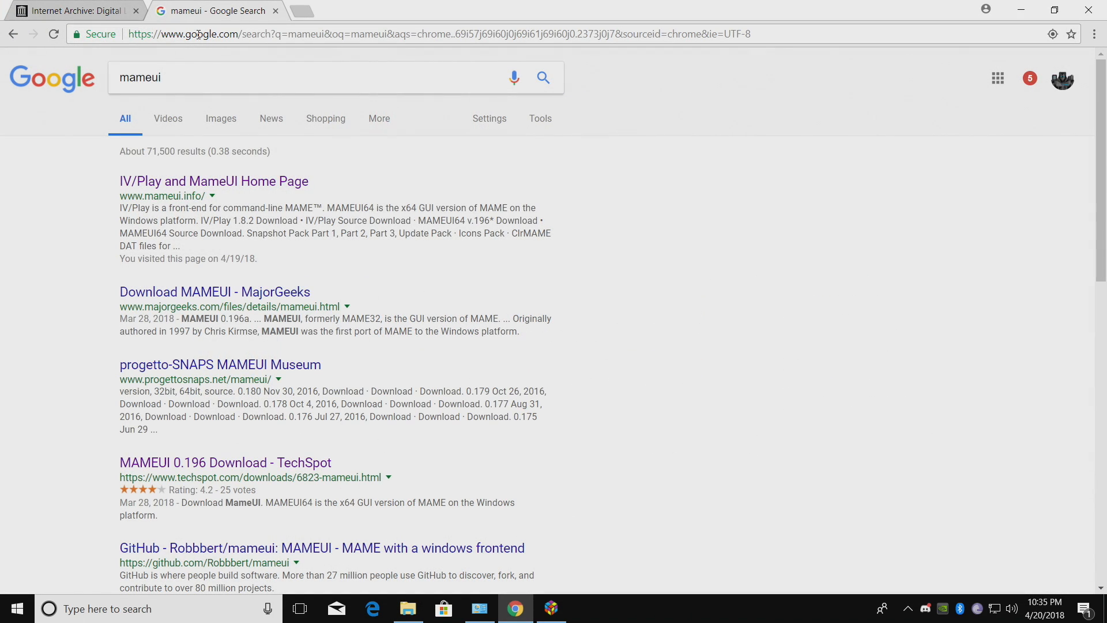
click(213, 180)
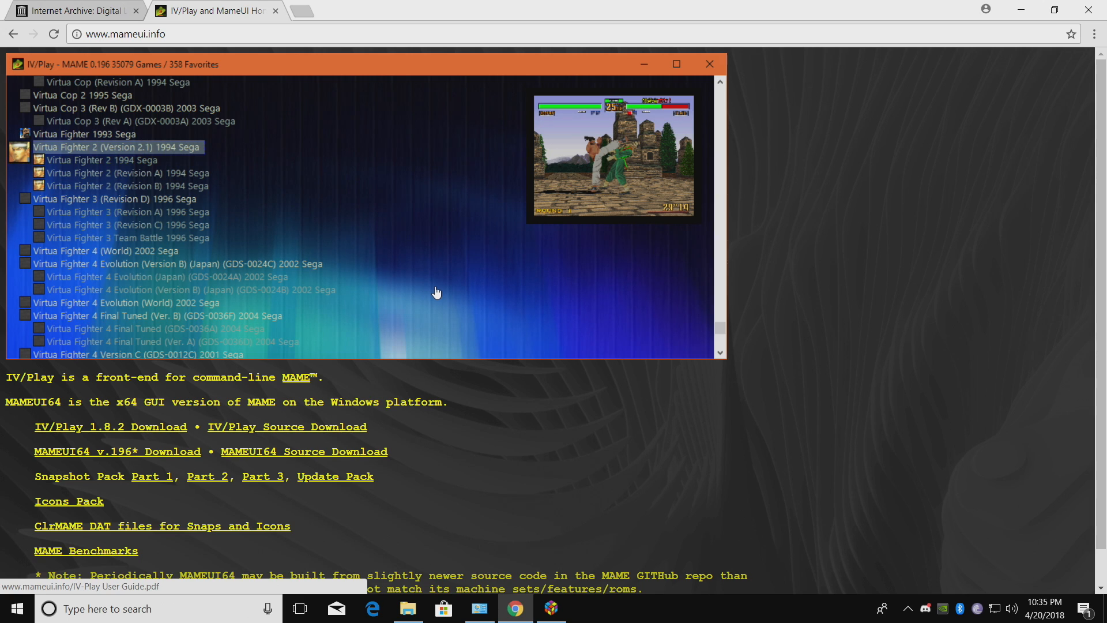
mouse_move(118, 469)
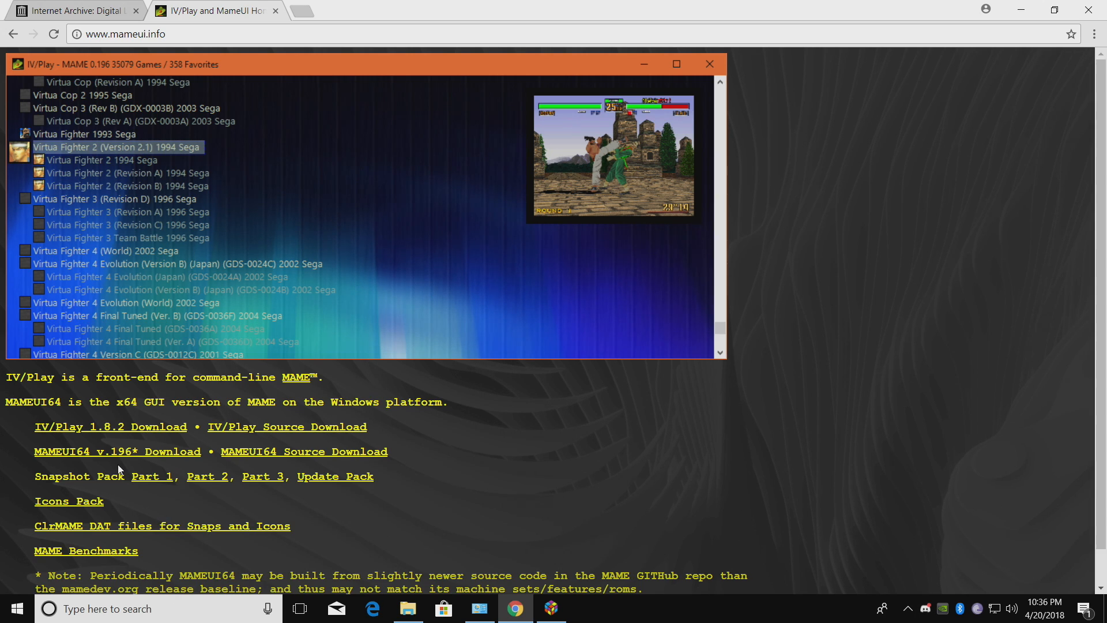
mouse_move(117, 457)
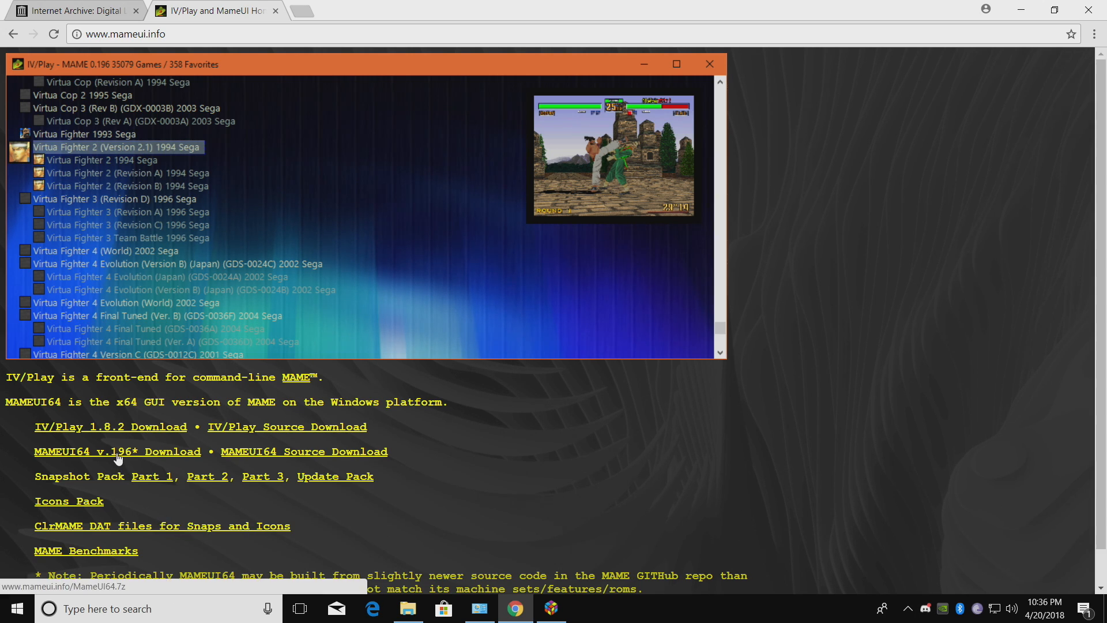
mouse_move(140, 455)
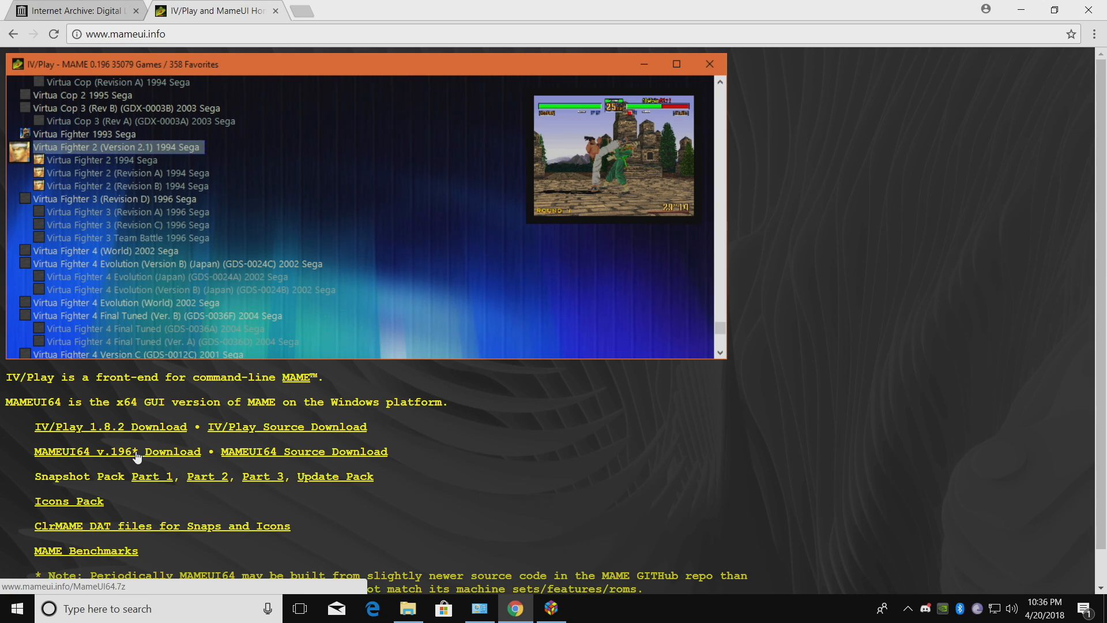
mouse_move(83, 457)
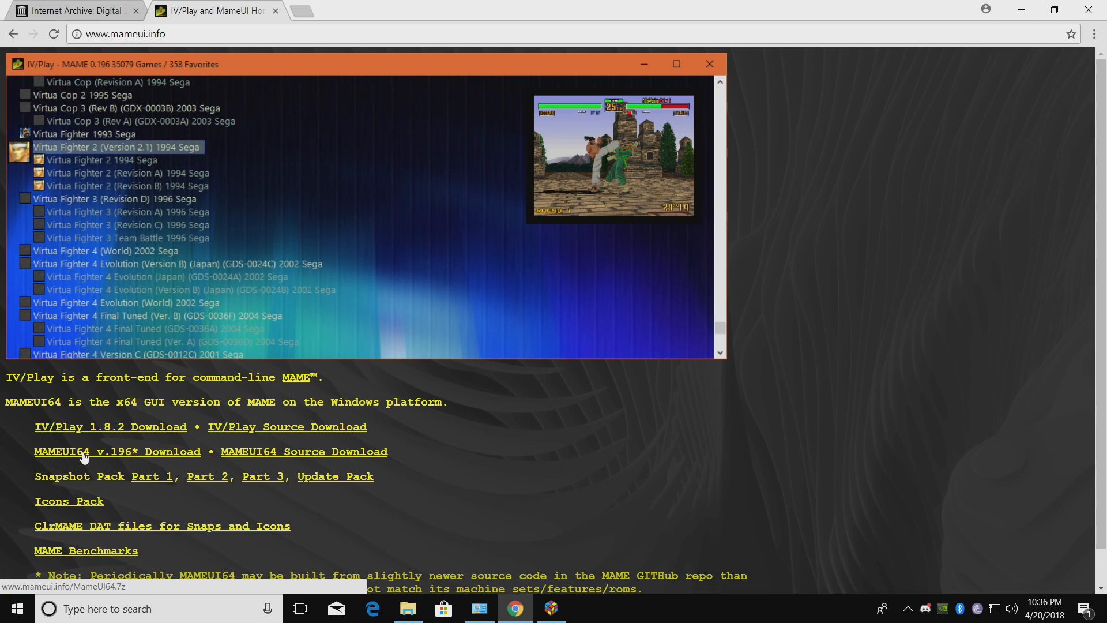
mouse_move(129, 457)
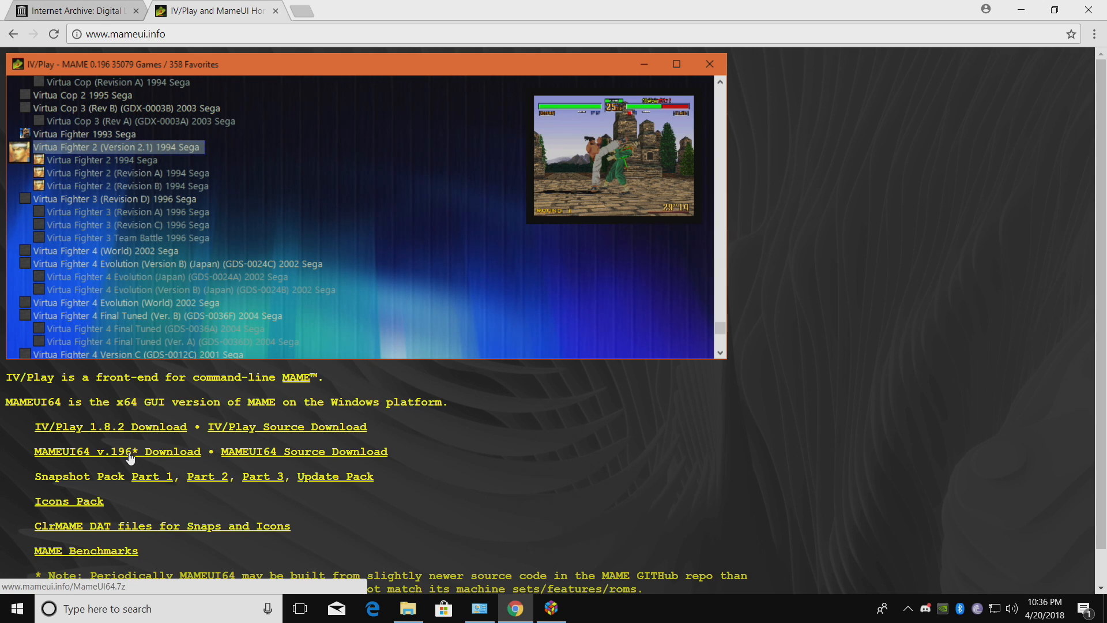
mouse_move(103, 459)
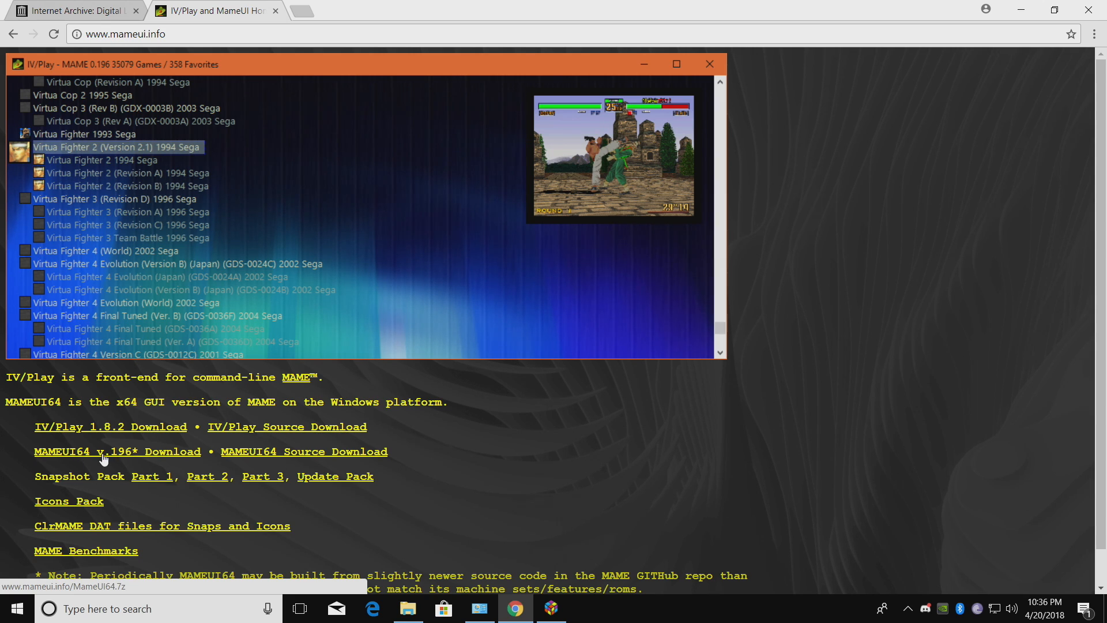
- Download the MAMEUI64 v.196 archive Mameui64.7z from mameui.info
click(117, 451)
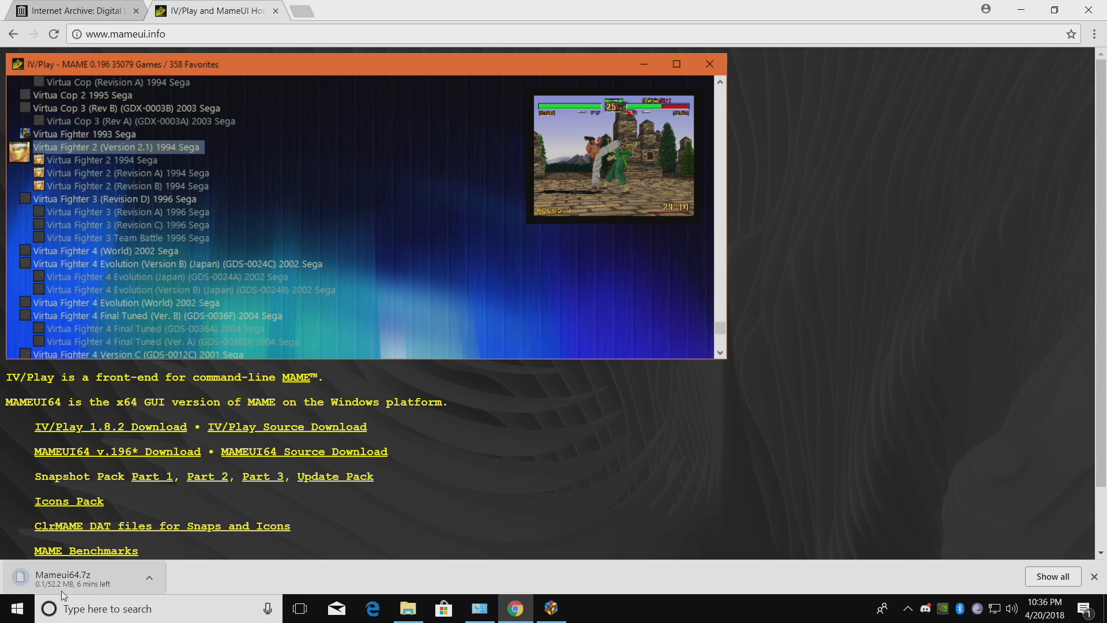
mouse_move(95, 591)
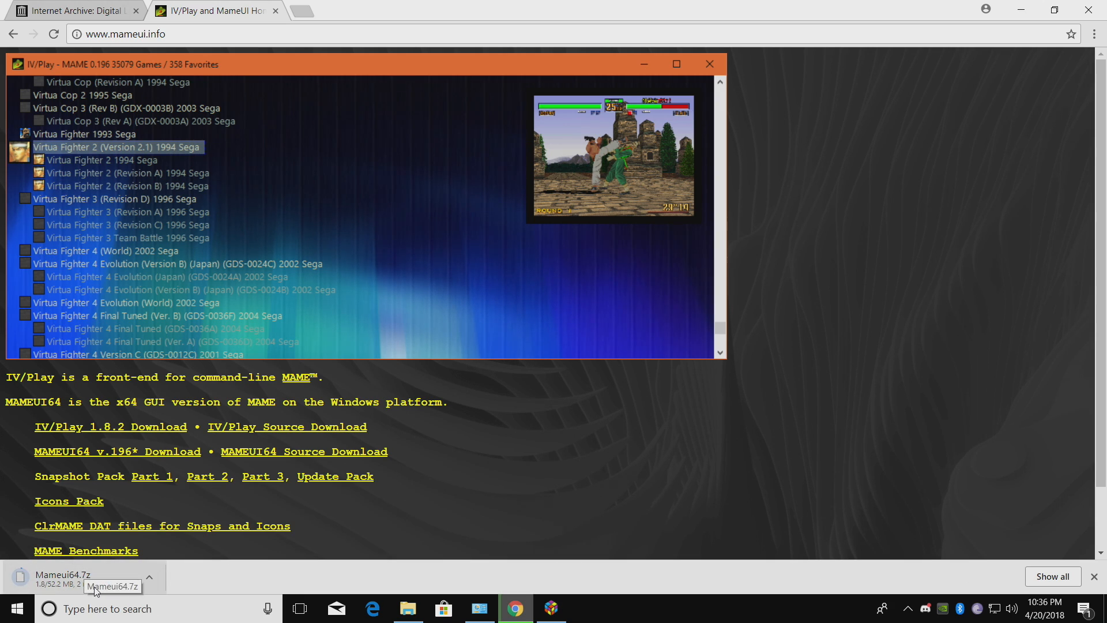
mouse_move(181, 299)
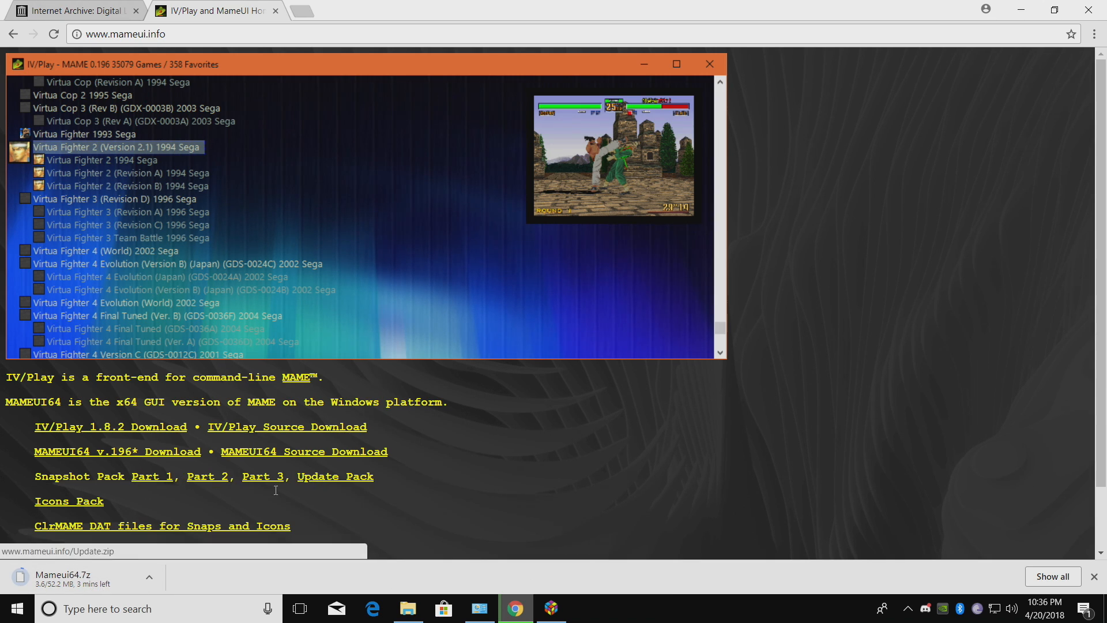
scroll(down, 3)
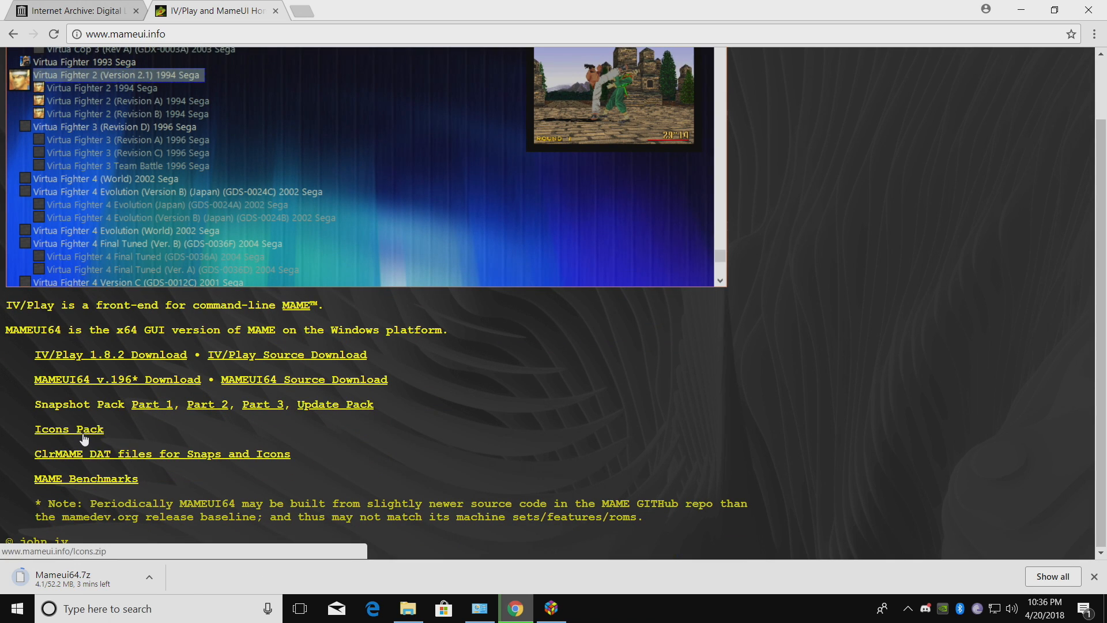
mouse_move(83, 465)
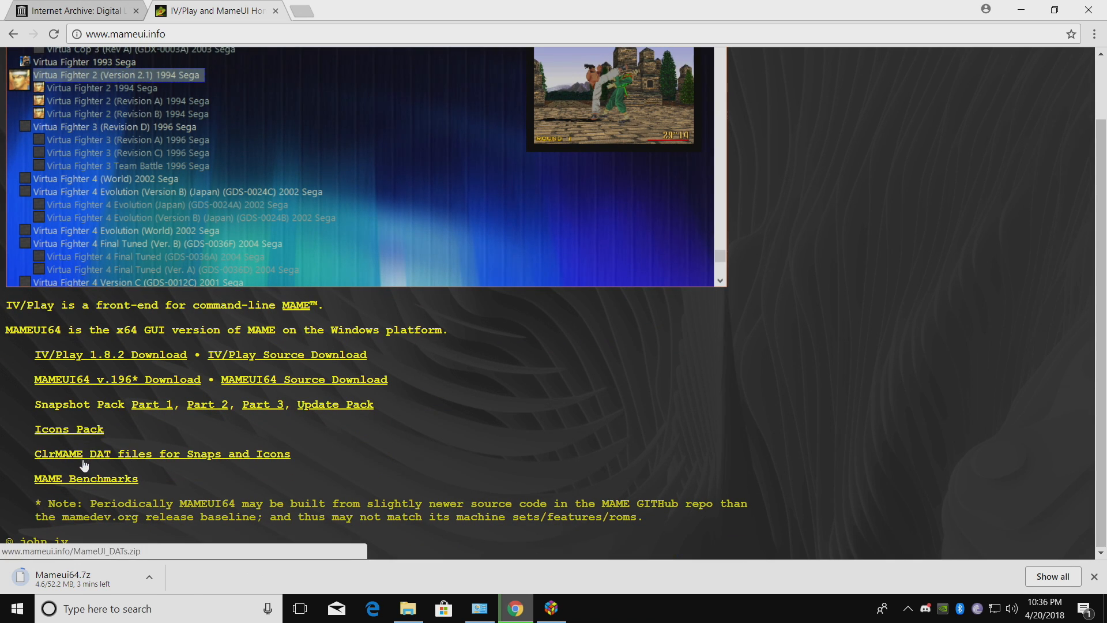
mouse_move(174, 465)
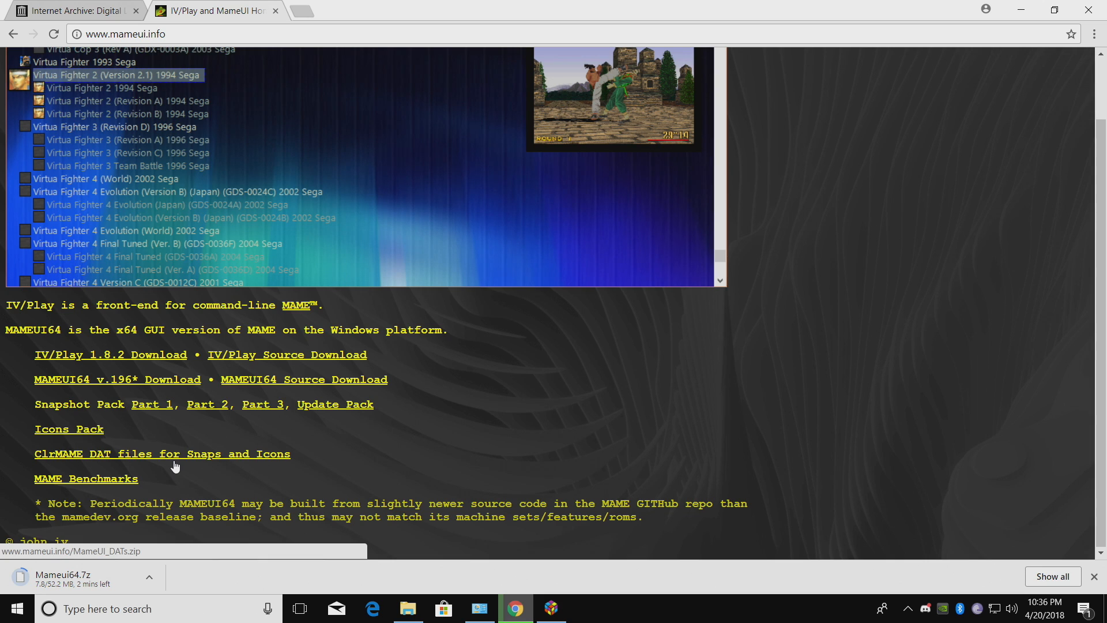
- Extract Mameui64.7z with 7-Zip into a Mameui64 folder in MAME!
click(408, 608)
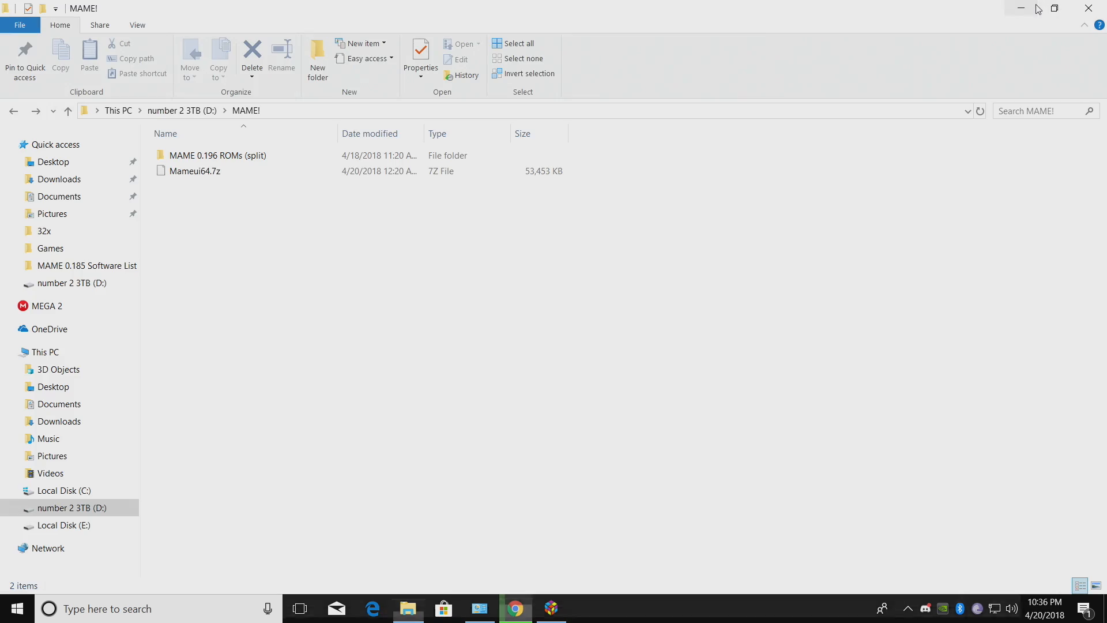
mouse_move(299, 224)
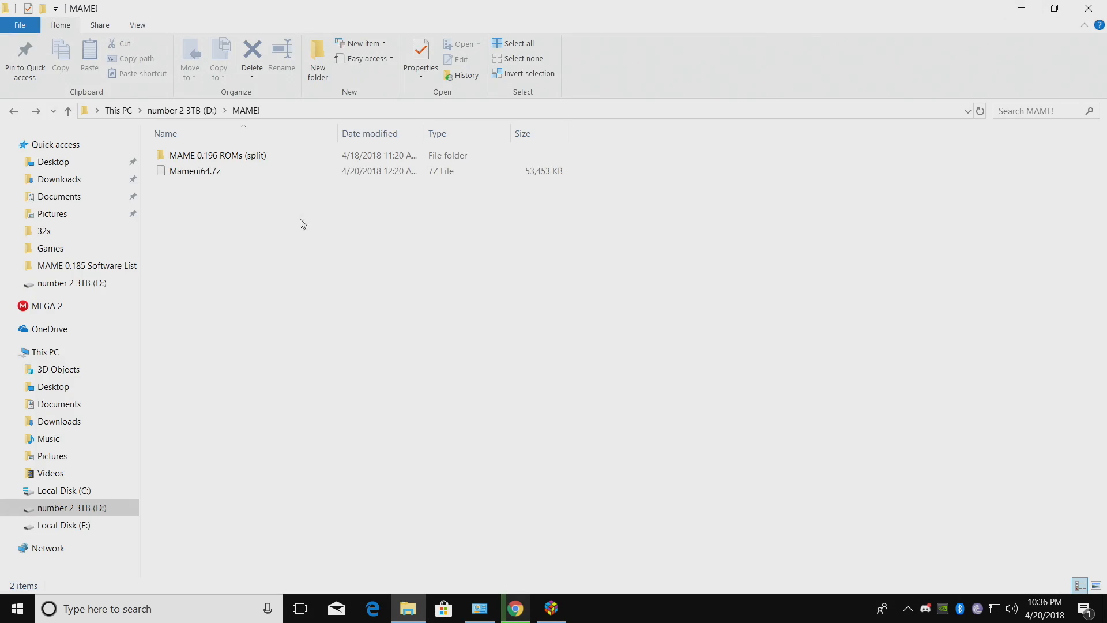
right_click(194, 170)
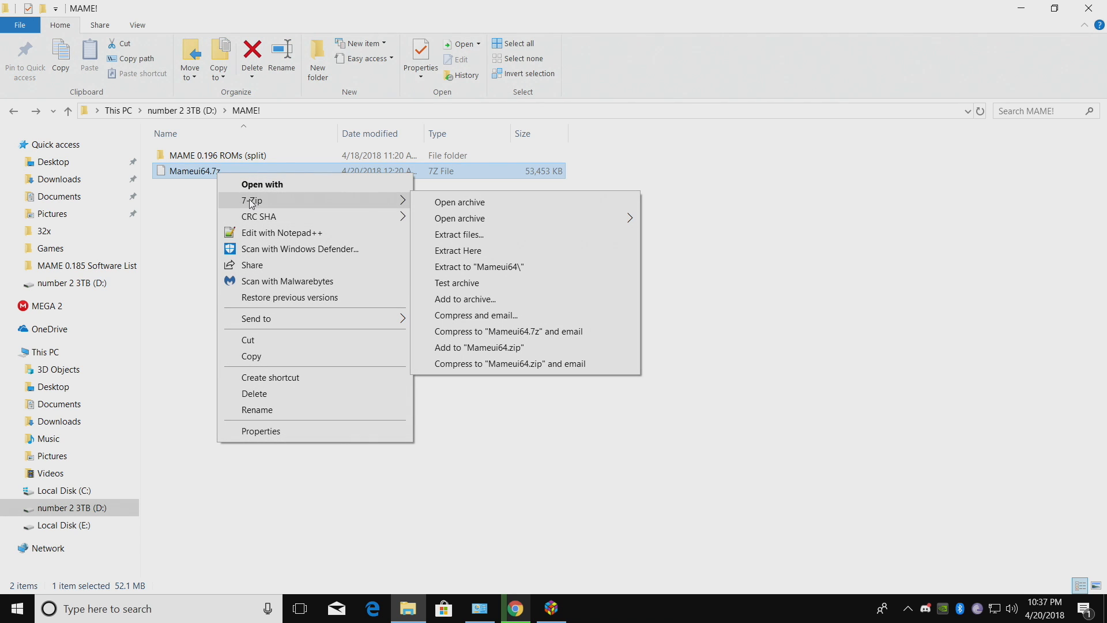
mouse_move(541, 274)
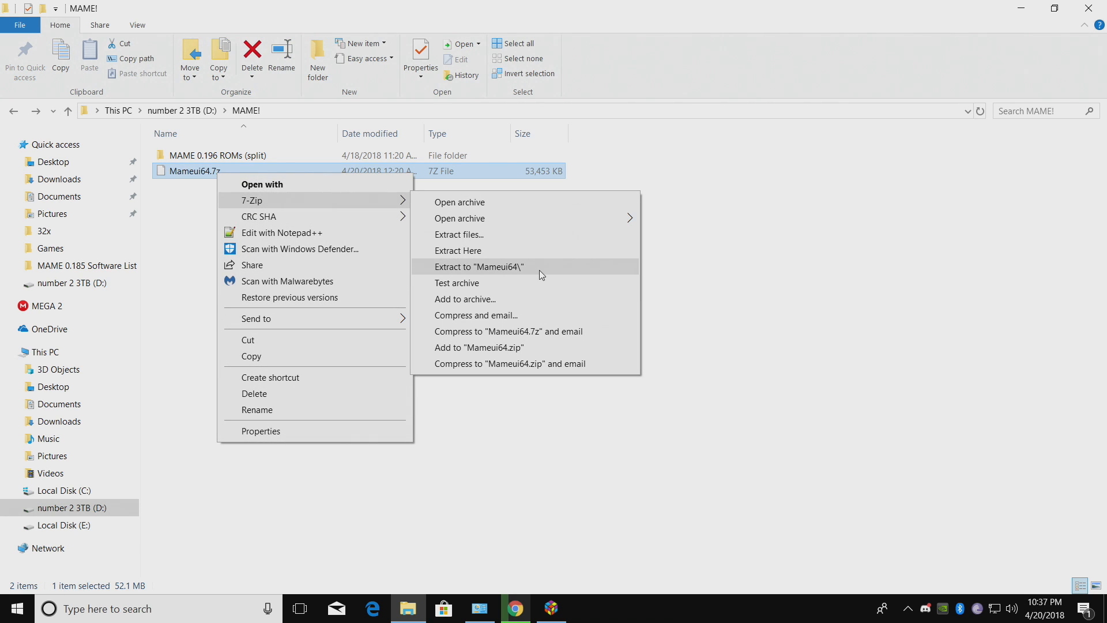
click(481, 267)
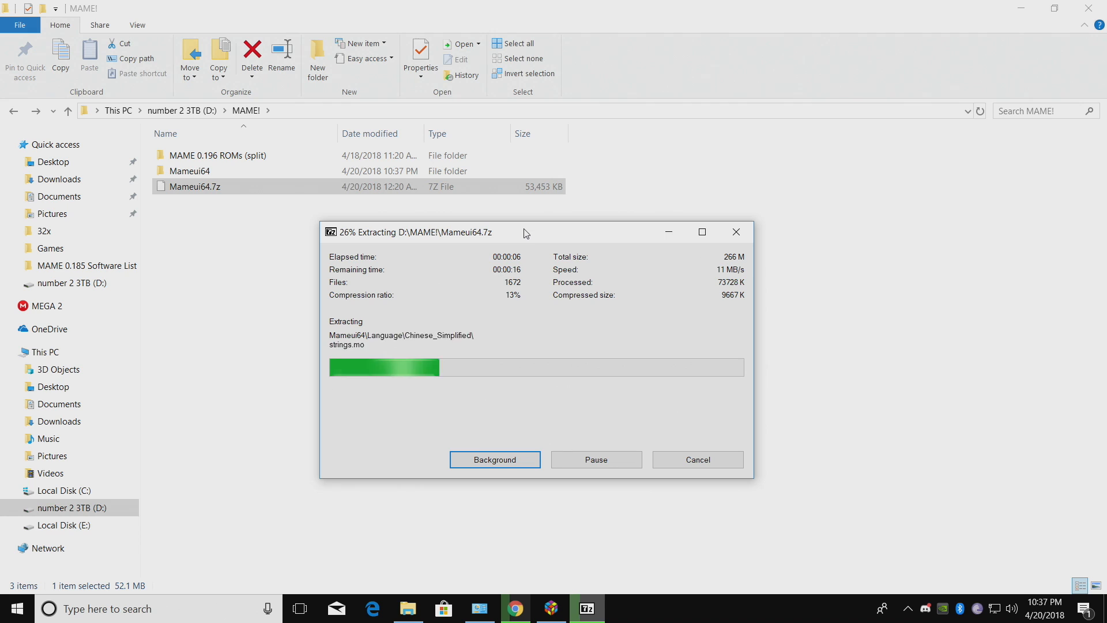
click(494, 460)
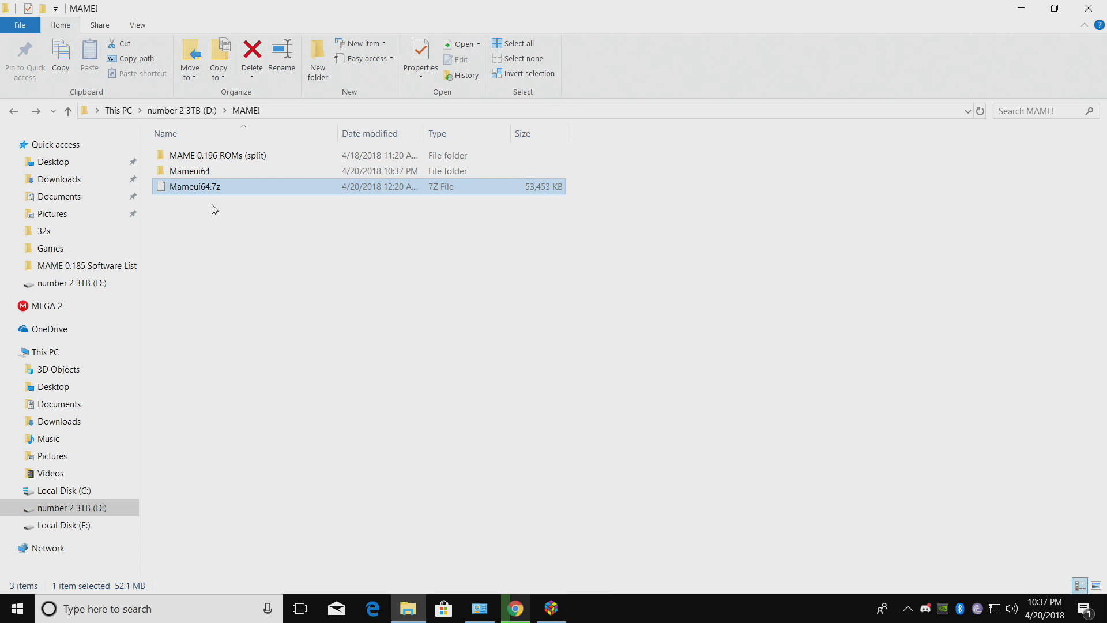
- Open Mameui64 in a new window beside MAME 0.196 ROMs (split)'s Roms folder
right_click(188, 170)
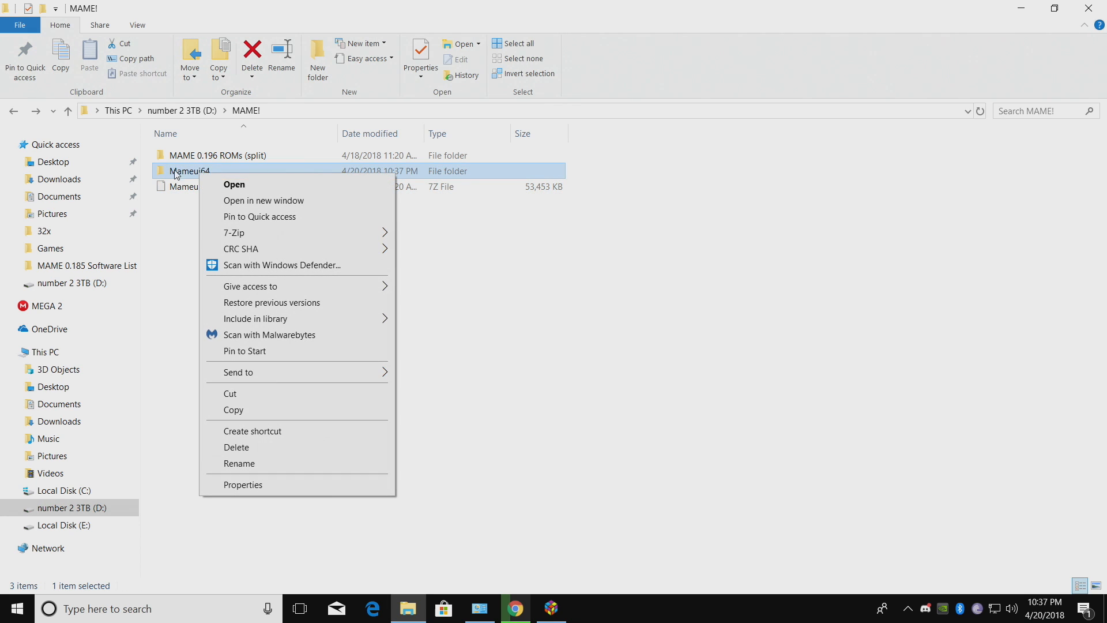
click(234, 185)
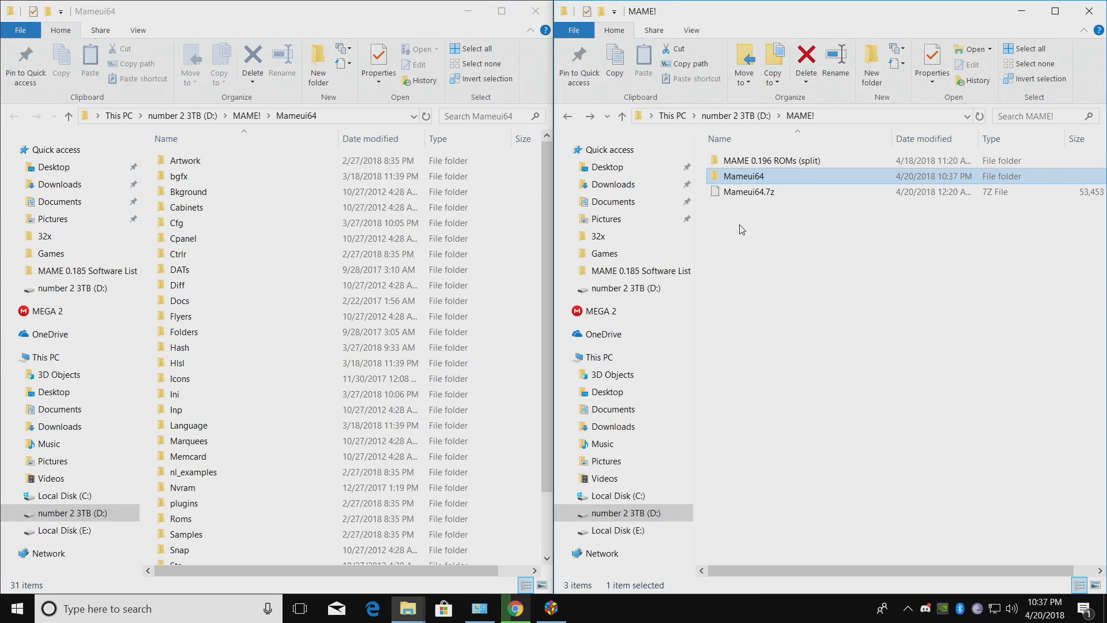
mouse_move(747, 160)
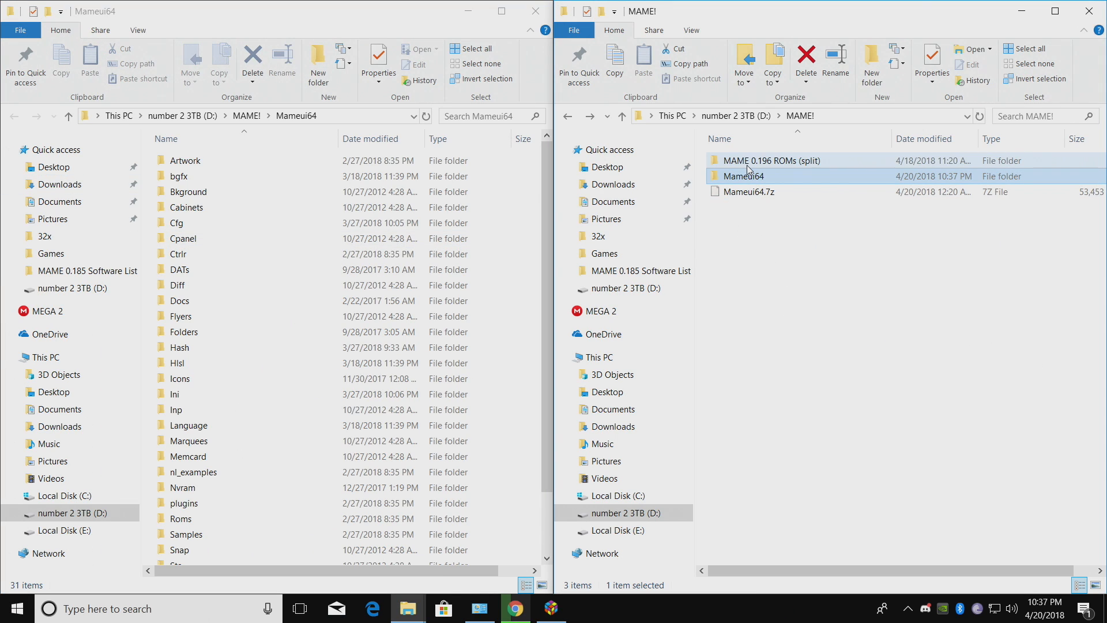
double_click(770, 160)
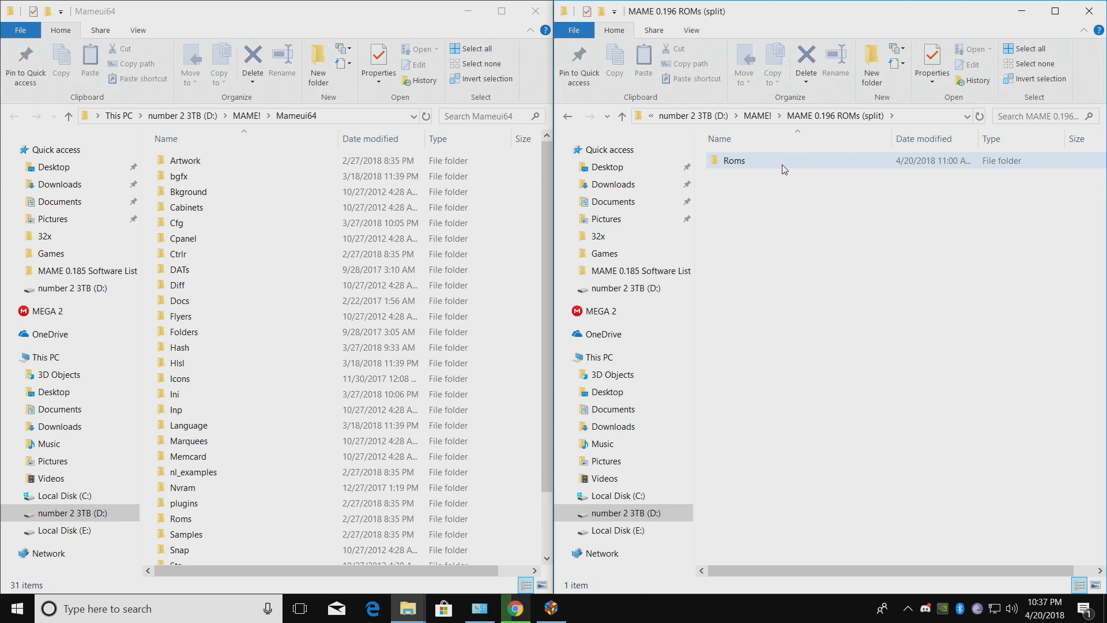
double_click(734, 161)
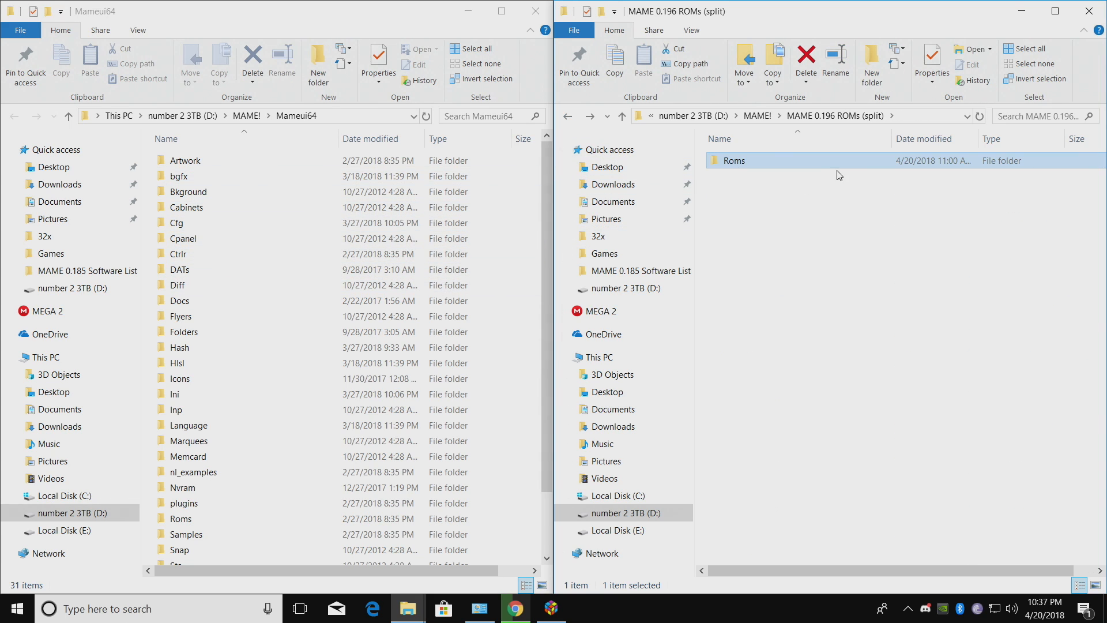
scroll(down, 3)
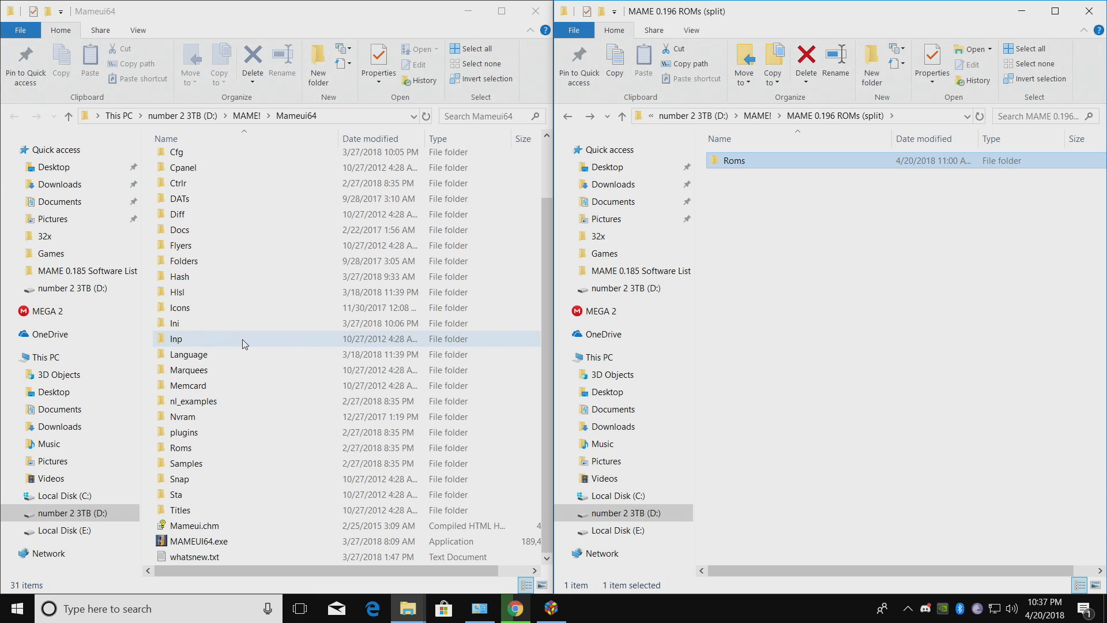
mouse_move(318, 138)
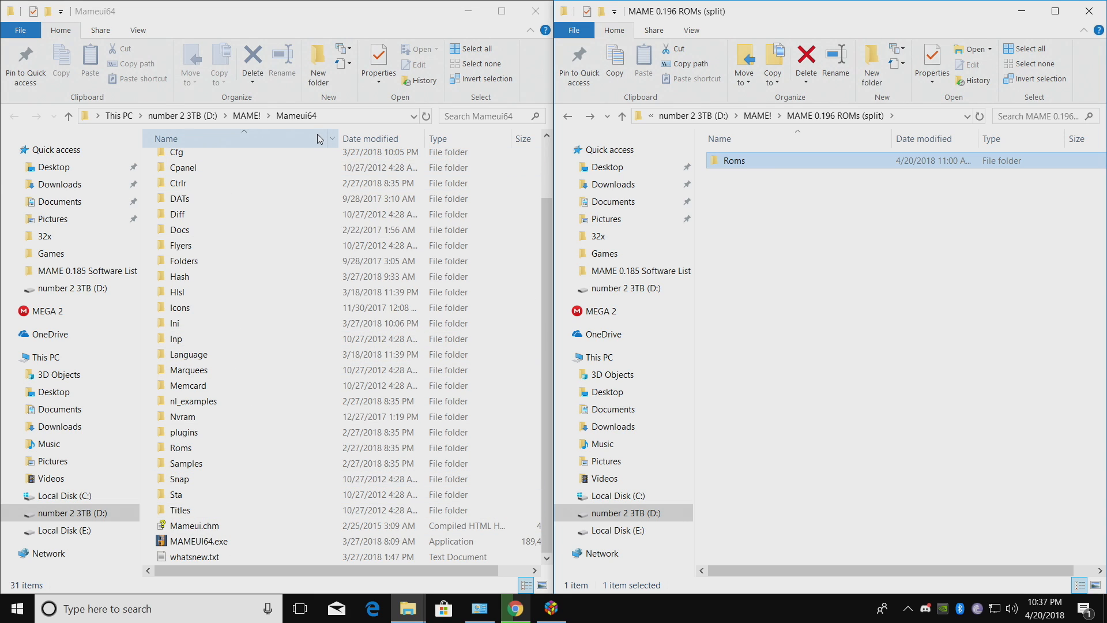
- Move the Roms folder into Mameui64, replacing the existing Roms folder
click(180, 447)
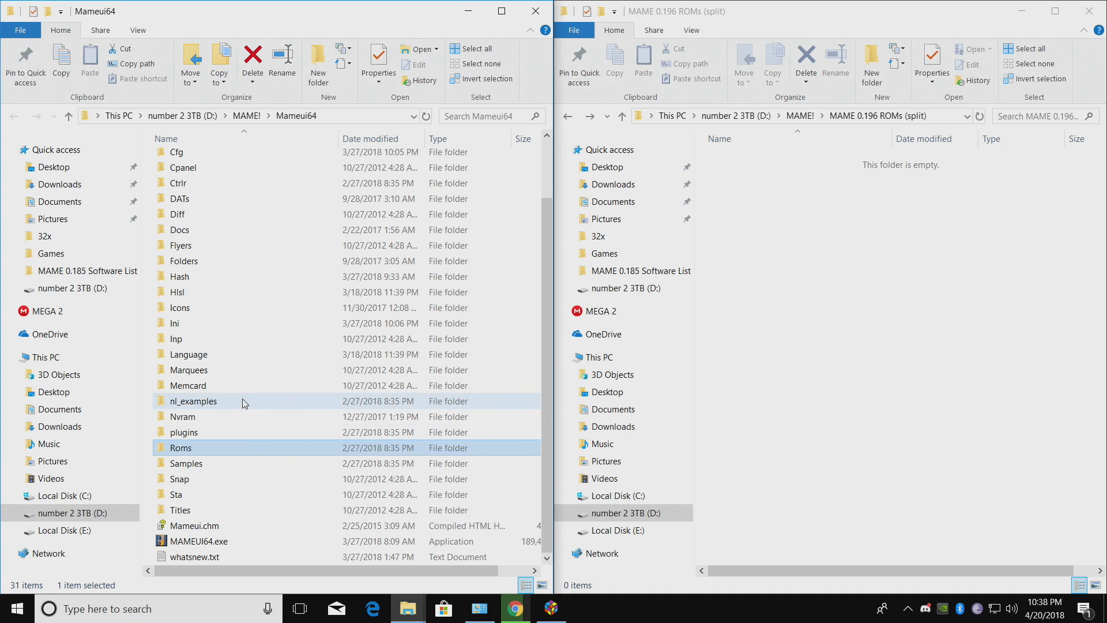
mouse_move(182, 406)
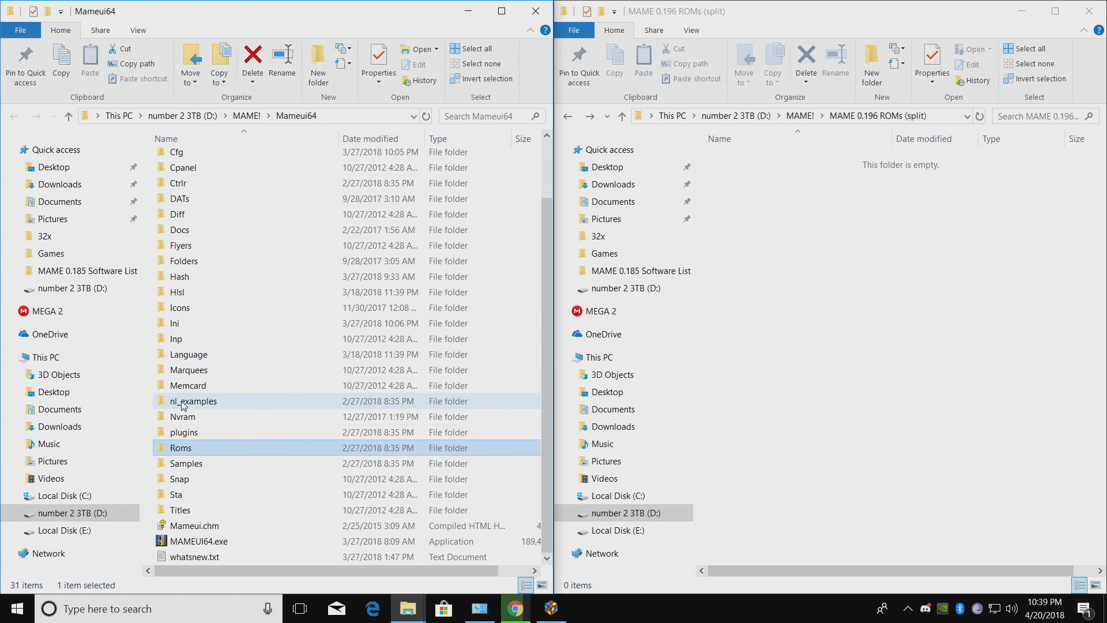
double_click(180, 447)
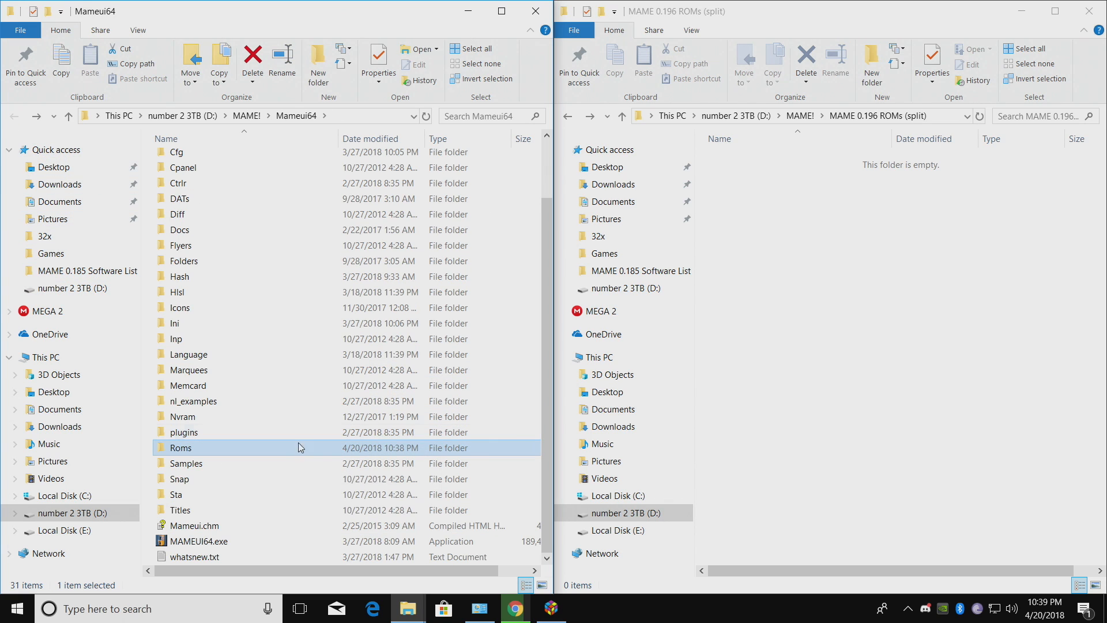
- Run MAMEUI64.exe from the Mameui64 folder
click(205, 541)
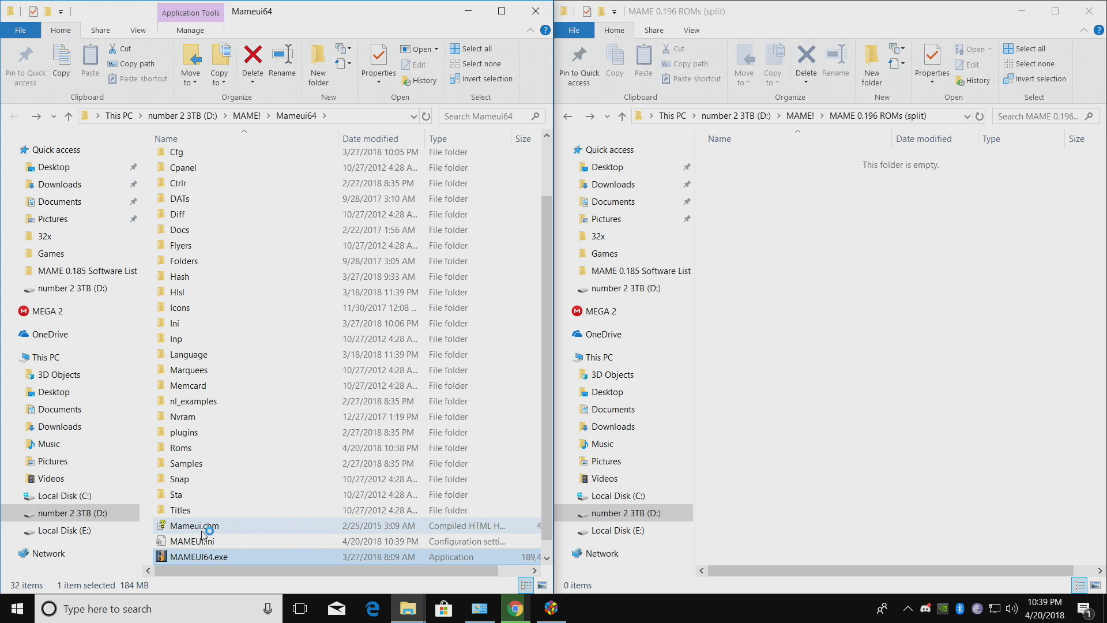
mouse_move(180, 510)
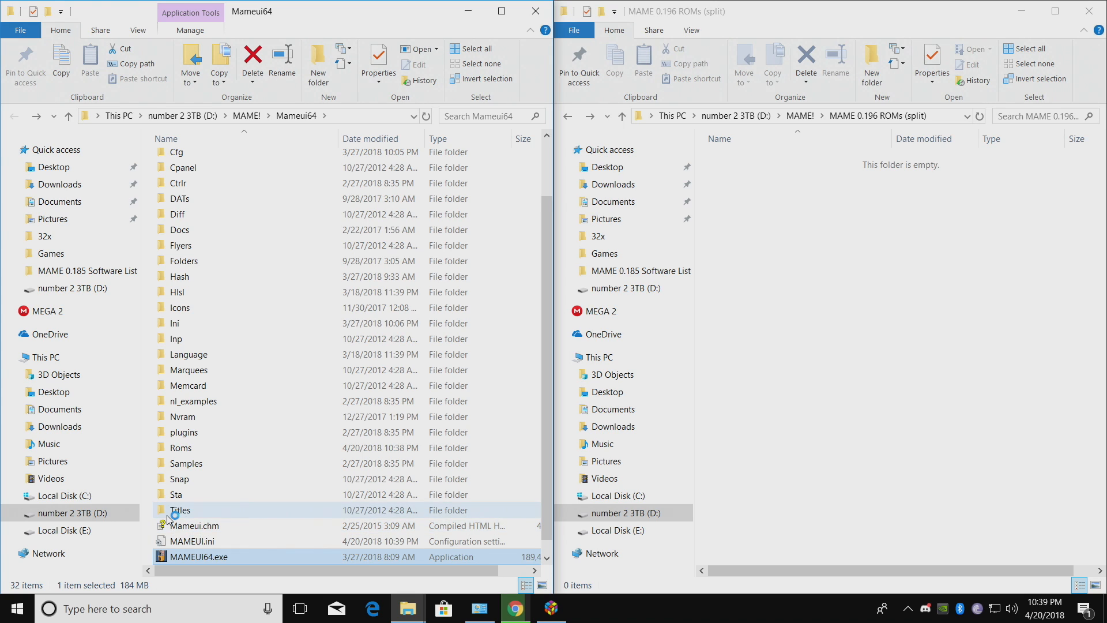
mouse_move(198, 524)
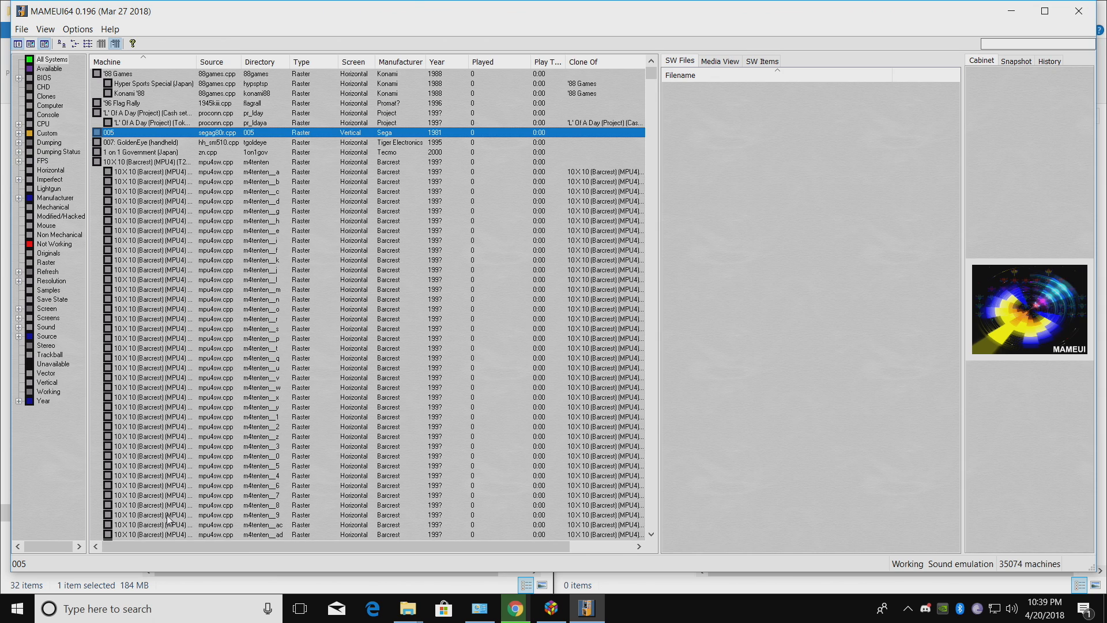
mouse_move(159, 514)
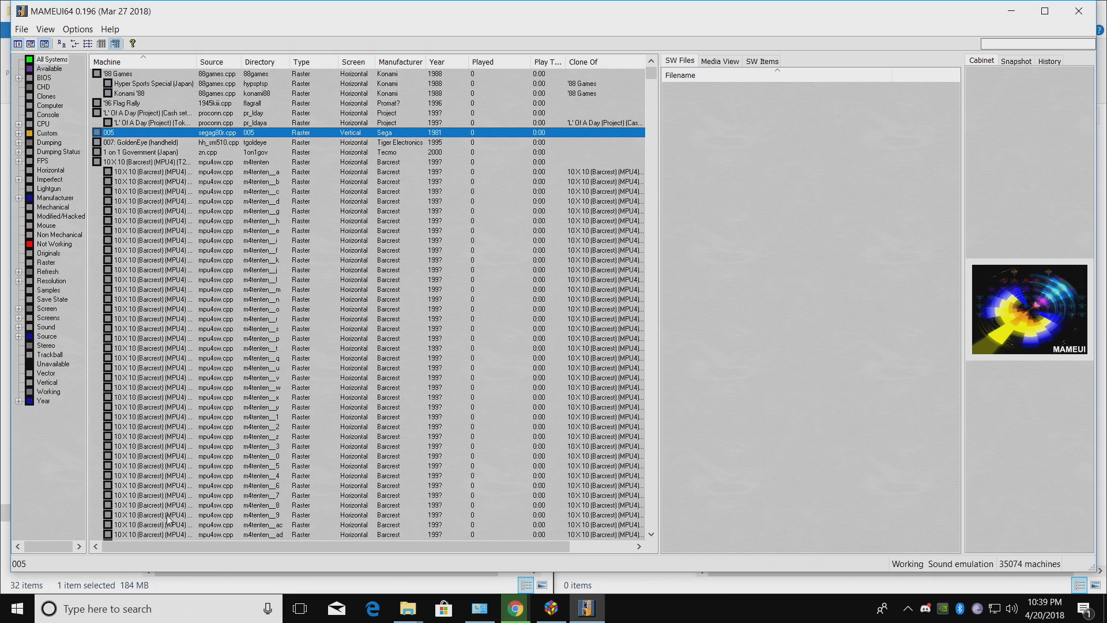
mouse_move(1022, 313)
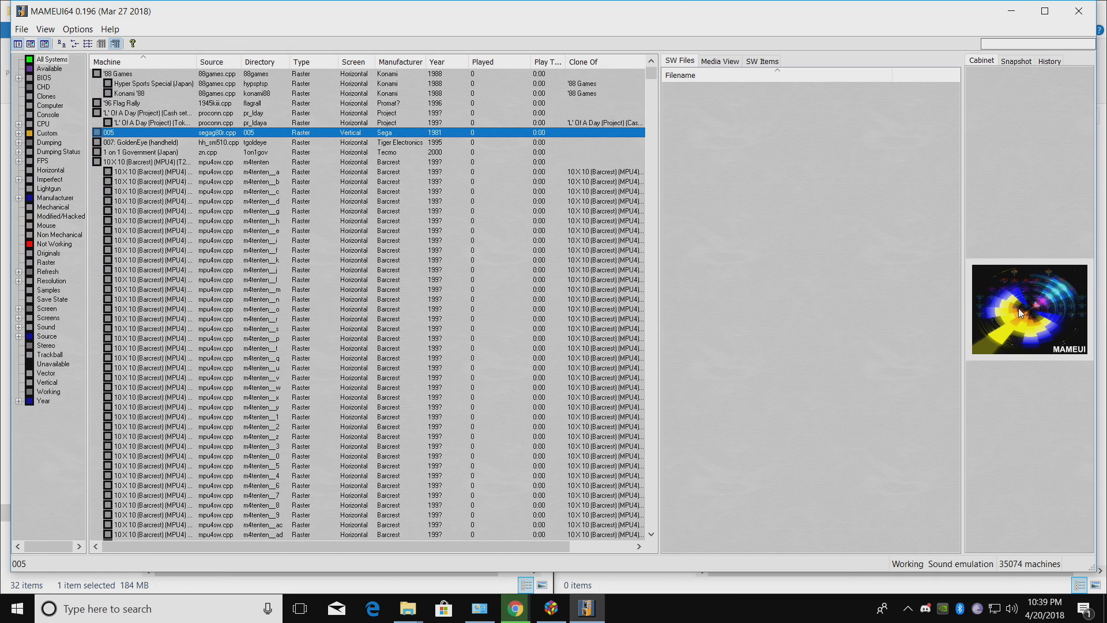
mouse_move(1024, 316)
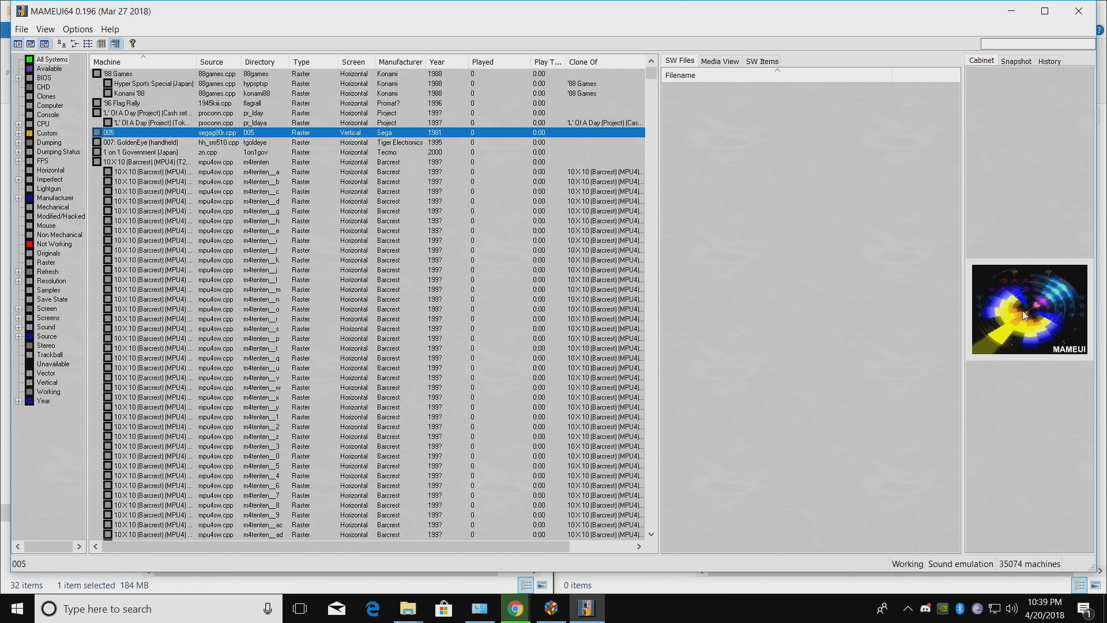
mouse_move(378, 342)
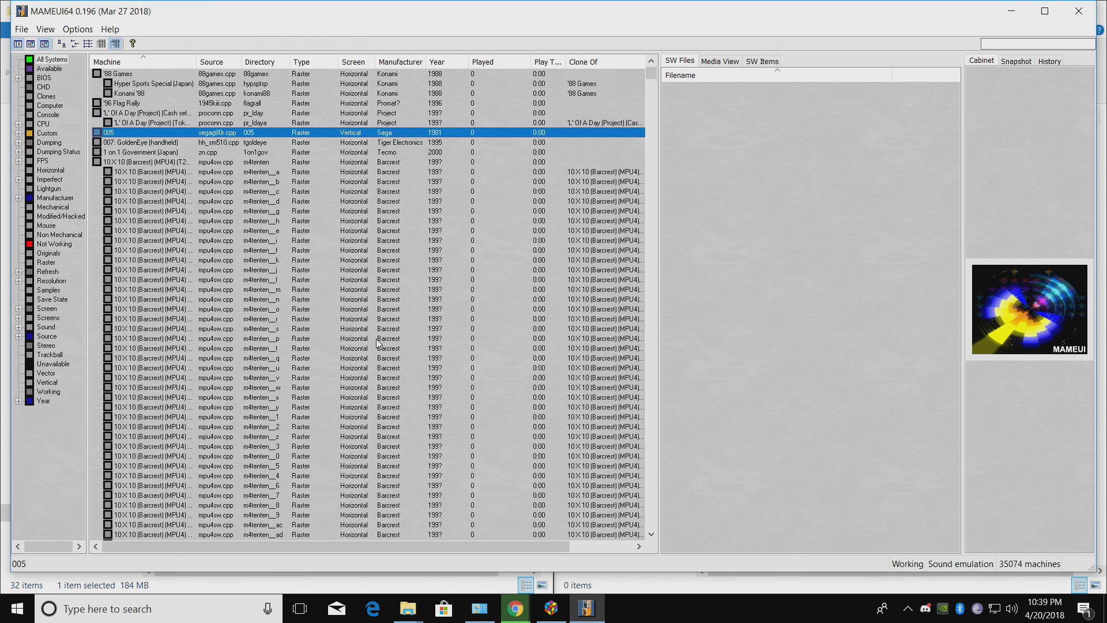
- Search the machine list for 'simpsons' and select The Simpsons (2 Players World, set 1)
click(1035, 44)
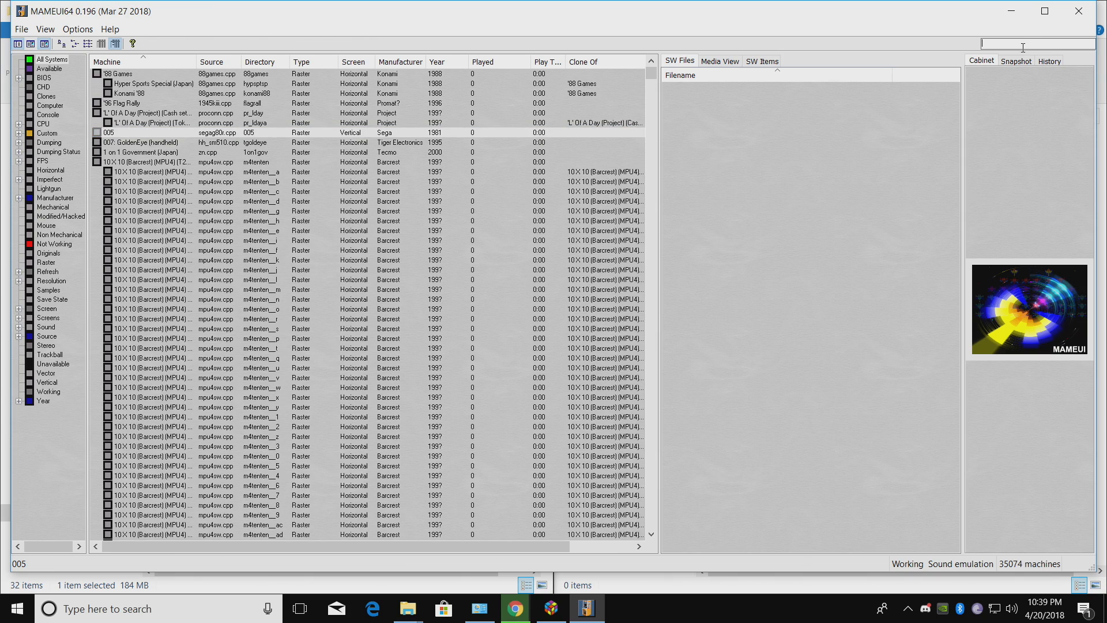
text(simpsons)
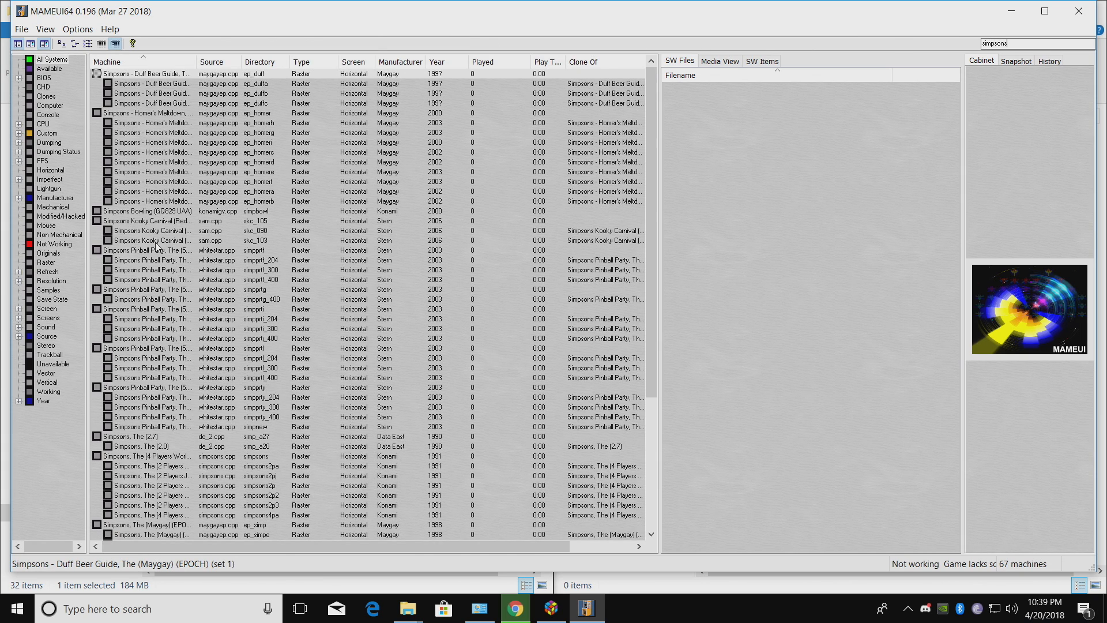
mouse_move(154, 456)
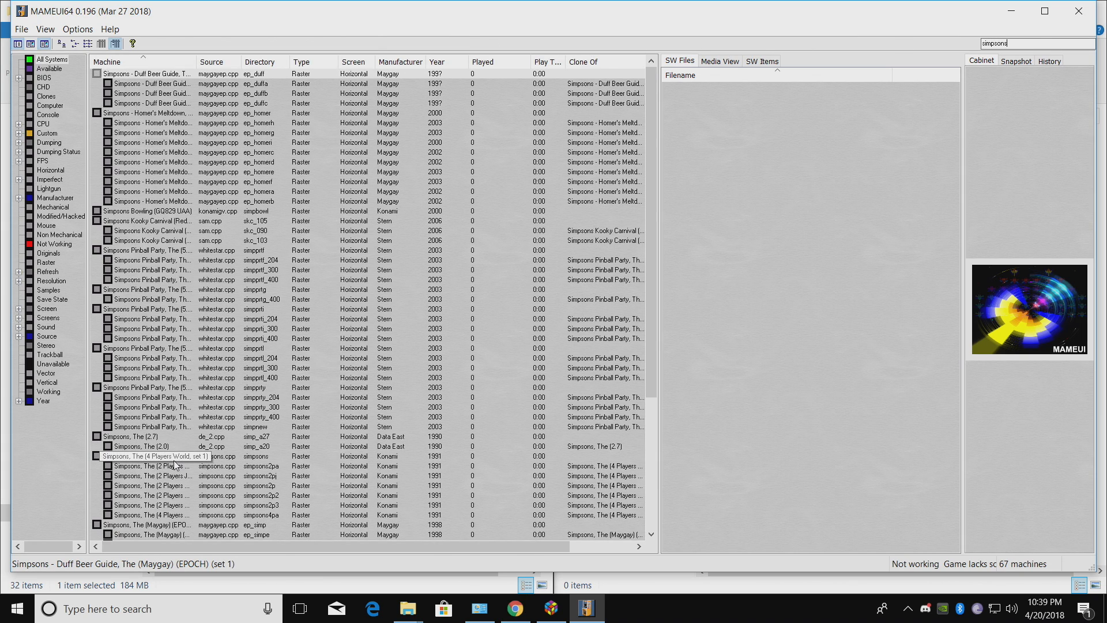
mouse_move(212, 469)
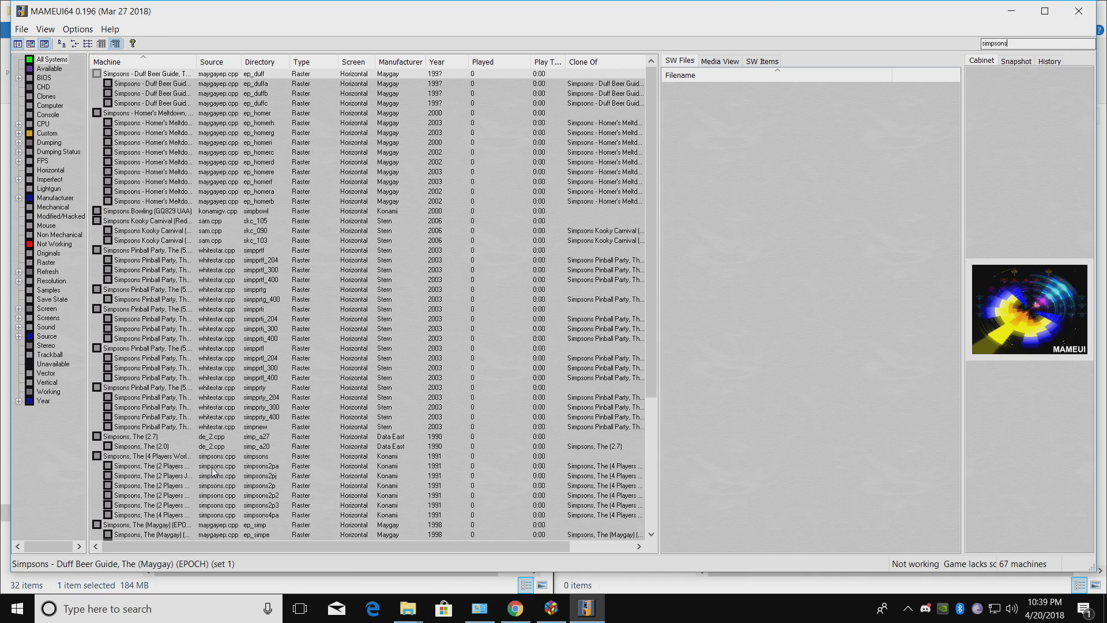
mouse_move(197, 489)
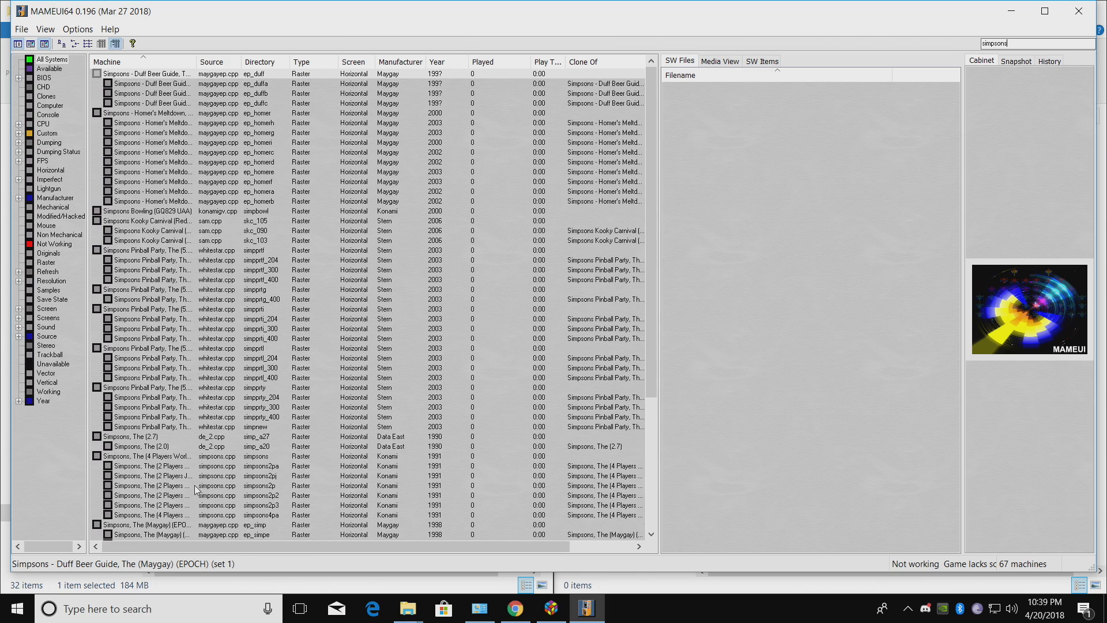
mouse_move(154, 485)
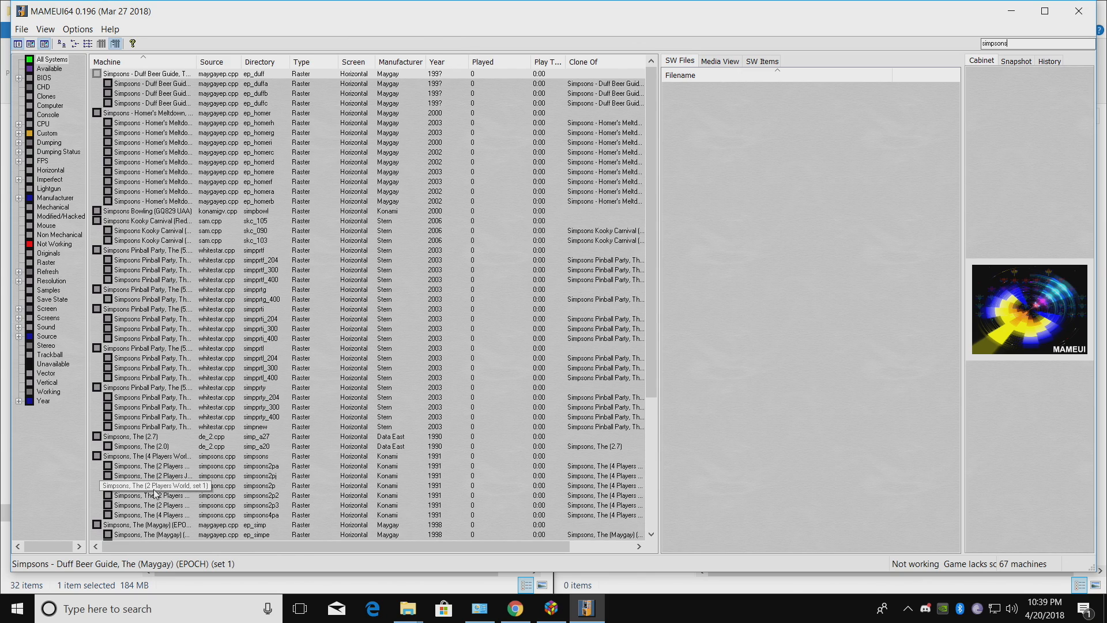
mouse_move(185, 491)
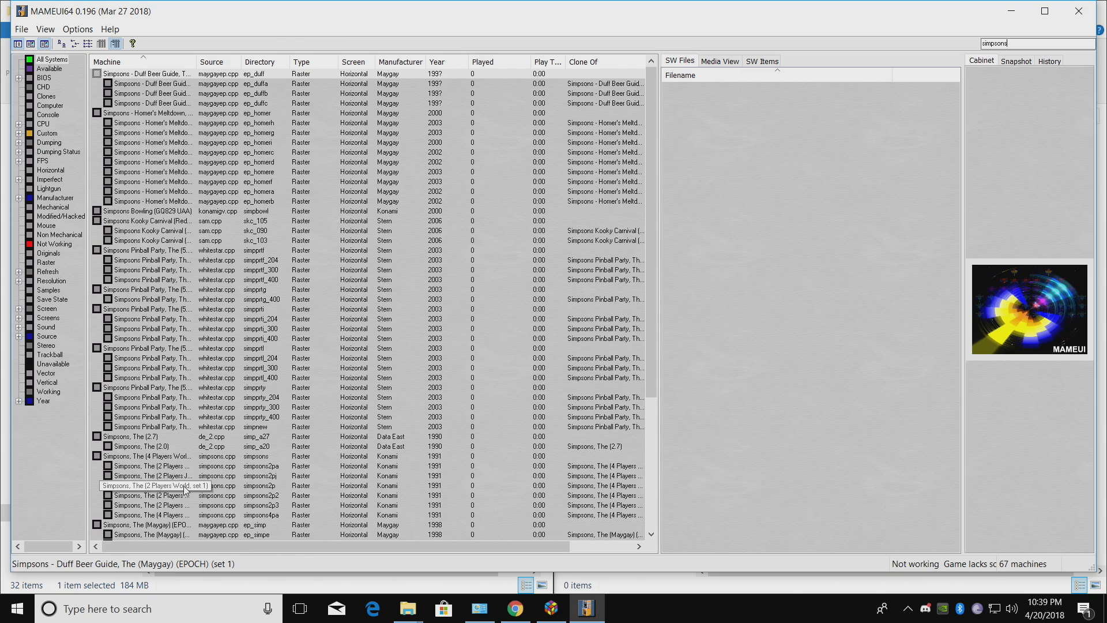
click(152, 485)
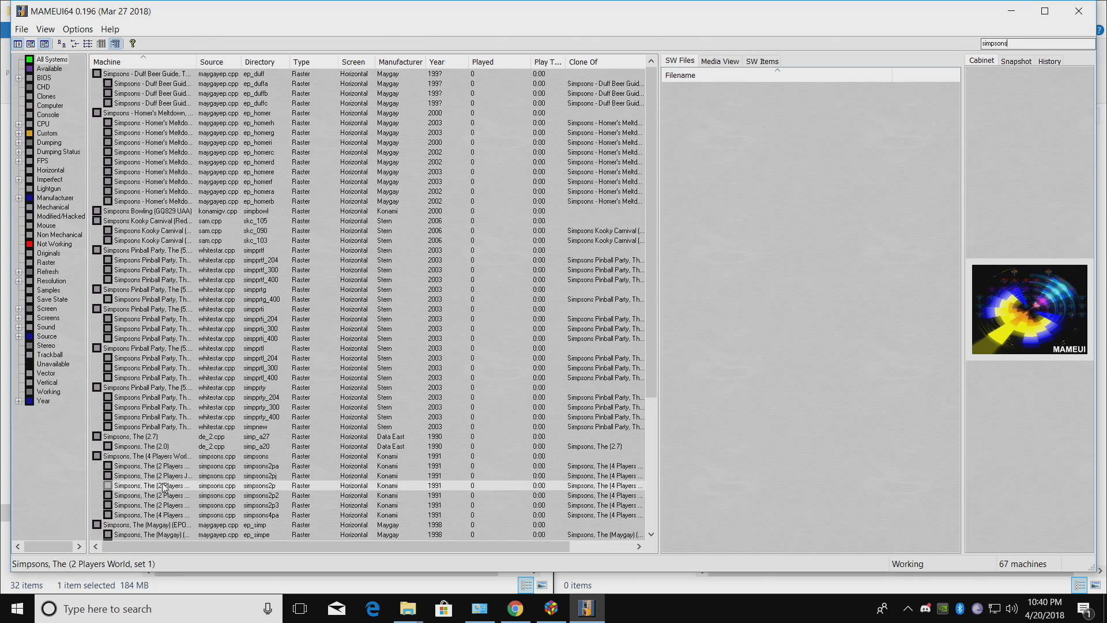
click(151, 485)
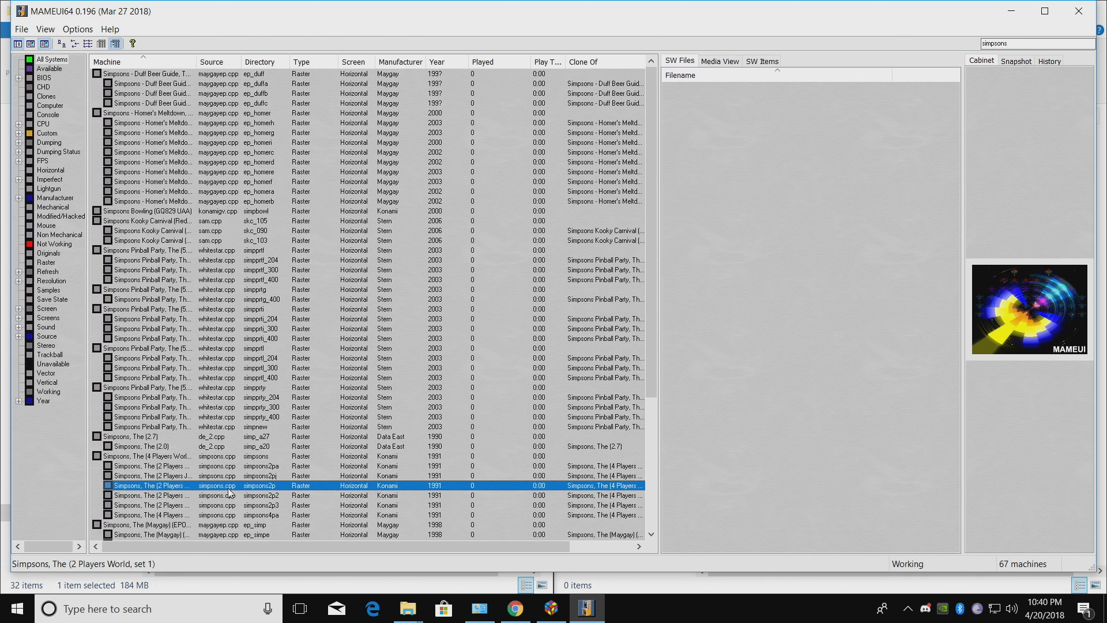
- Launch The Simpsons (2 Players World, set 1) from the MAMEUI64 machine list
double_click(149, 484)
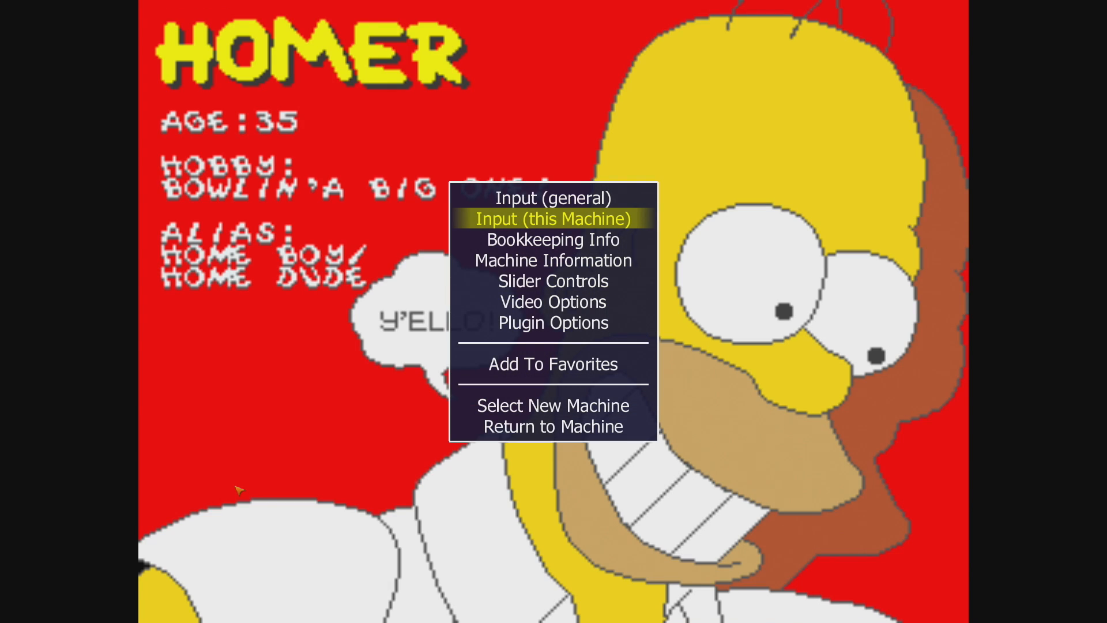
- In Input (this Machine), assign P1 directions, buttons 1–2, 1 Player Start and Coin 1 to joystick
click(553, 217)
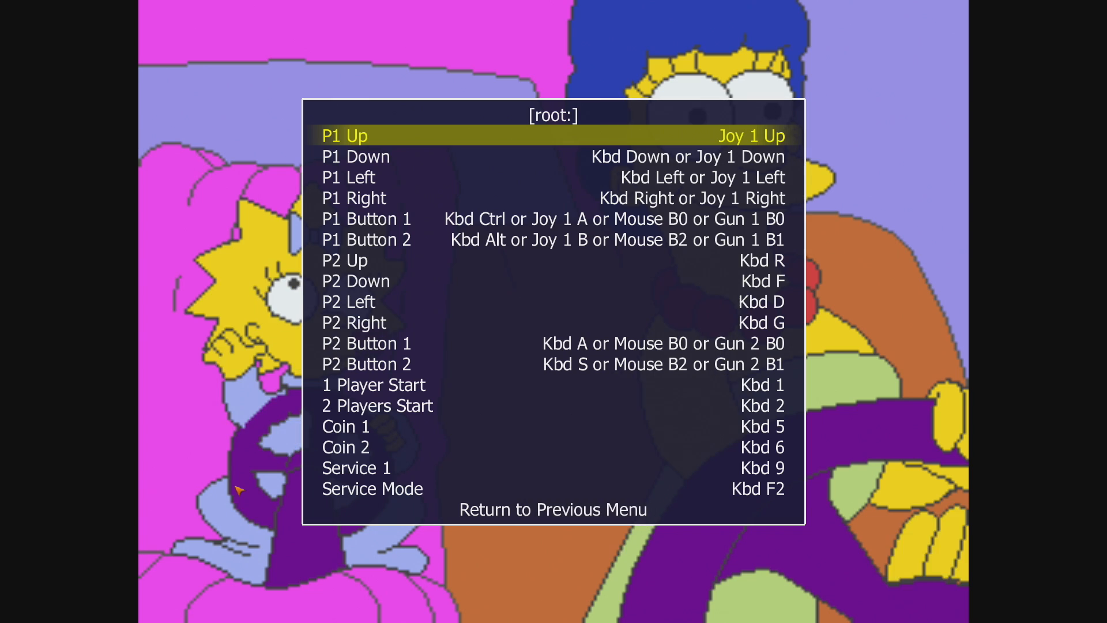
key(Down)
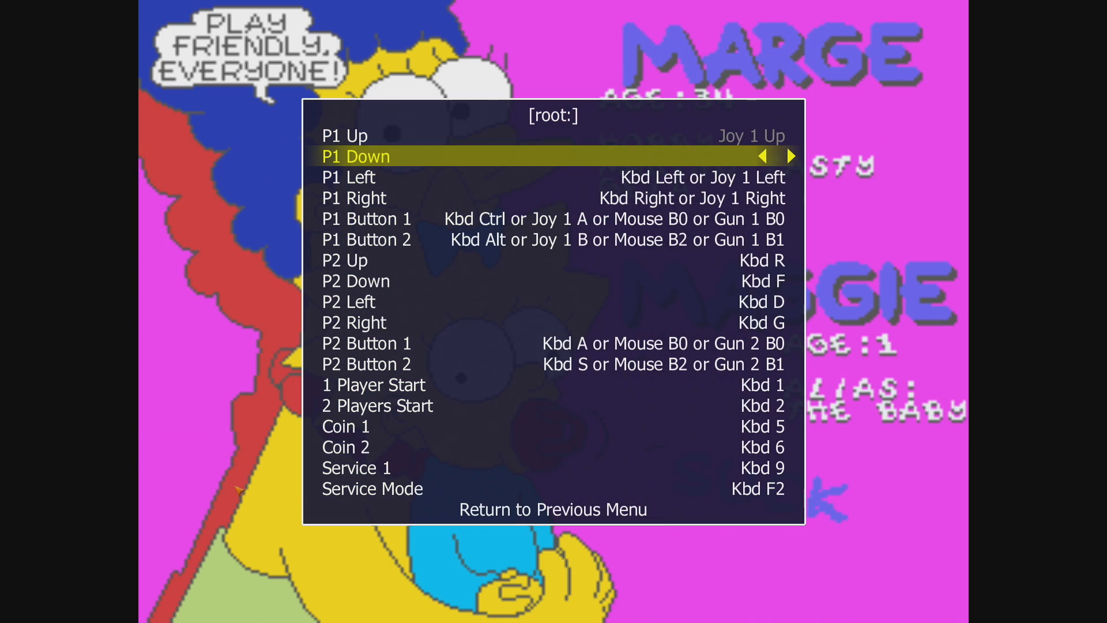
key(Down)
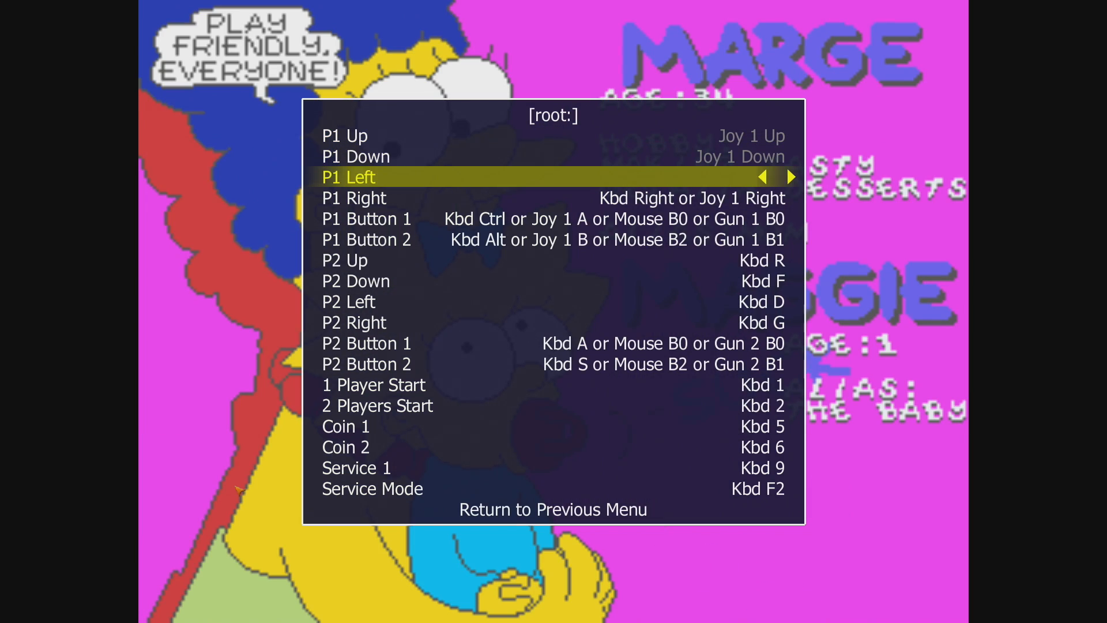
key(Down)
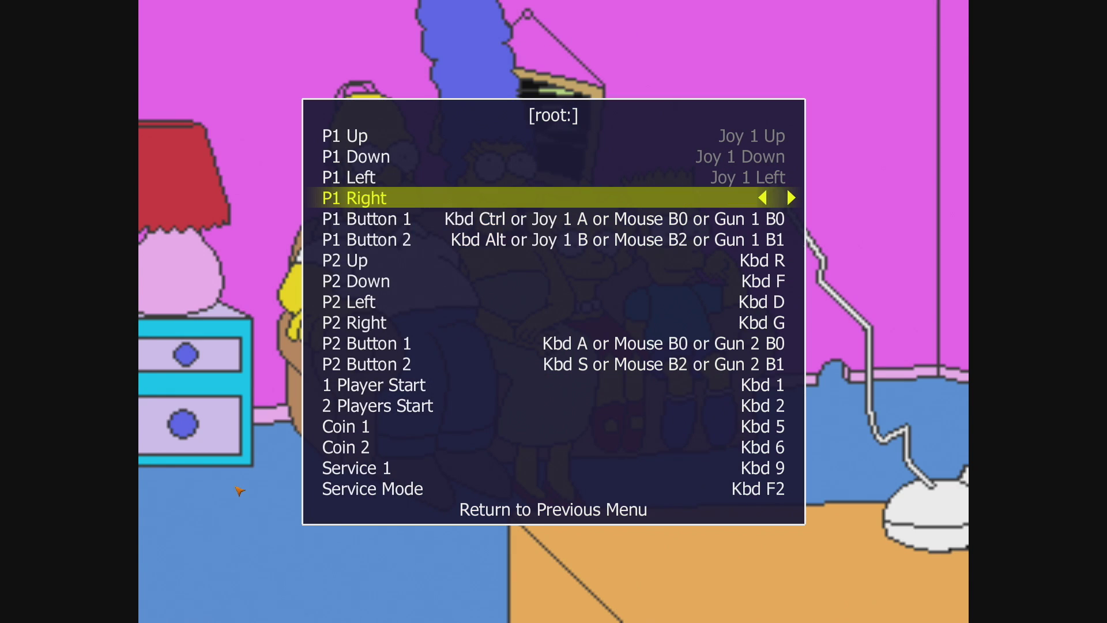
key(down)
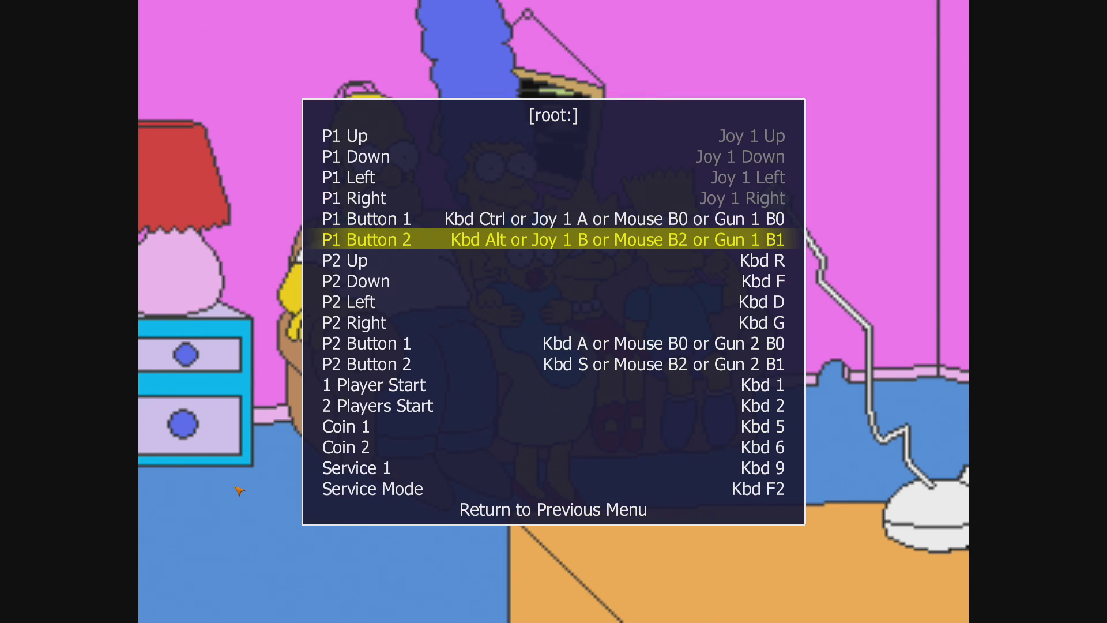
key(Up)
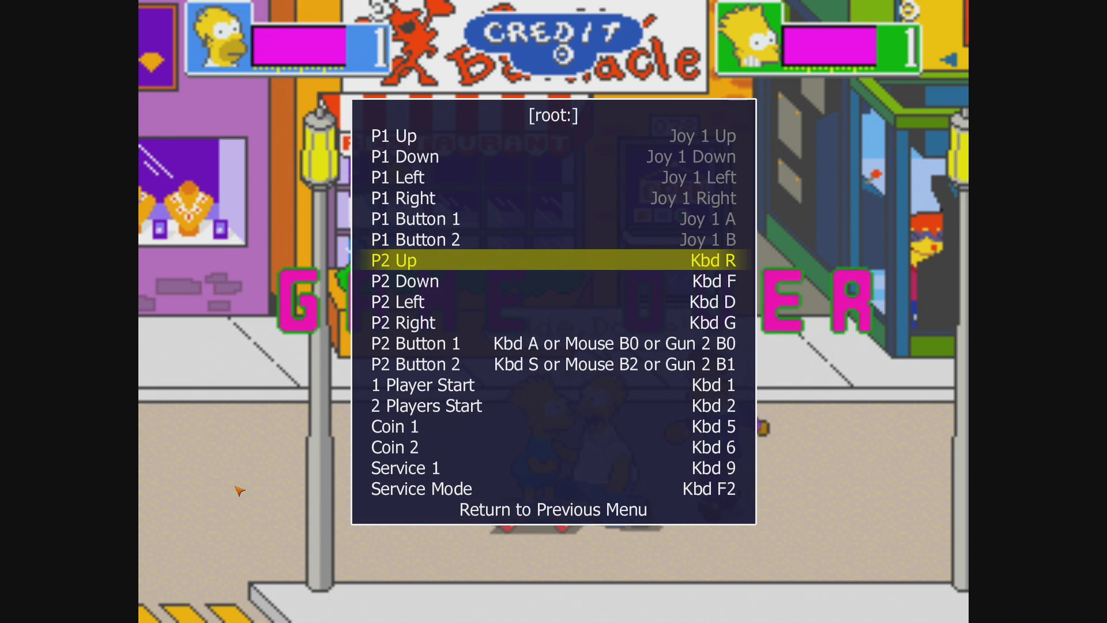
key(Down)
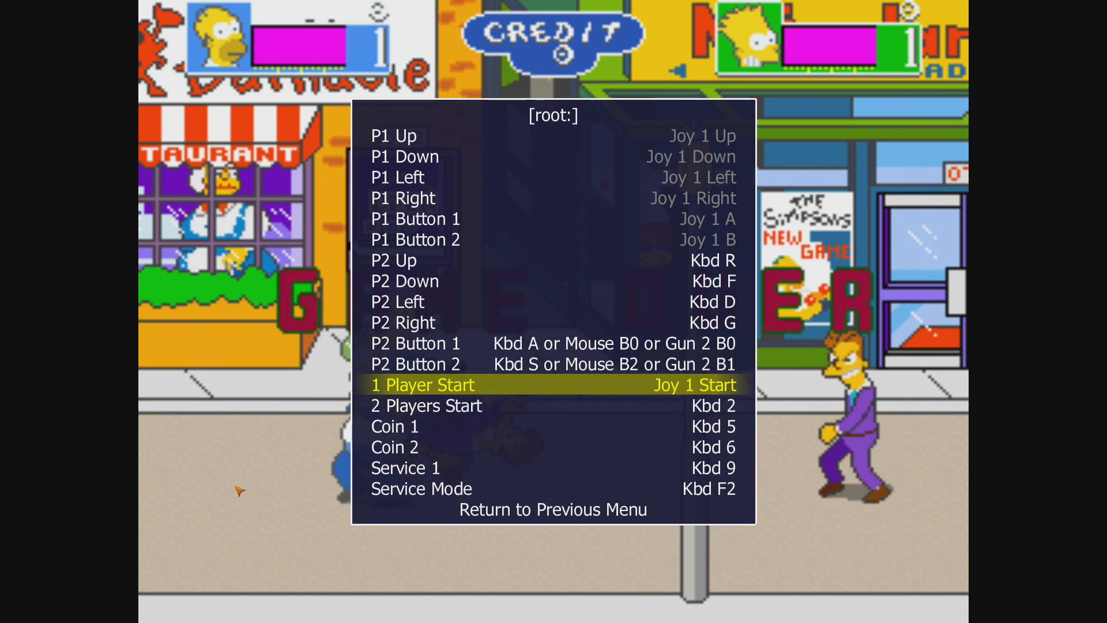
key(Down)
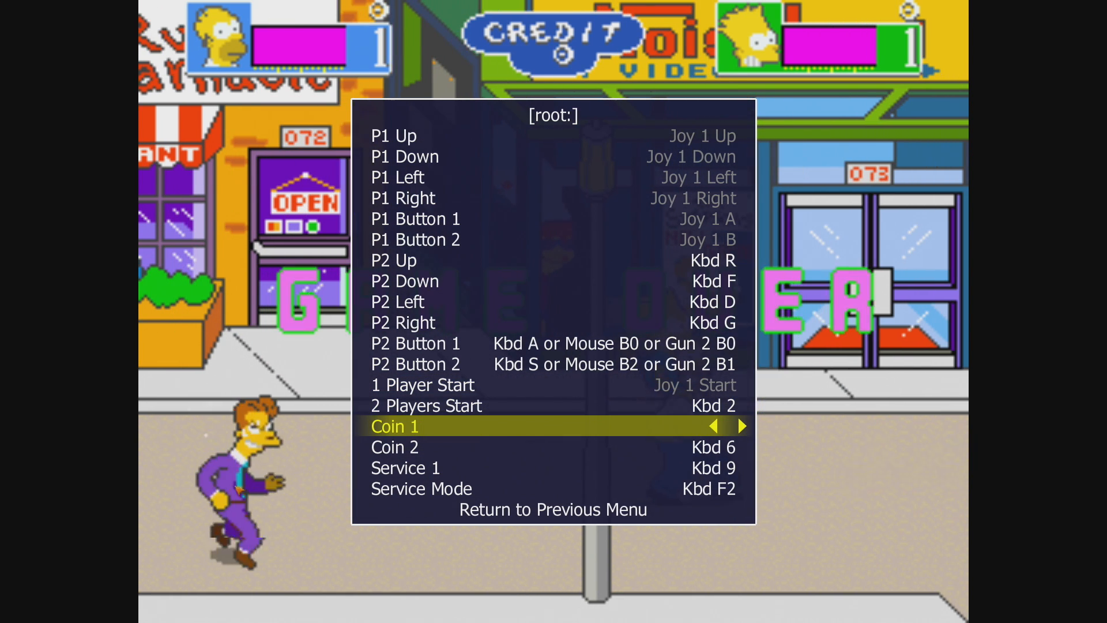
click(742, 426)
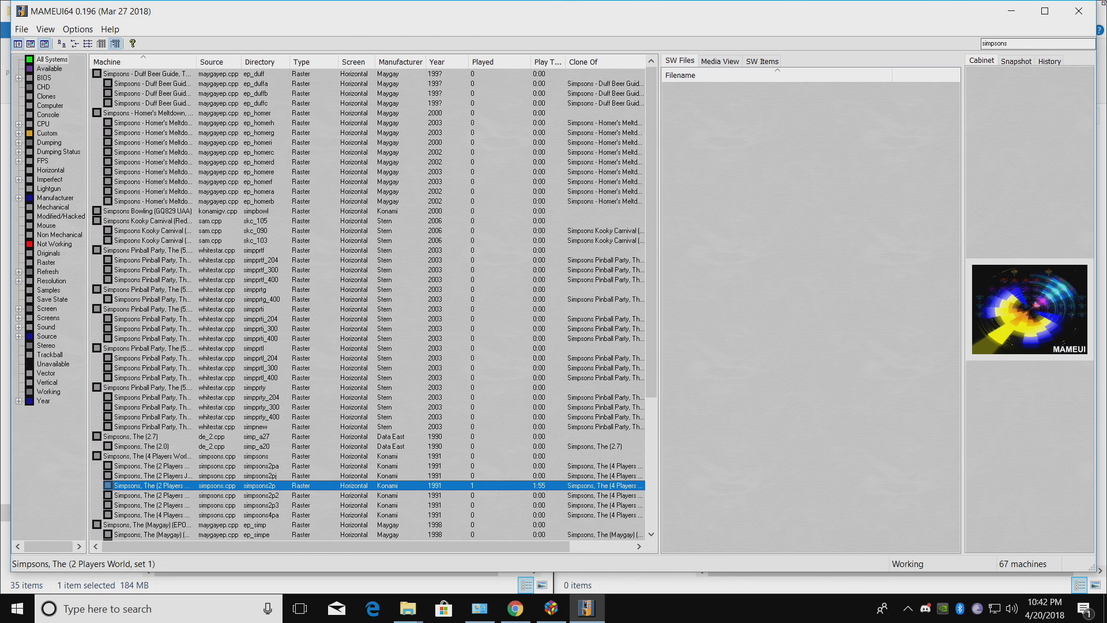
- Add a new emulator entry in LaunchBox's emulator manager named MAME
click(553, 608)
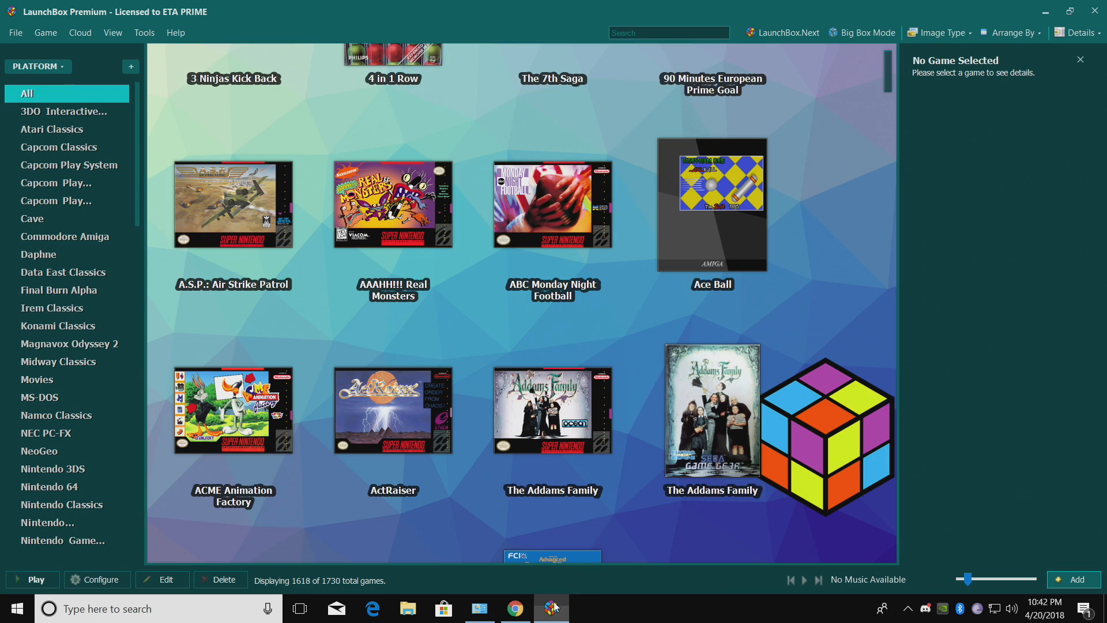
mouse_move(972, 402)
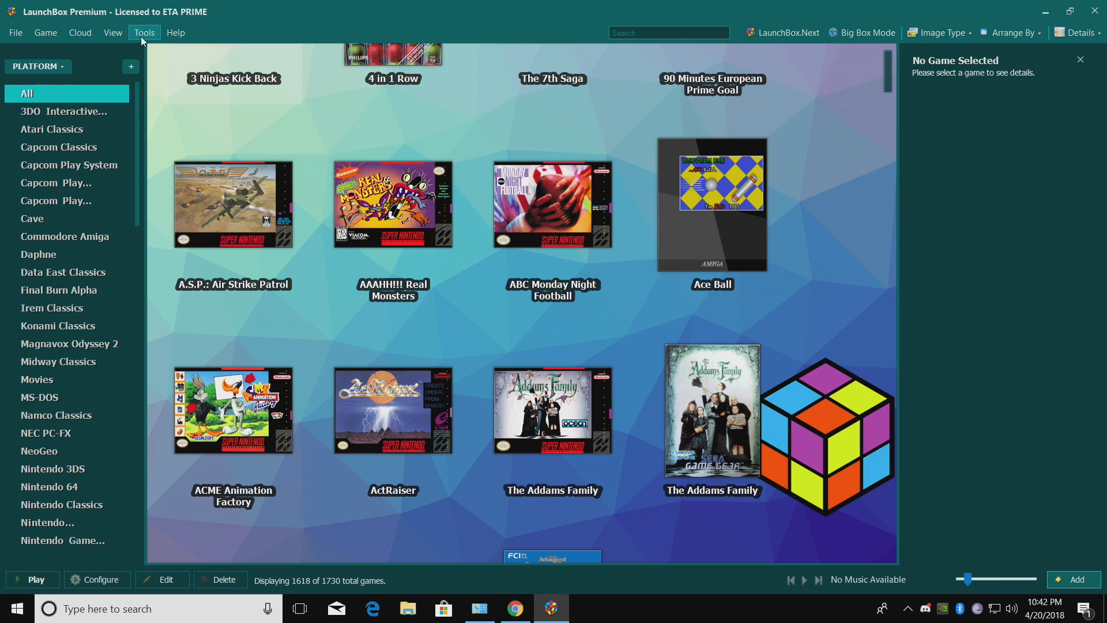
click(144, 32)
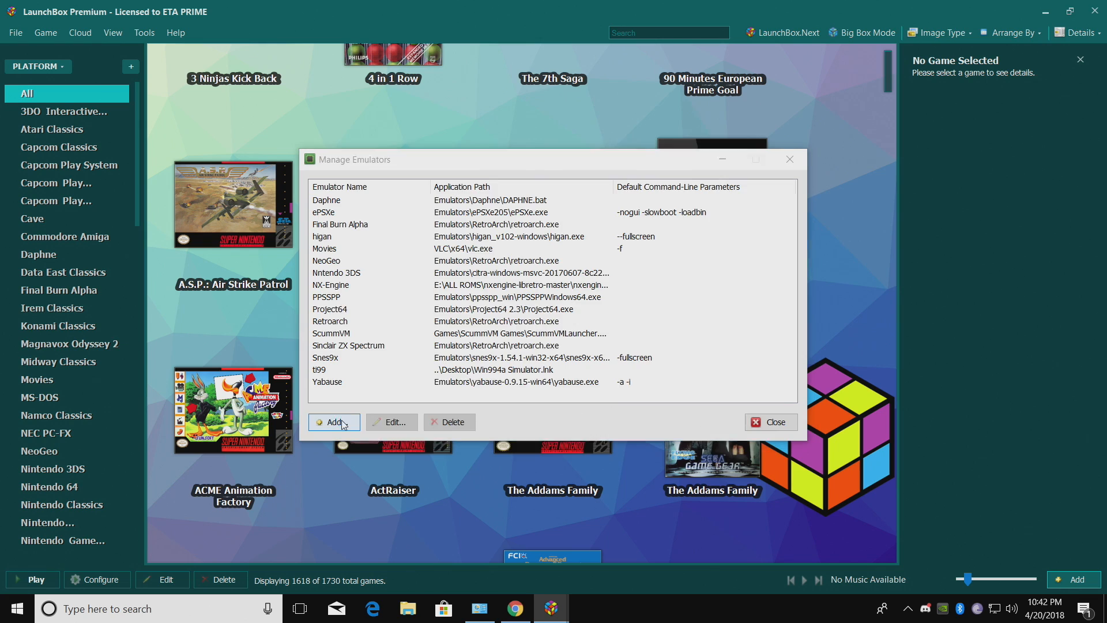
click(333, 421)
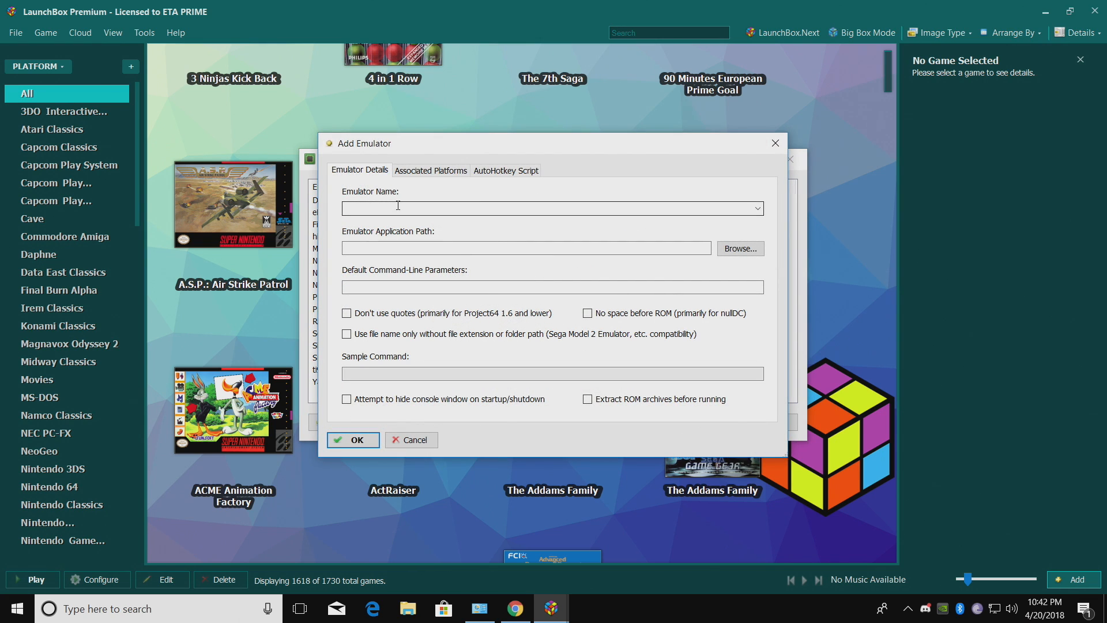
click(755, 209)
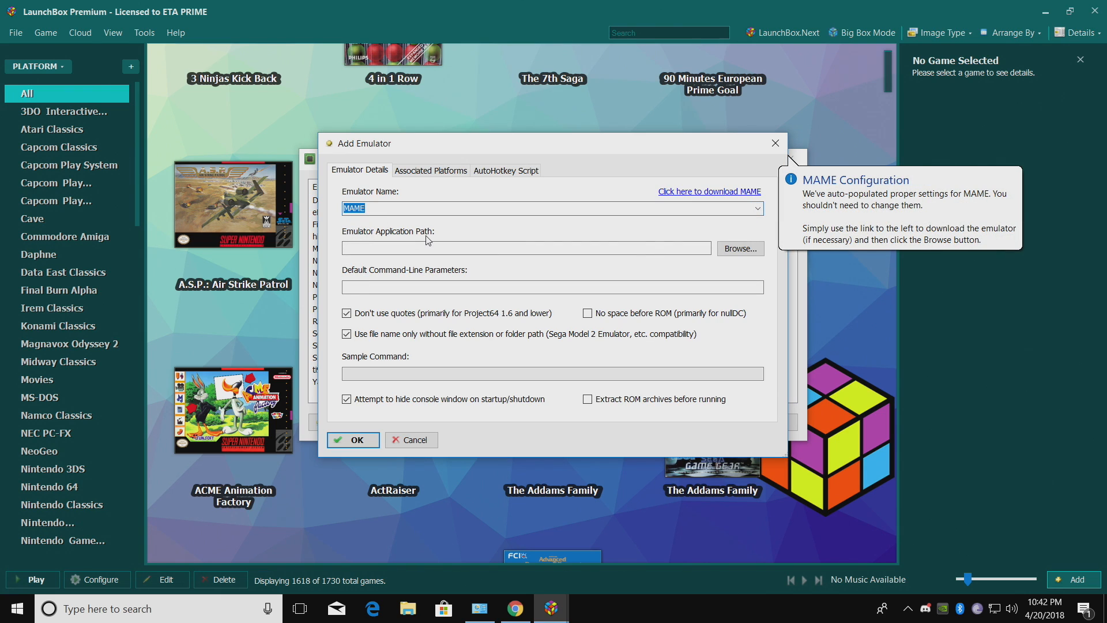
mouse_move(455, 273)
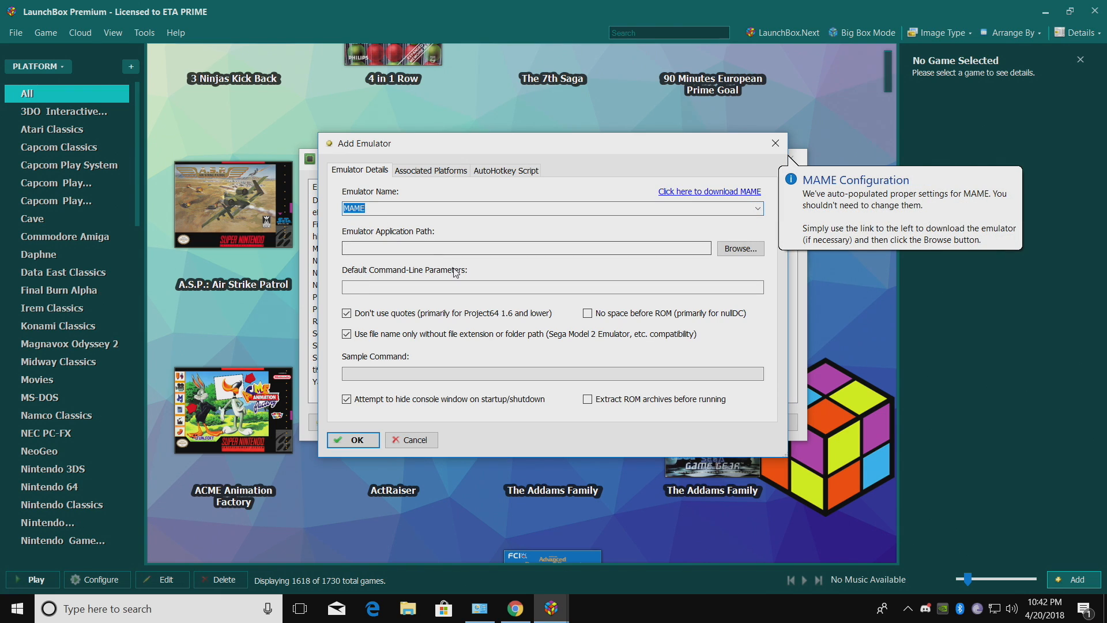
mouse_move(749, 268)
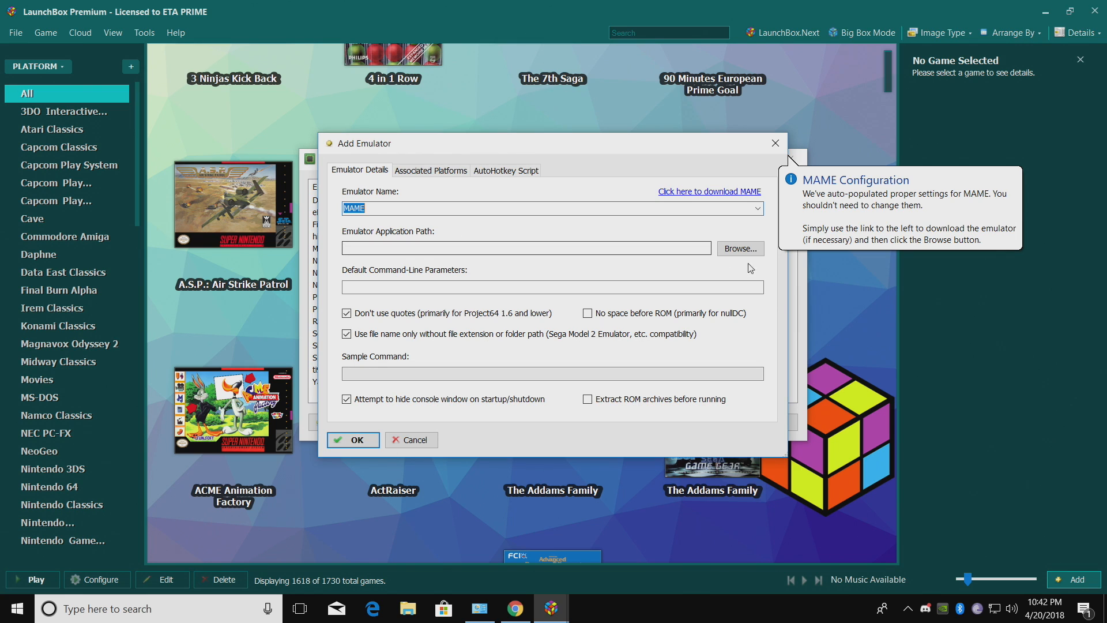
mouse_move(739, 249)
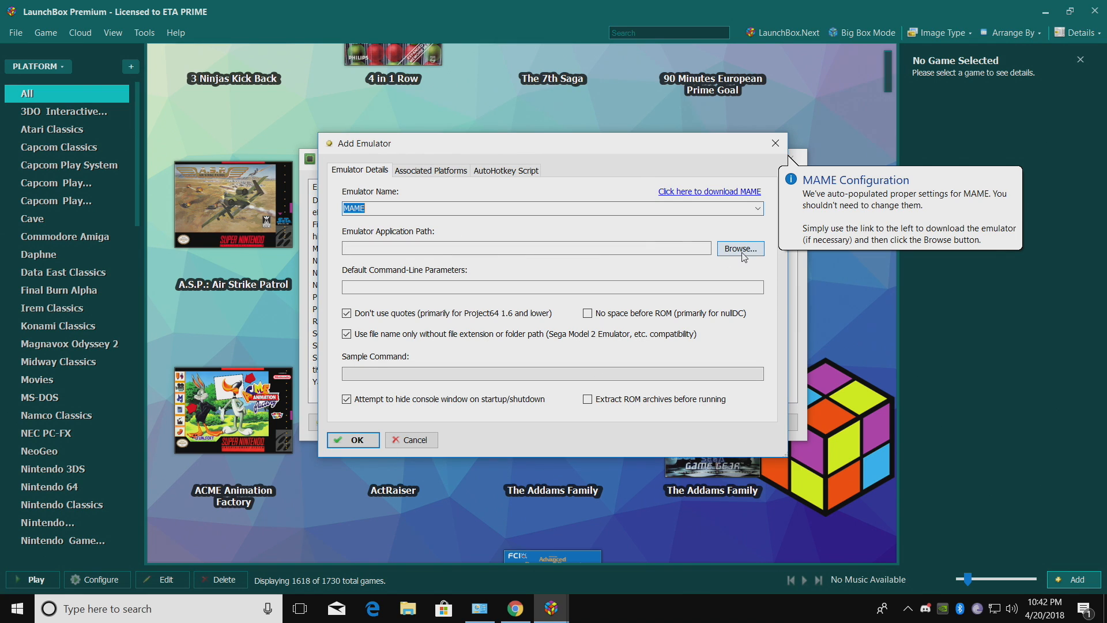
- Point the MAME emulator at MAMEUI64.exe inside the MAME!\Mameui64 folder
click(739, 248)
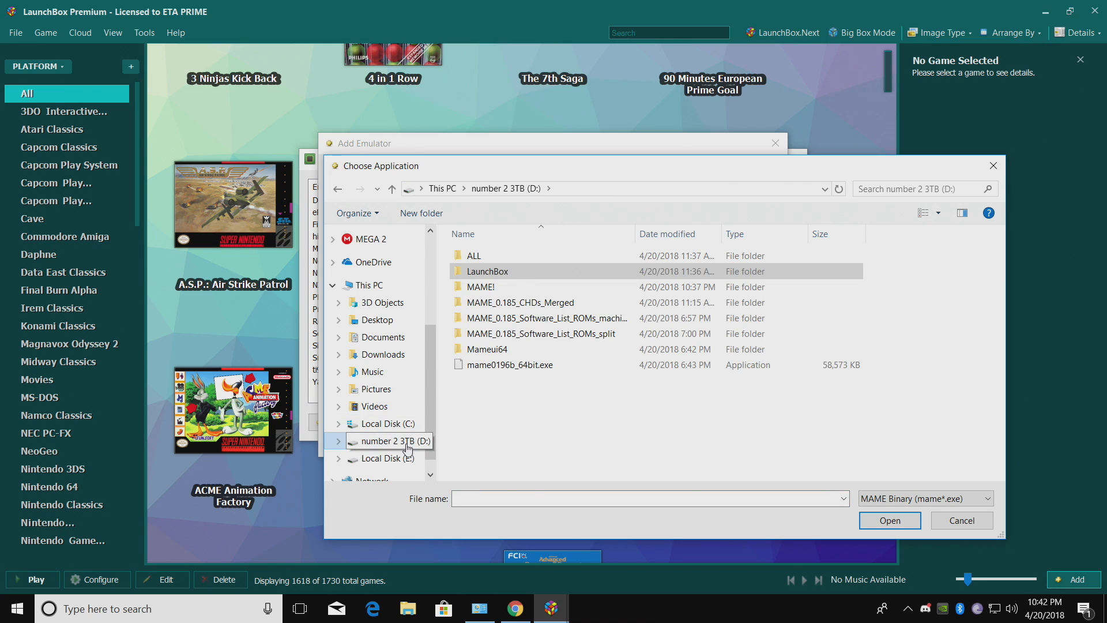
double_click(481, 287)
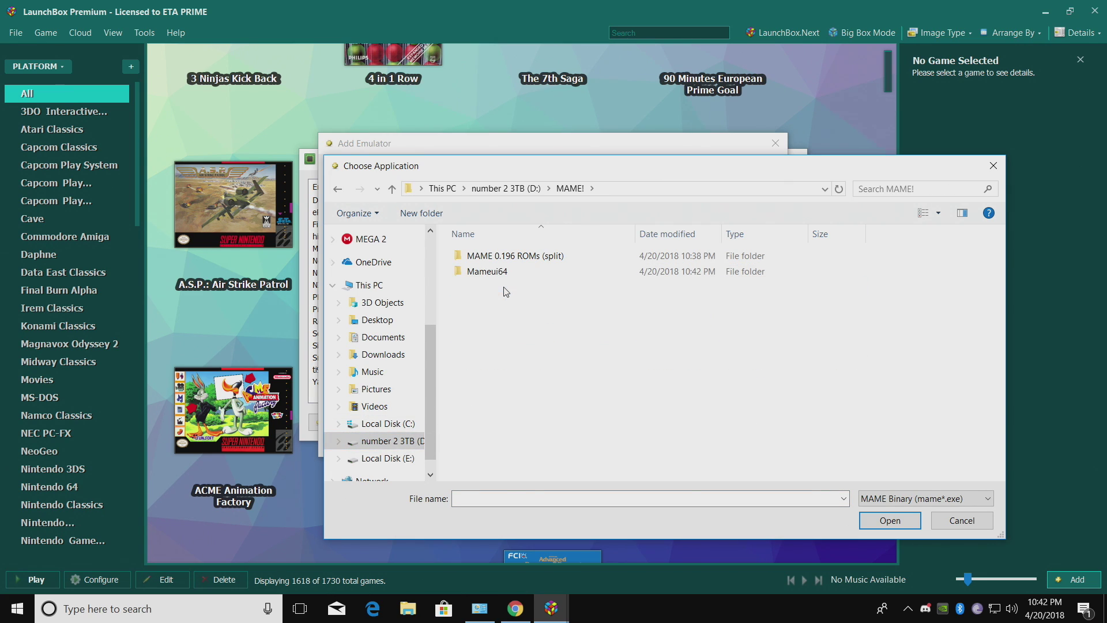
double_click(487, 271)
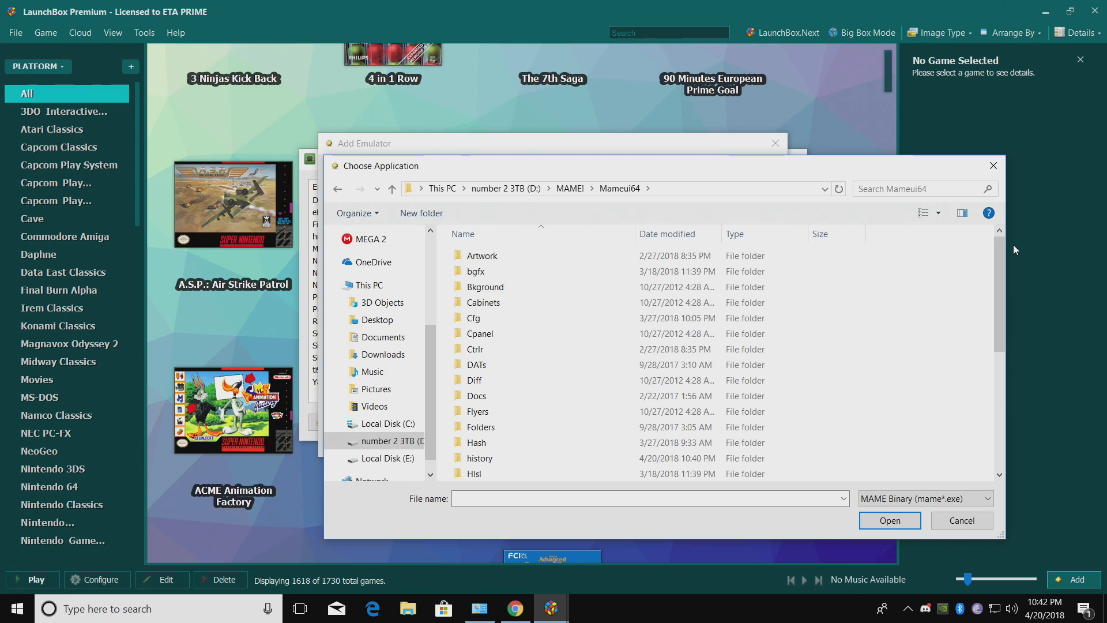
scroll(down, 3)
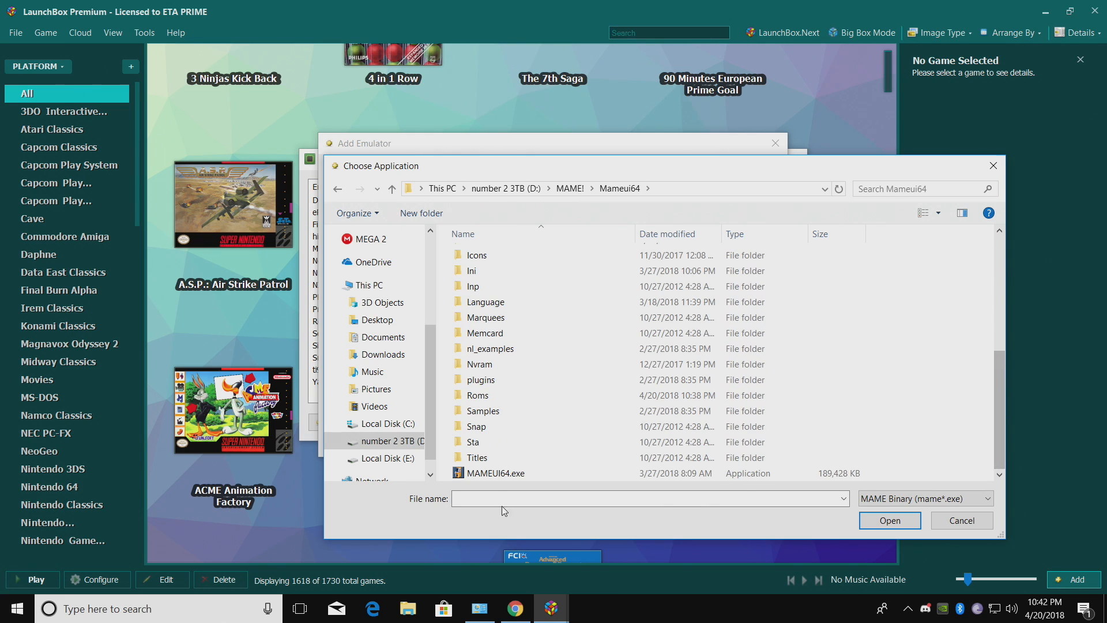
mouse_move(496, 472)
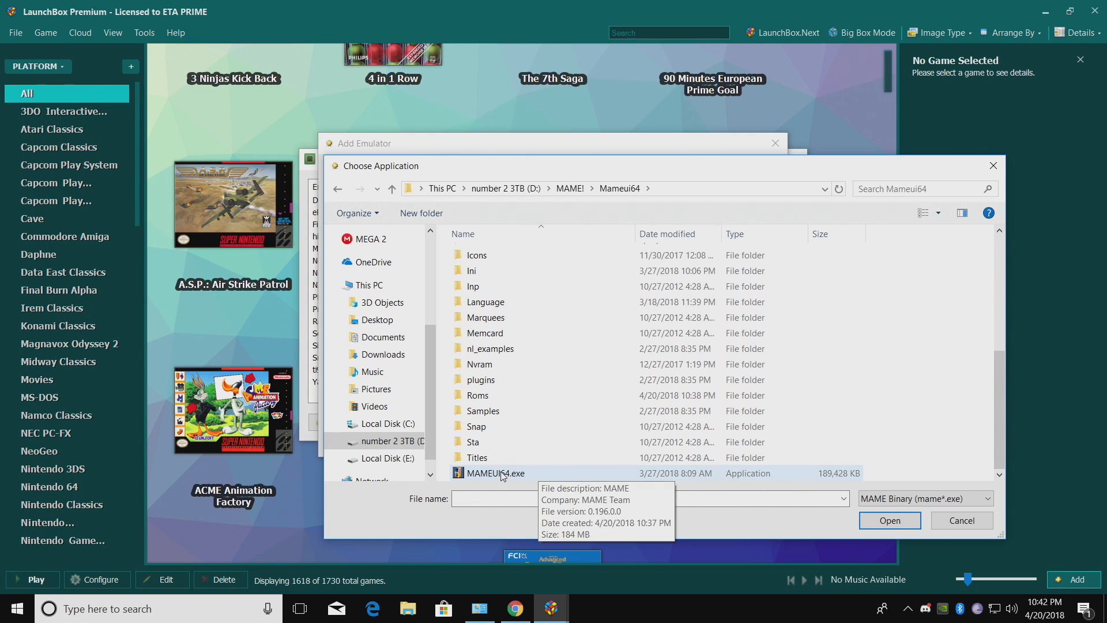
mouse_move(519, 480)
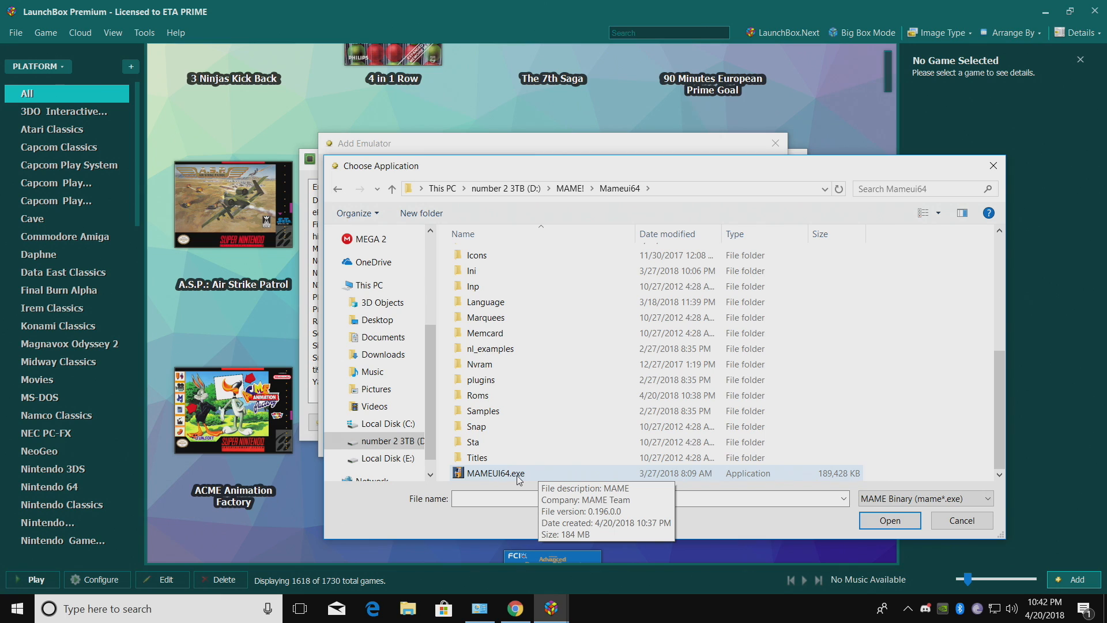
click(889, 519)
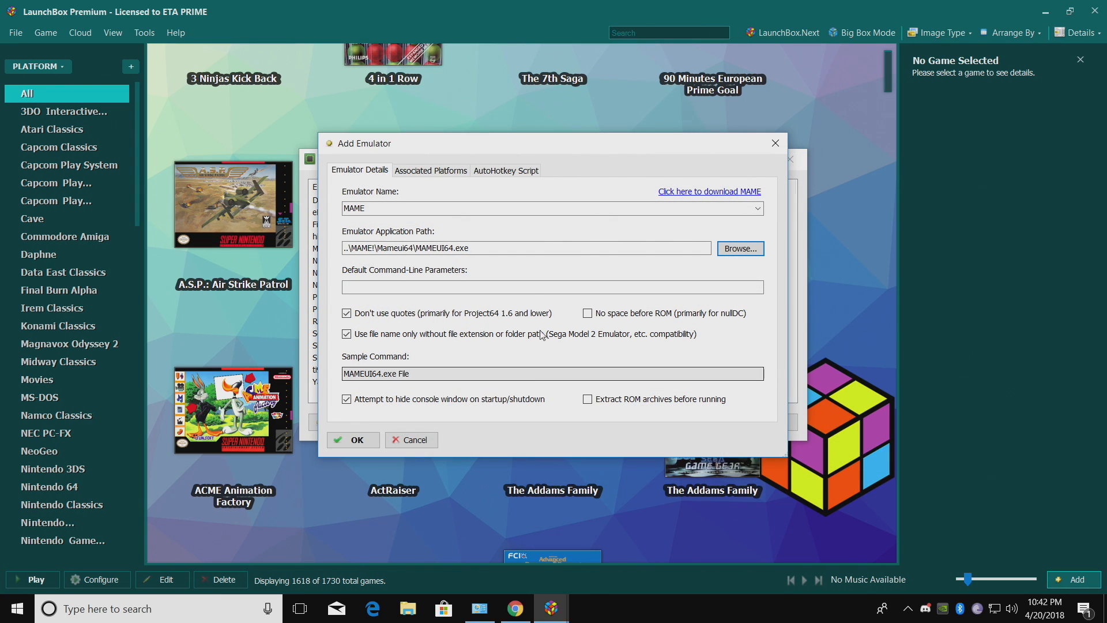
- Make MAME the default emulator for Arcade, close the manager, and start the ROM Files import
click(430, 171)
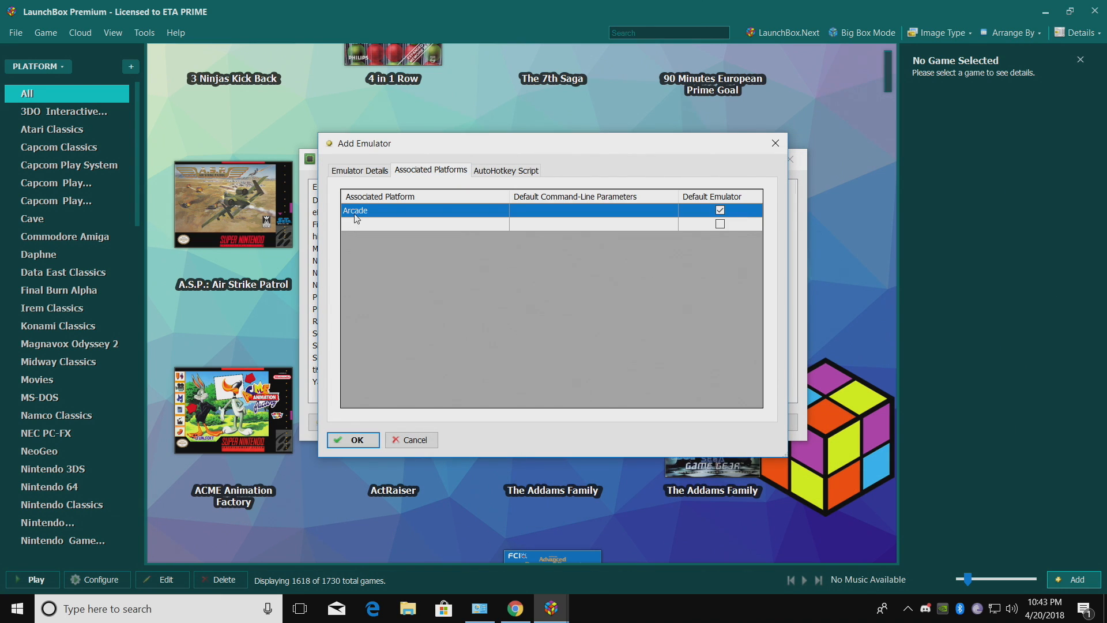
mouse_move(633, 221)
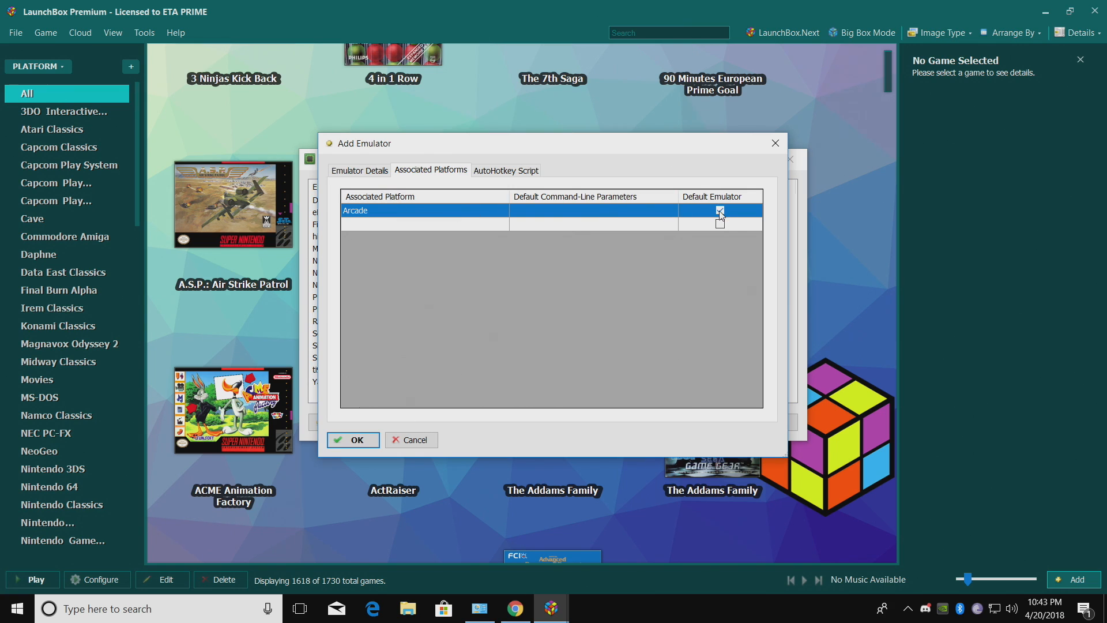
click(506, 170)
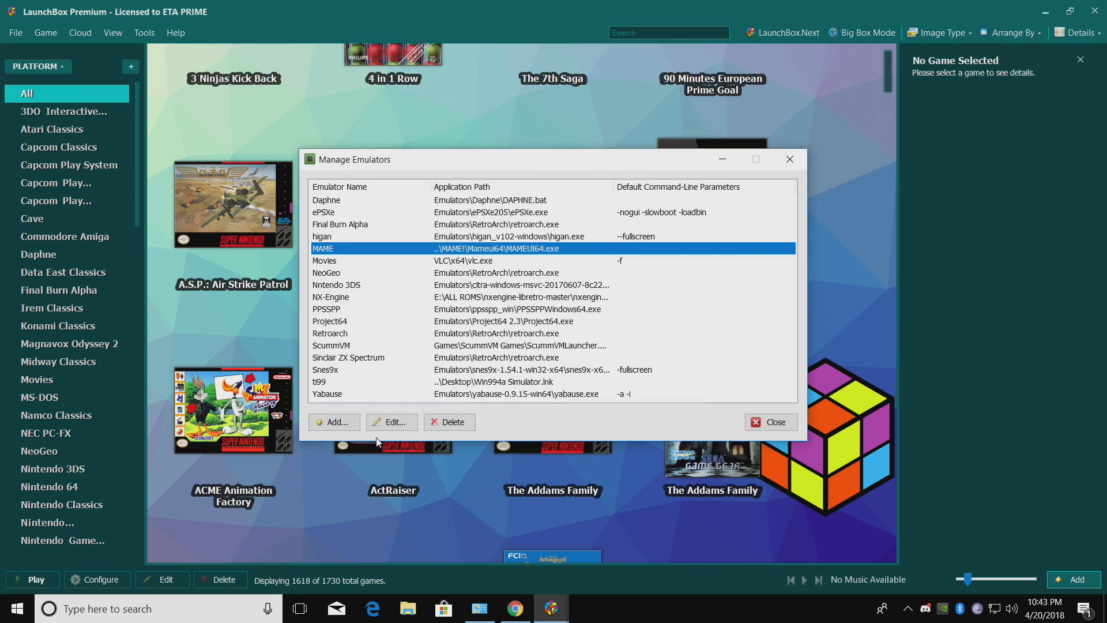
click(770, 421)
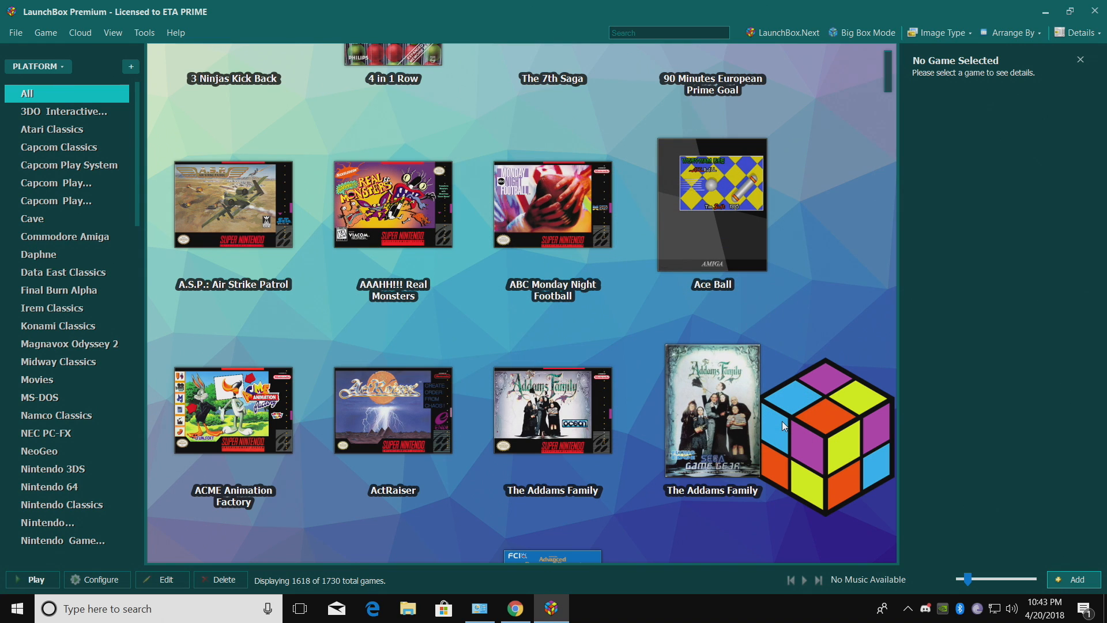
click(144, 33)
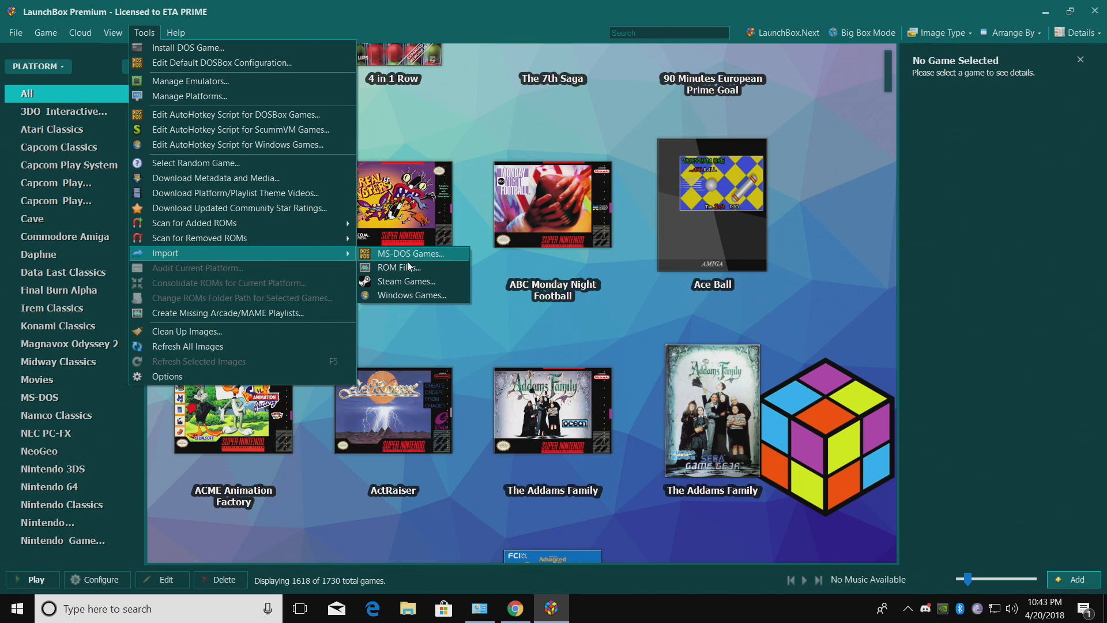
click(400, 267)
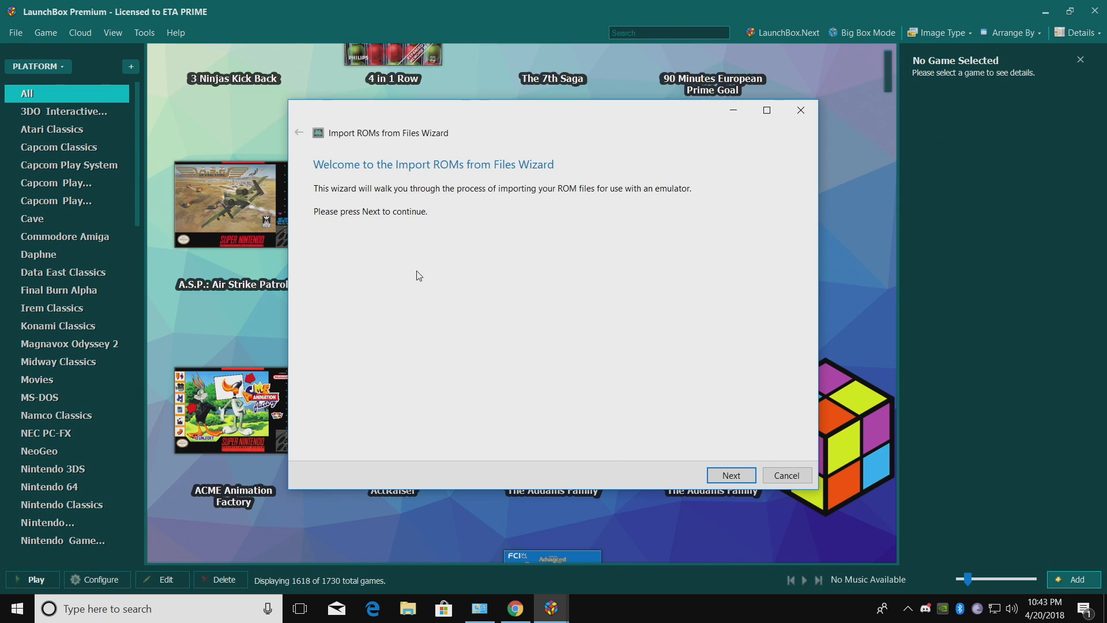
mouse_move(459, 255)
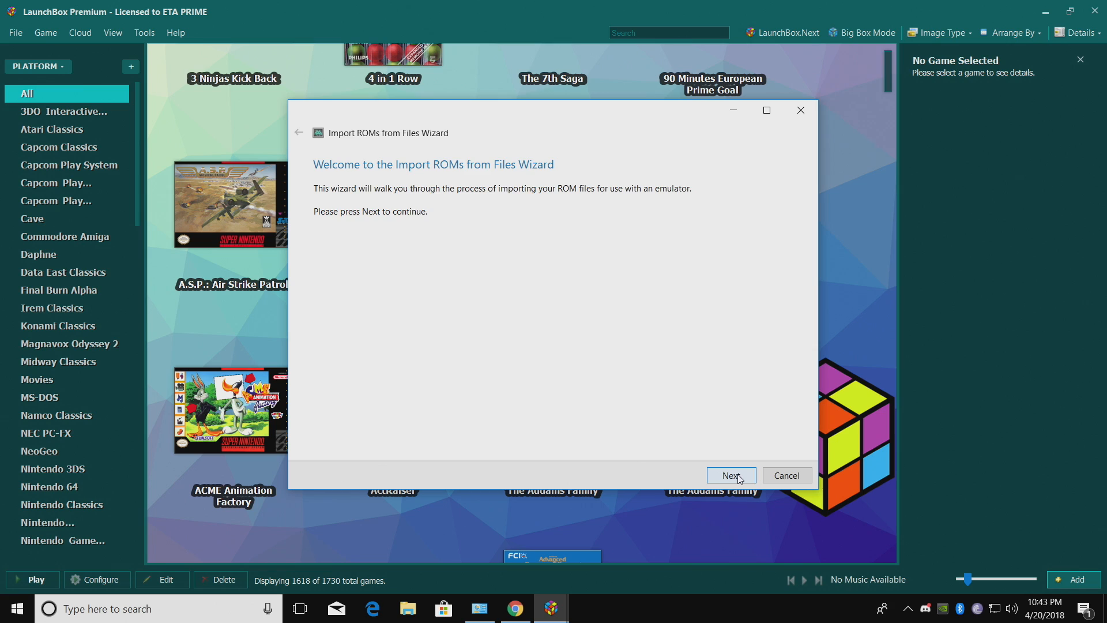
- Past the welcome page, add D:\MAME\Mameui64\Roms as the import source folder
click(730, 475)
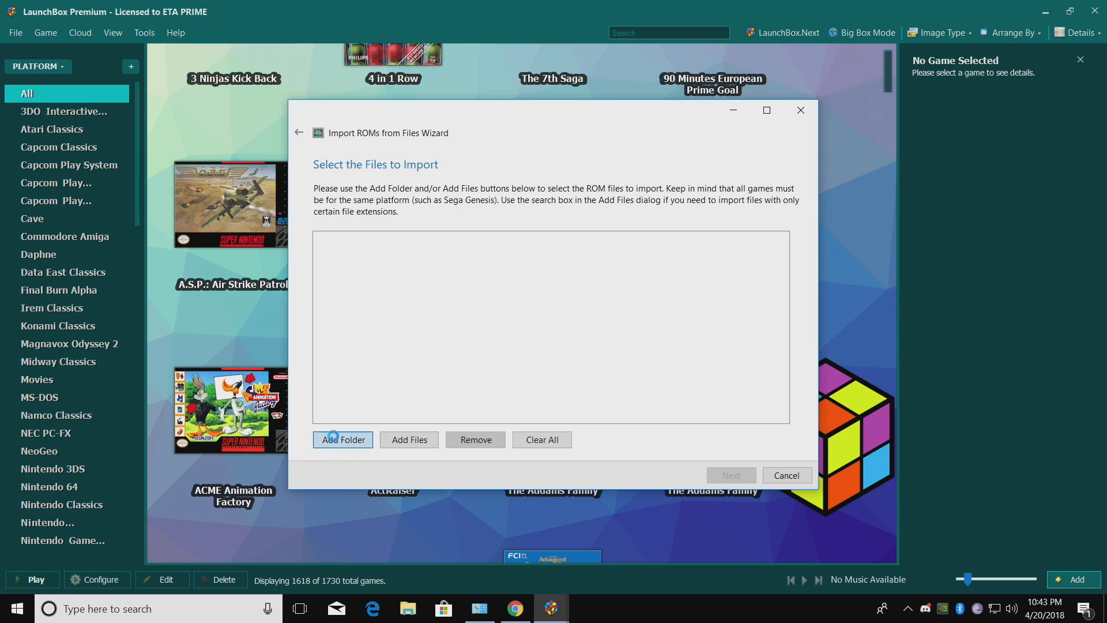
click(343, 439)
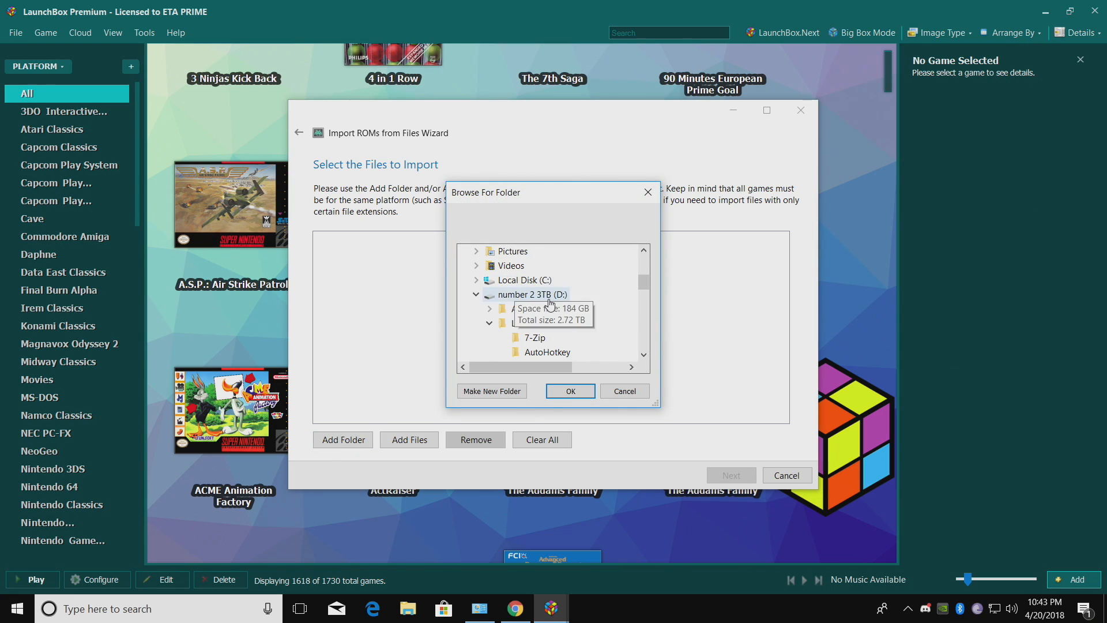
click(642, 355)
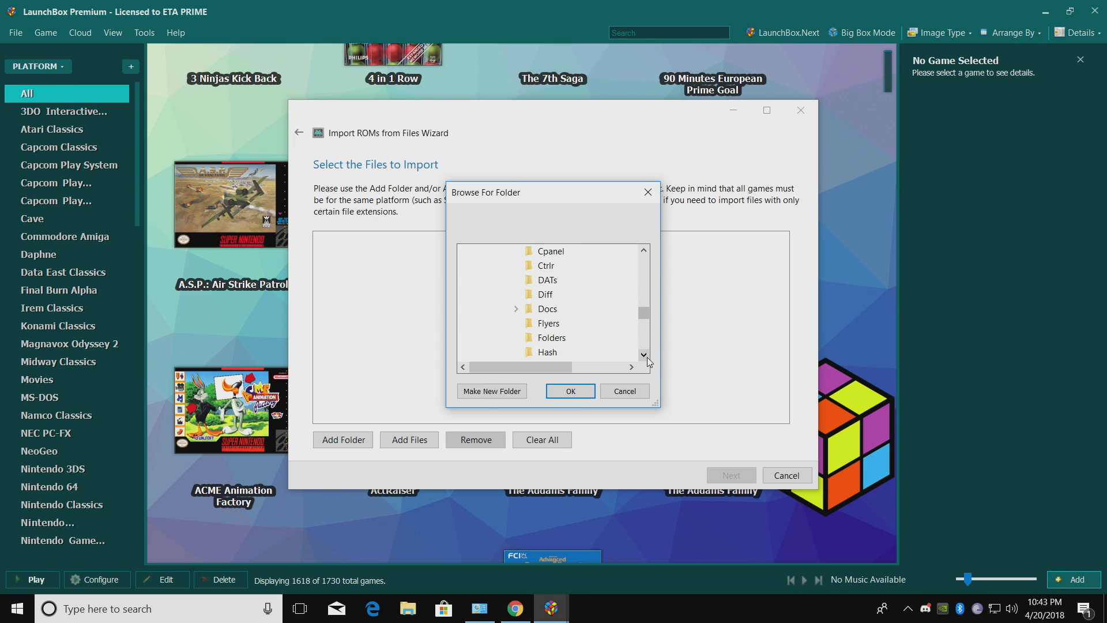
scroll(down, 3)
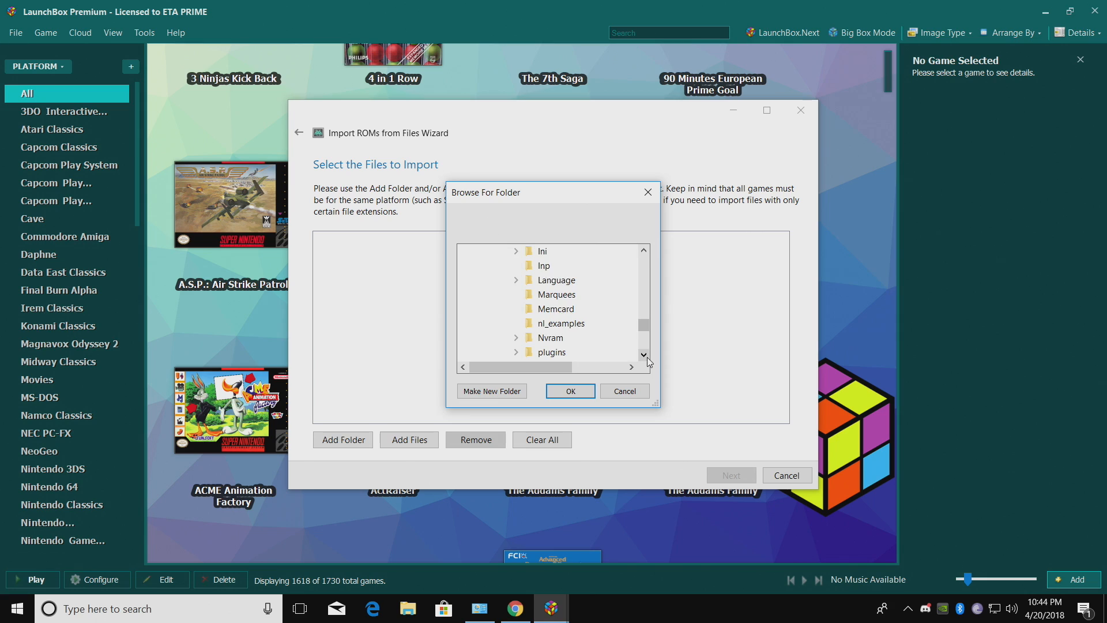
scroll(down, 3)
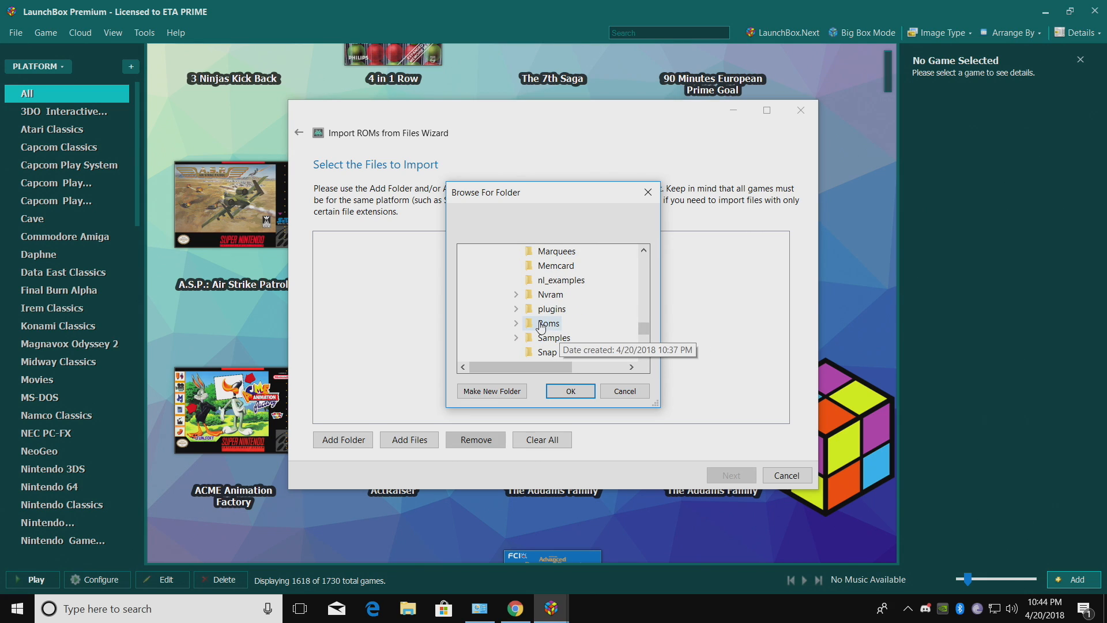
click(550, 323)
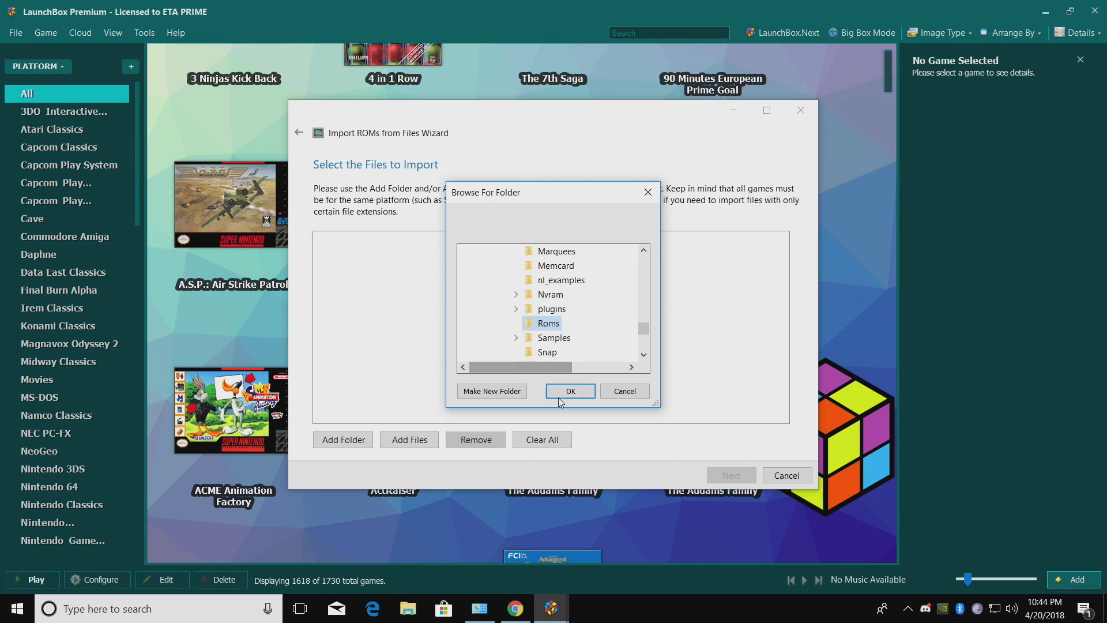
click(569, 390)
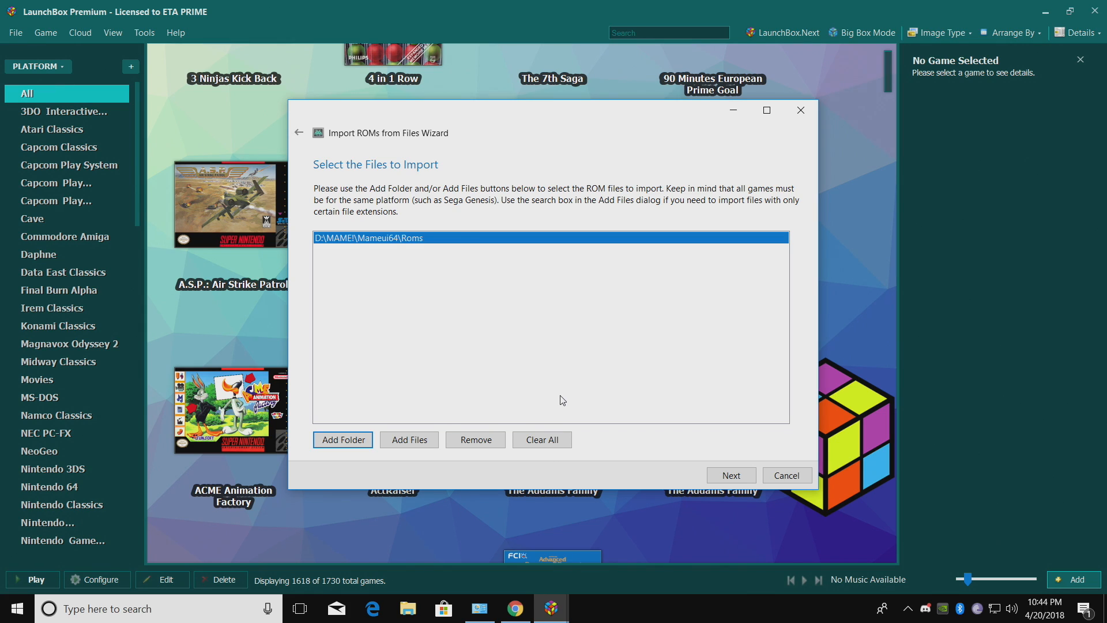
mouse_move(773, 490)
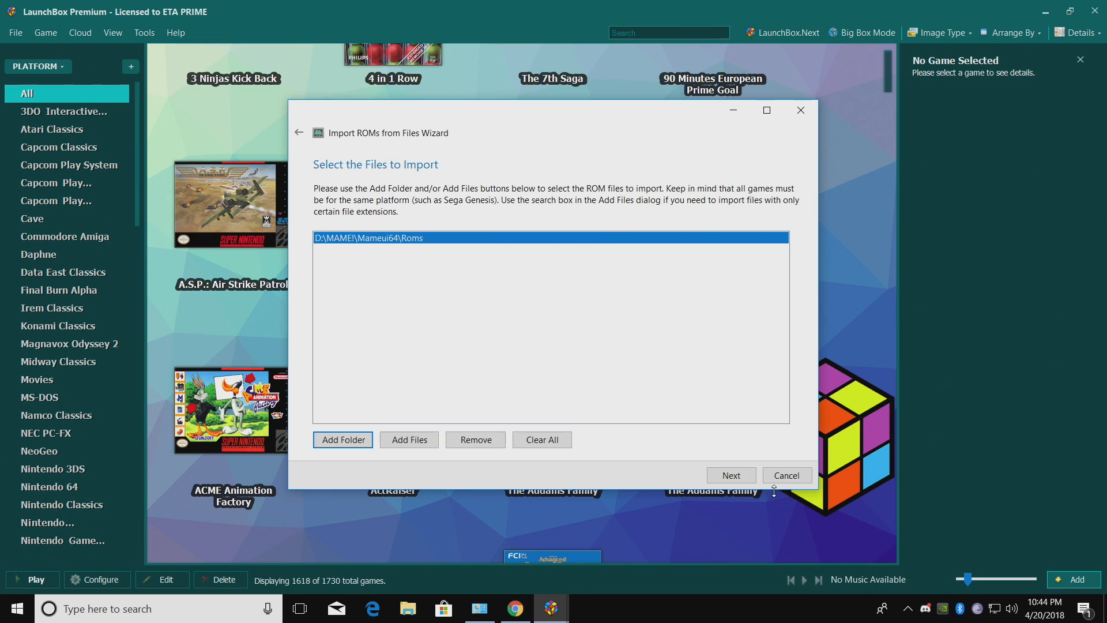
- Hide default platforms, choose Arcade as the platform, and keep MAME as the emulator
click(730, 475)
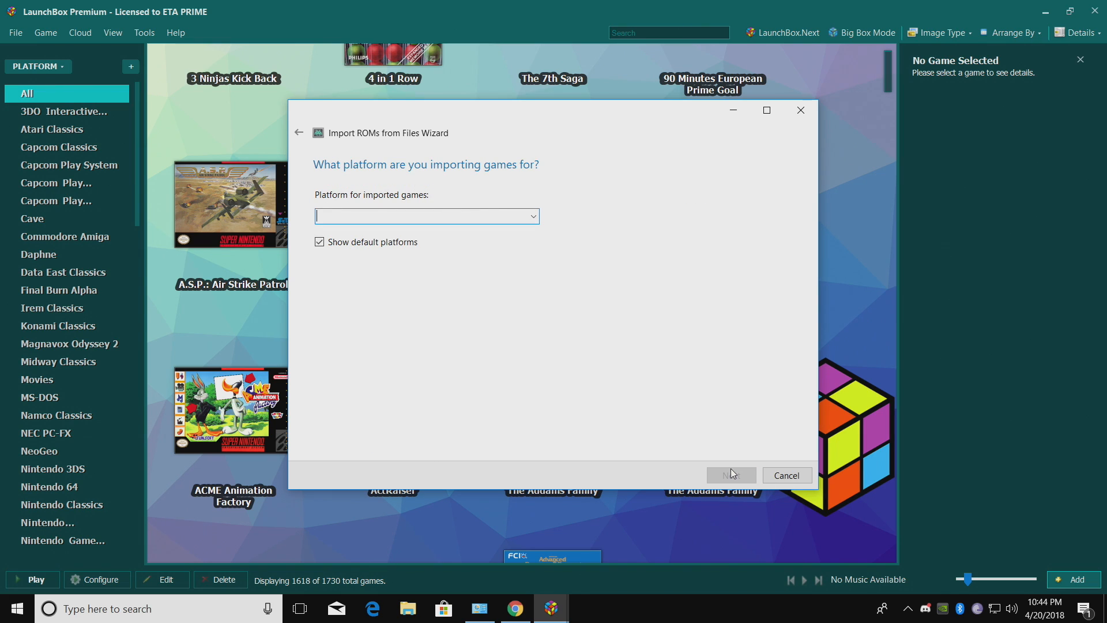
mouse_move(479, 302)
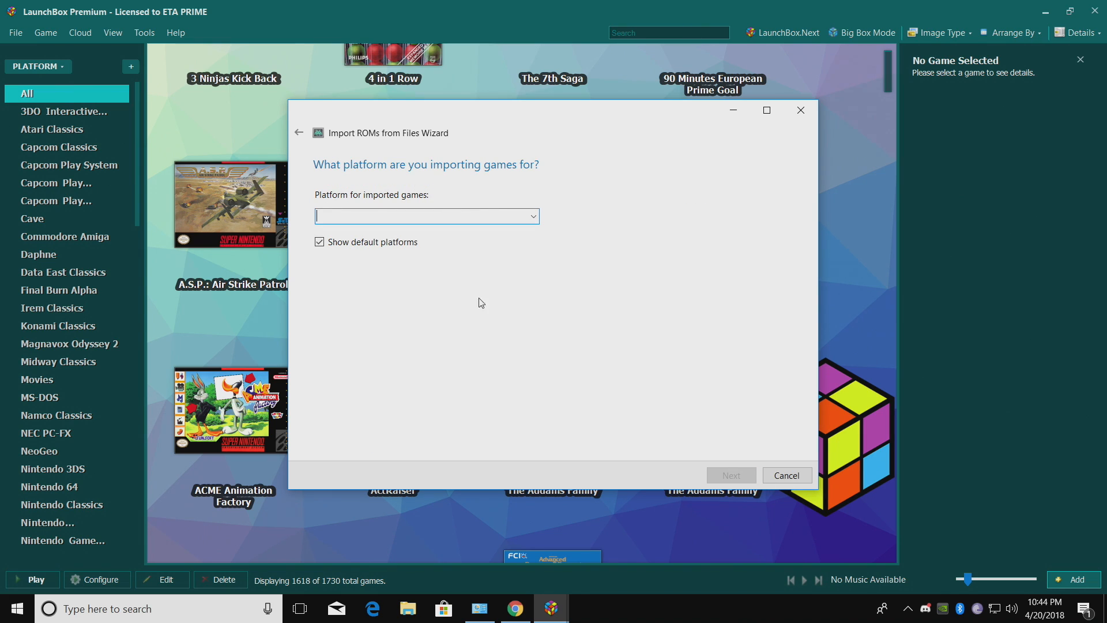
click(320, 243)
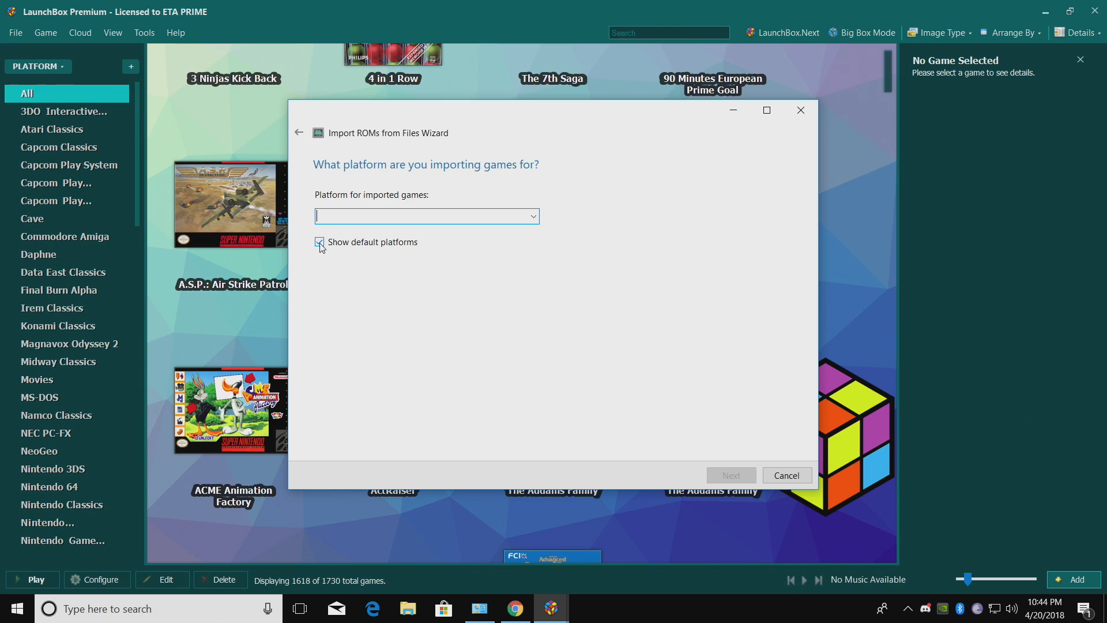
click(319, 242)
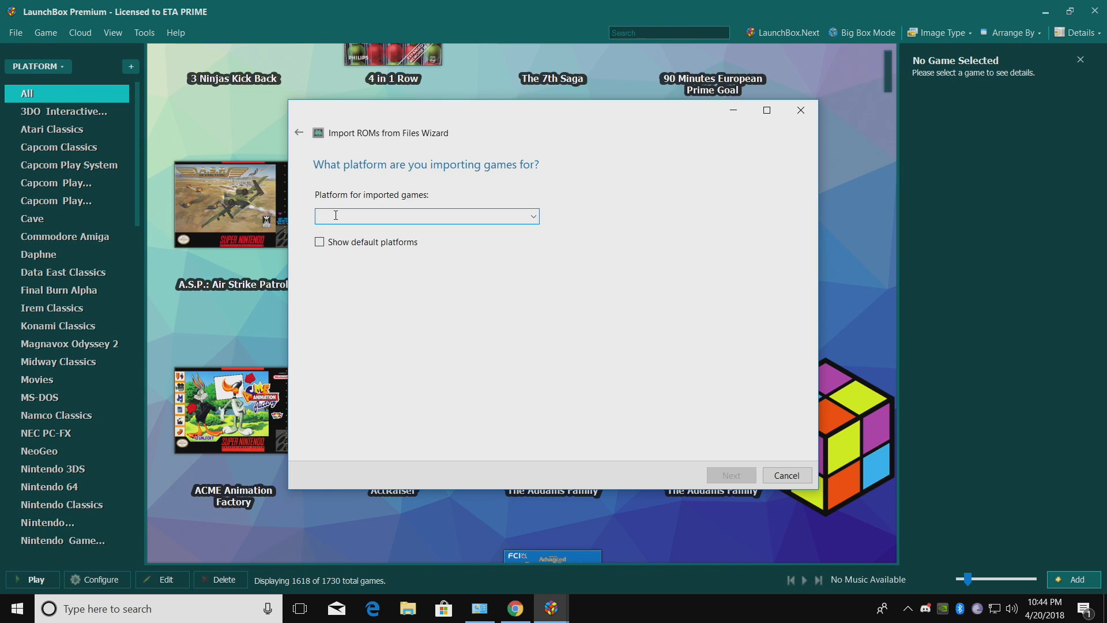
click(427, 216)
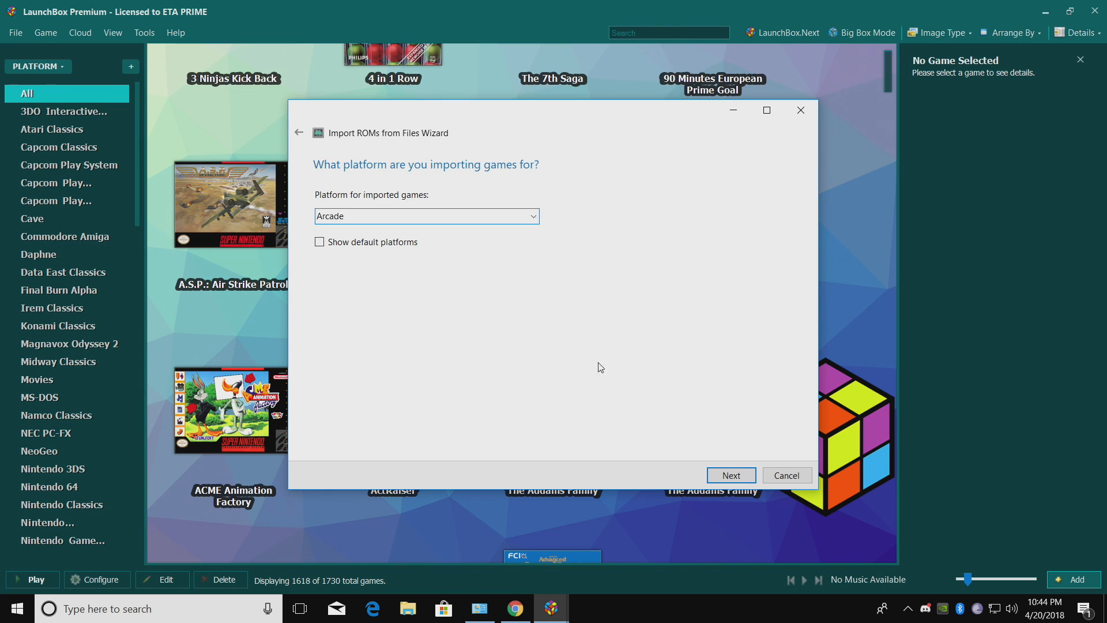
click(730, 475)
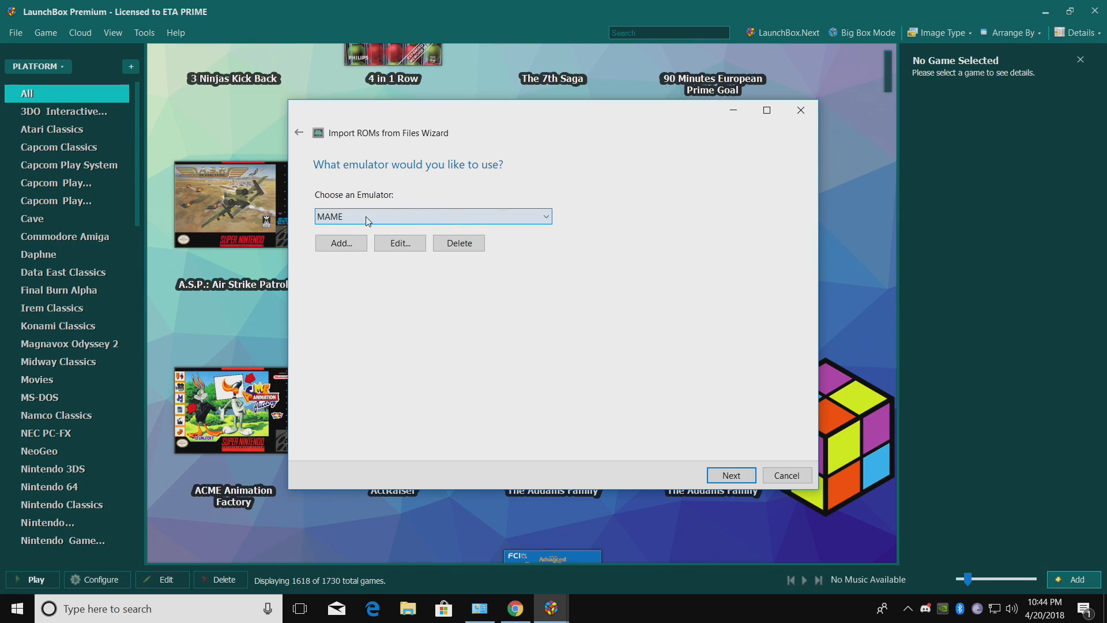
click(544, 216)
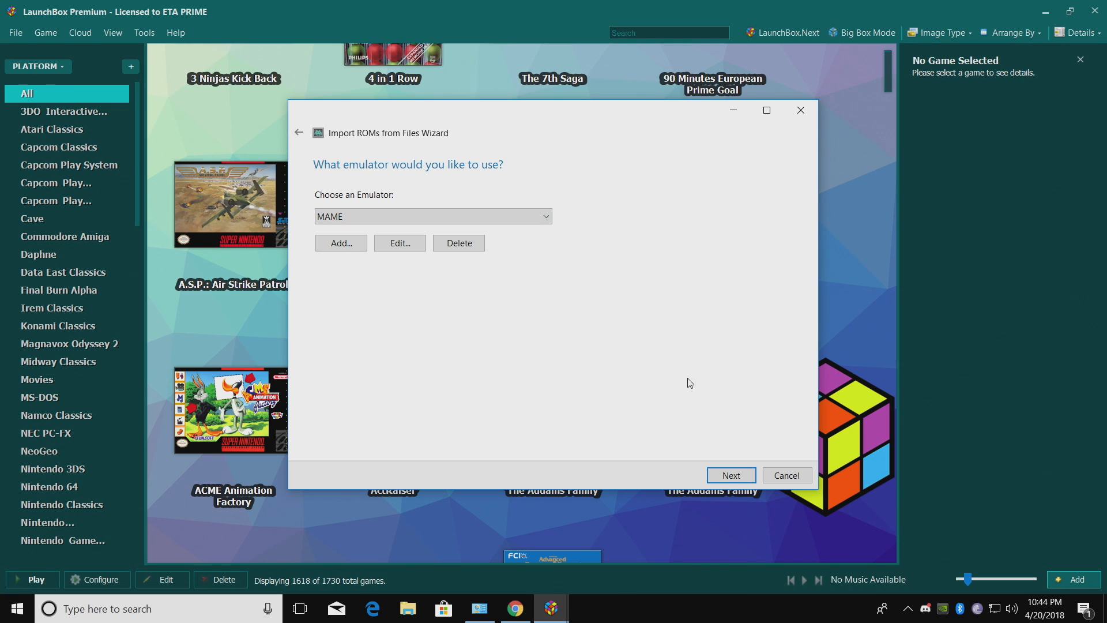
click(730, 475)
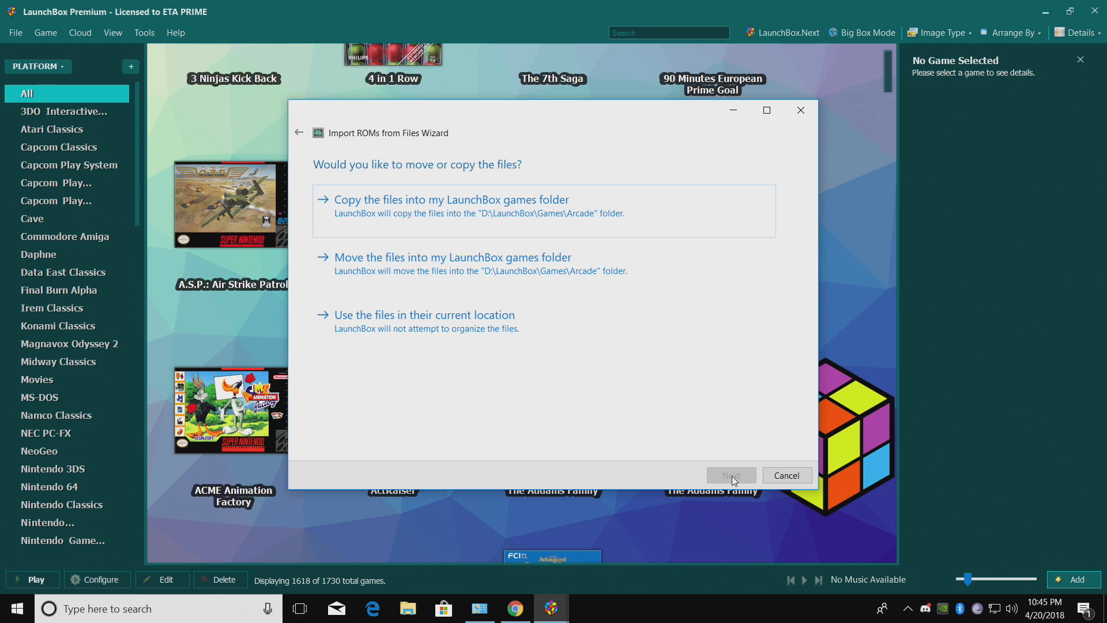
mouse_move(530, 392)
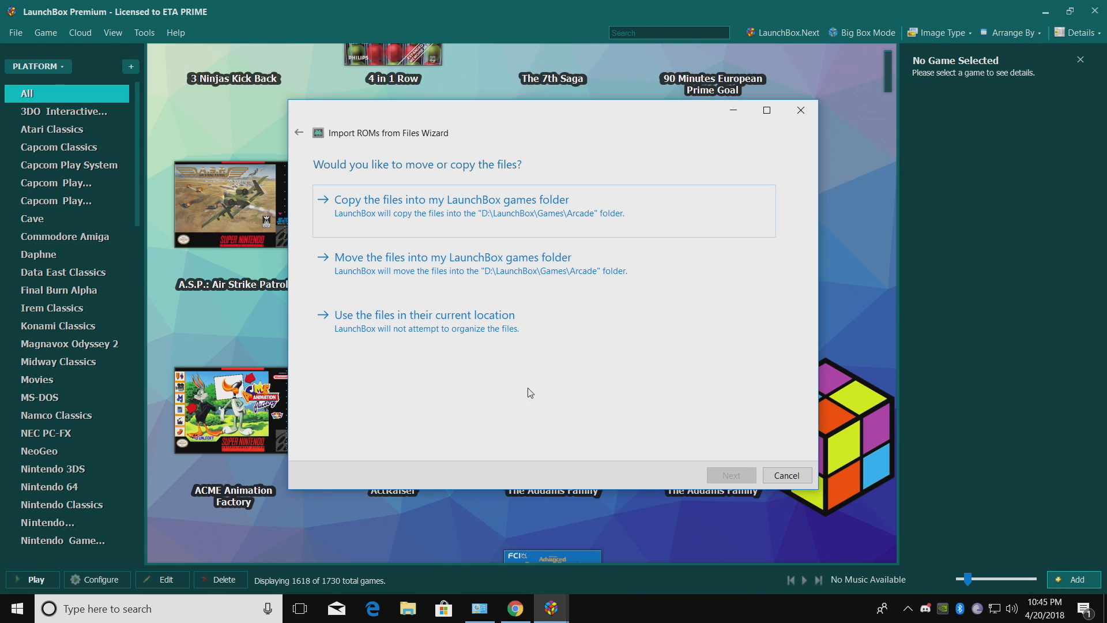
mouse_move(498, 339)
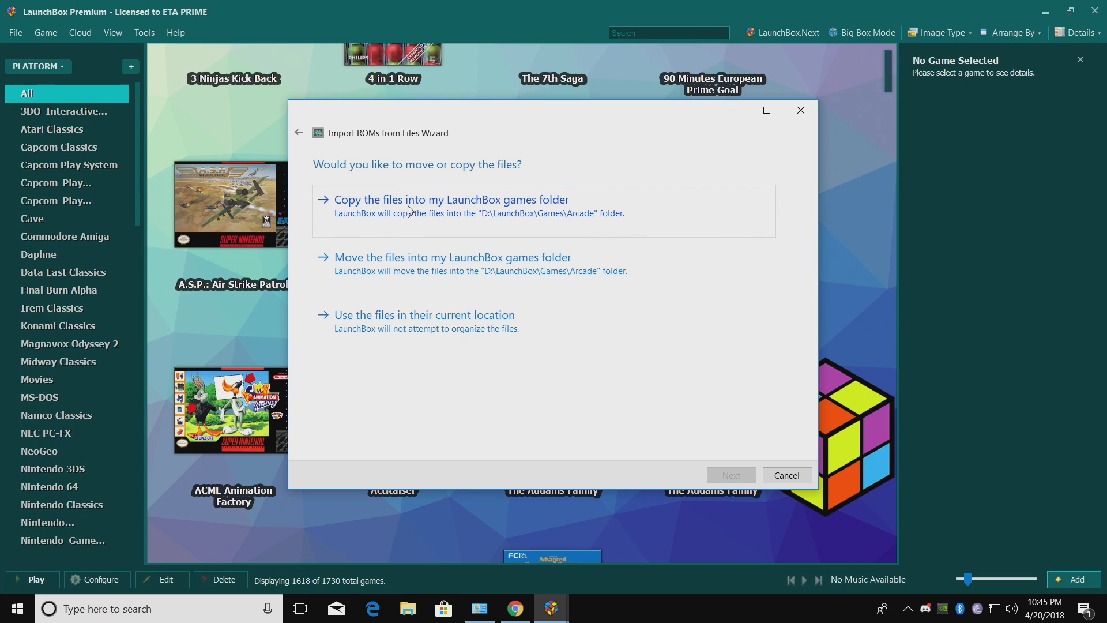
- Choose copying the ROMs into the LaunchBox games folder, keeping both metadata sources ticked
click(451, 199)
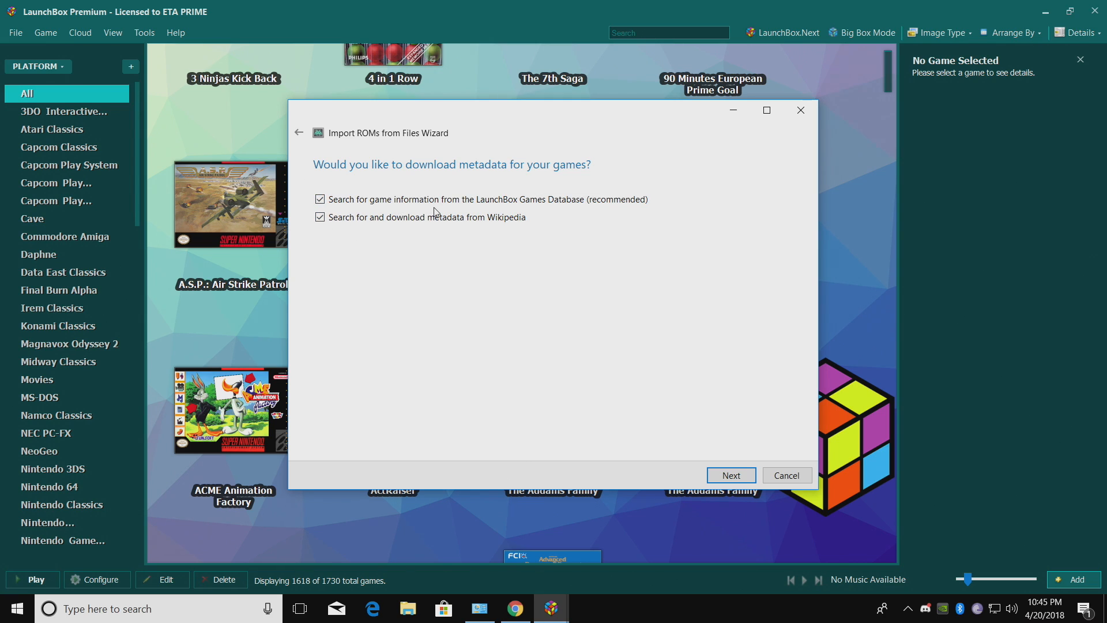
mouse_move(608, 211)
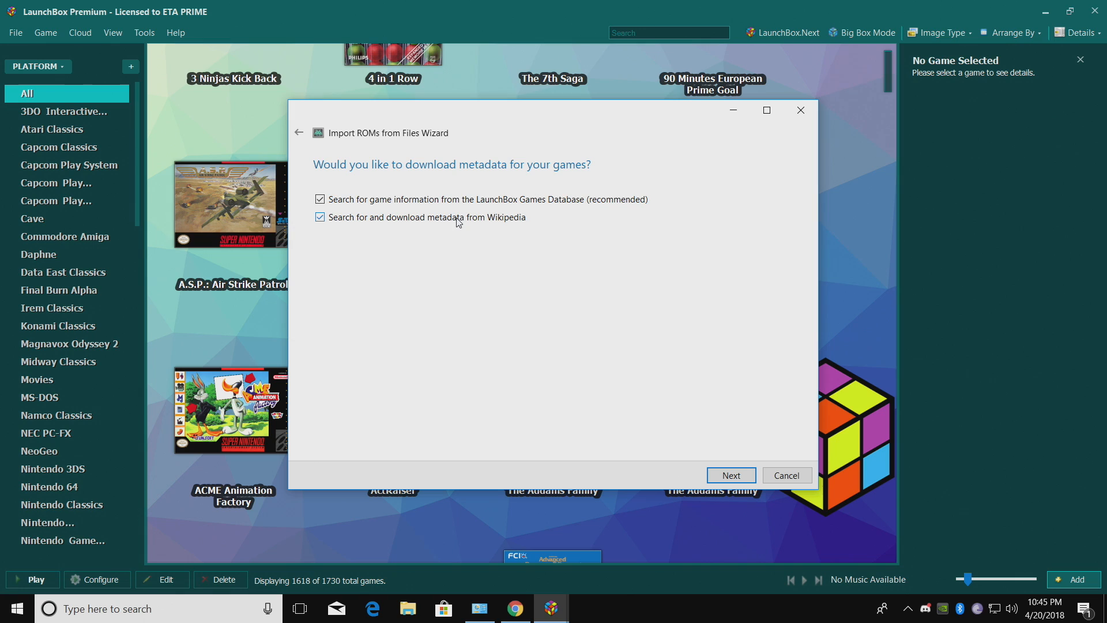
click(730, 475)
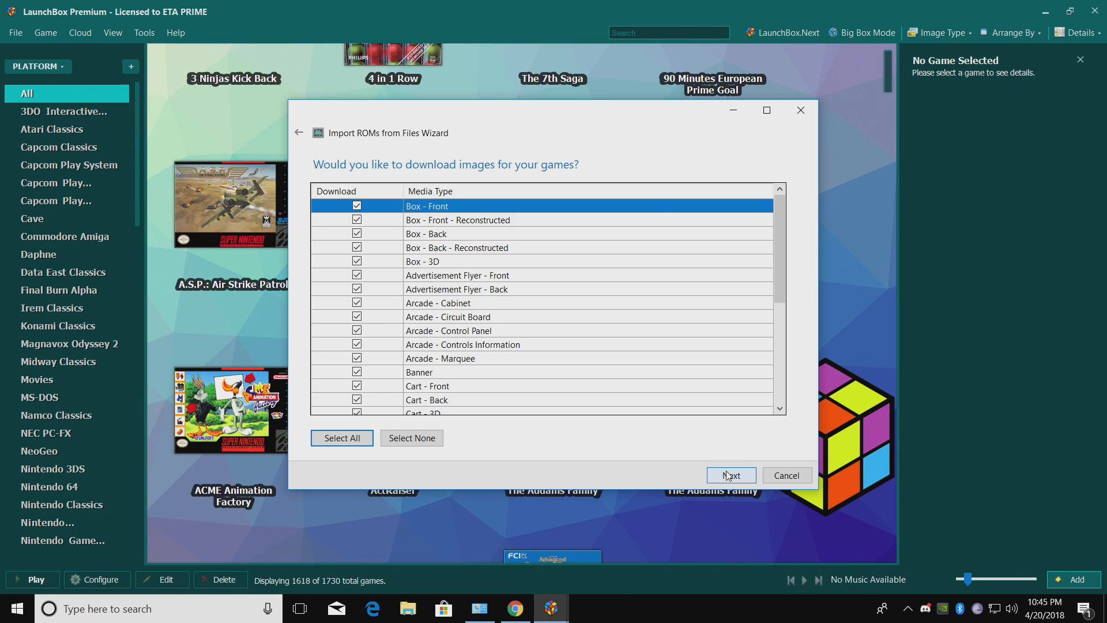
mouse_move(729, 434)
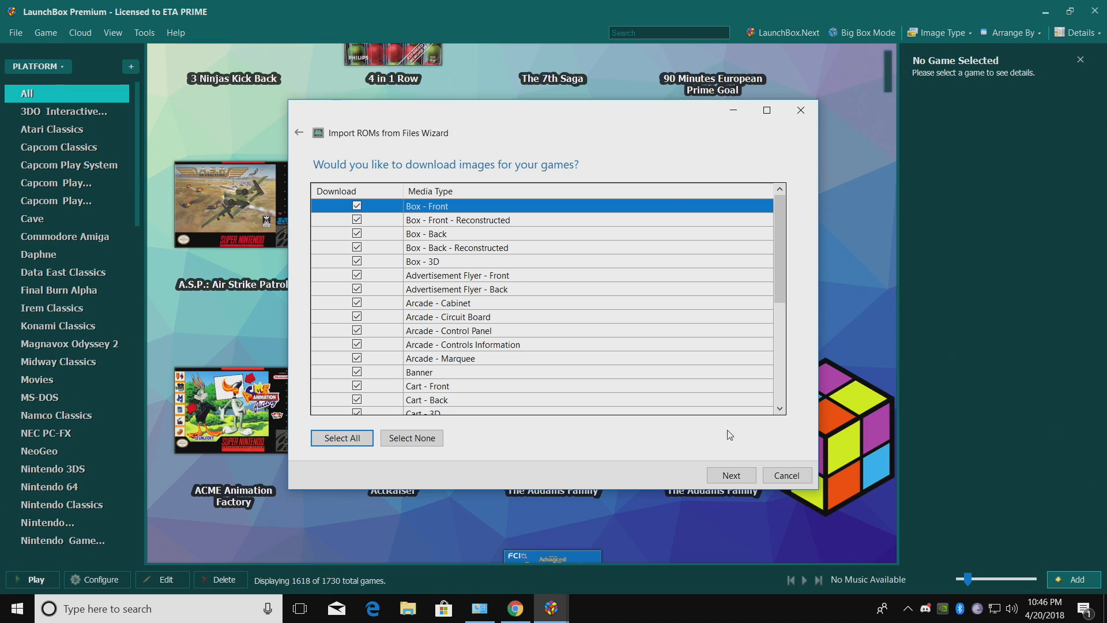
- Accept all image types and all EmuMovies media types for download
scroll(down, 3)
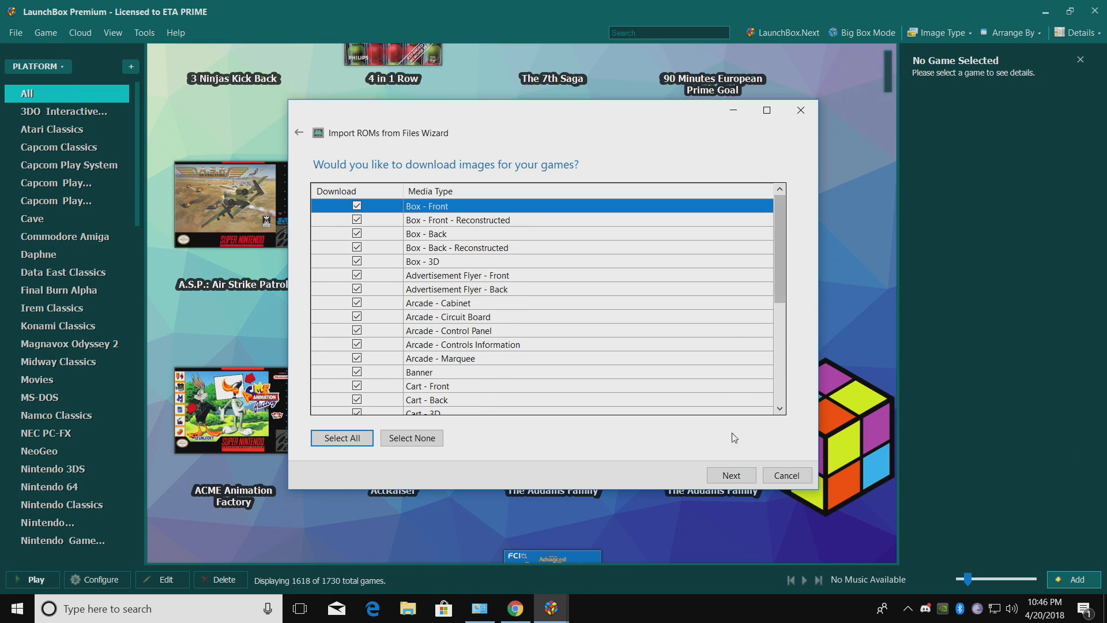
click(729, 474)
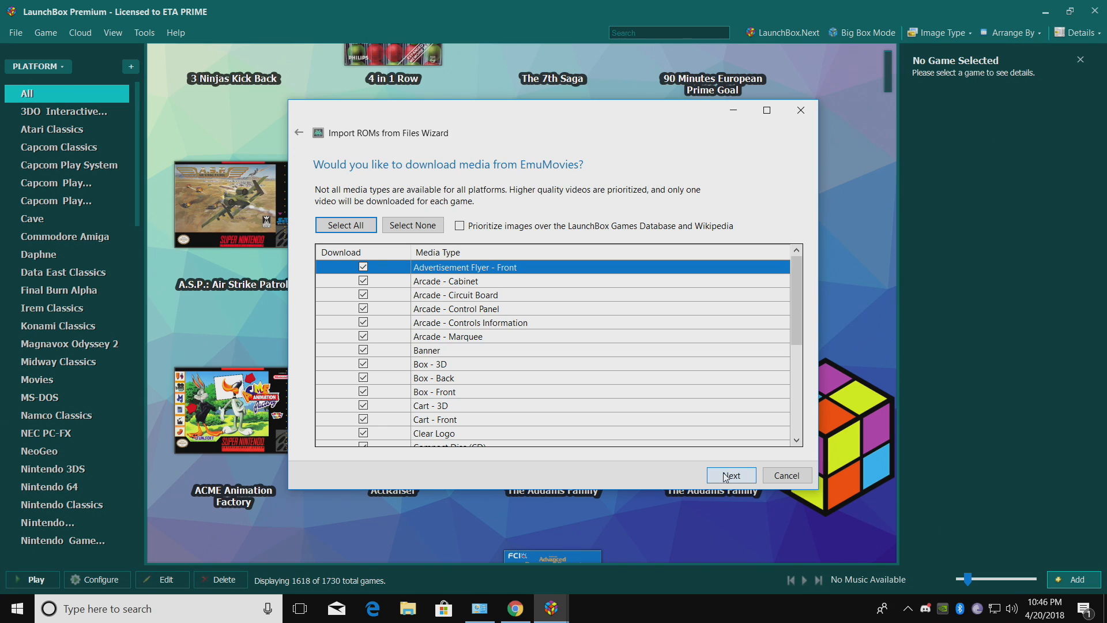
scroll(down, 3)
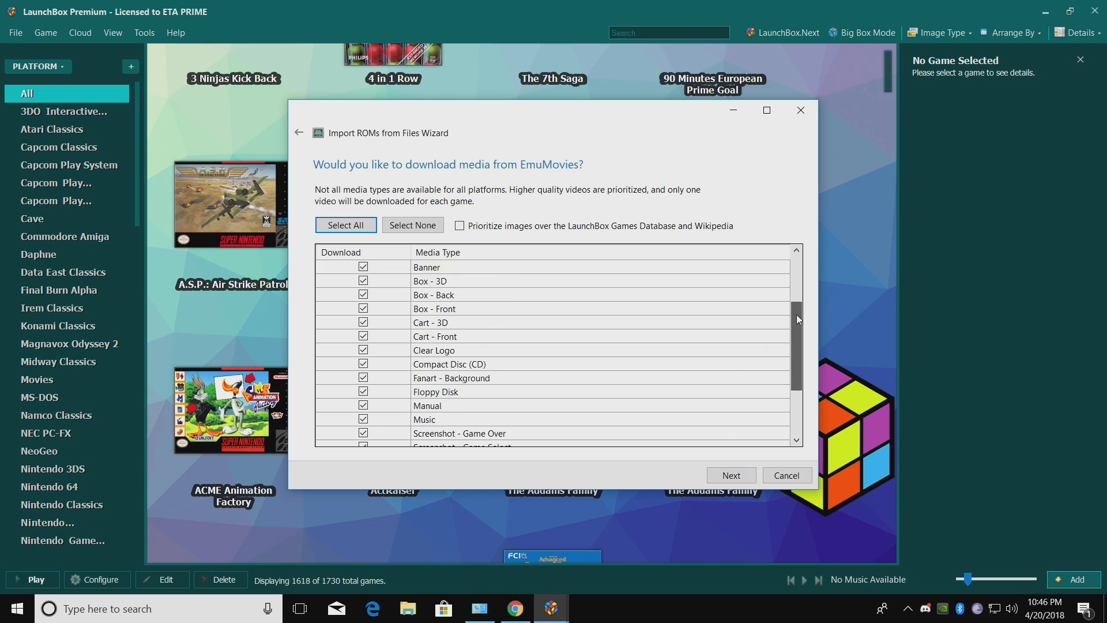
click(730, 474)
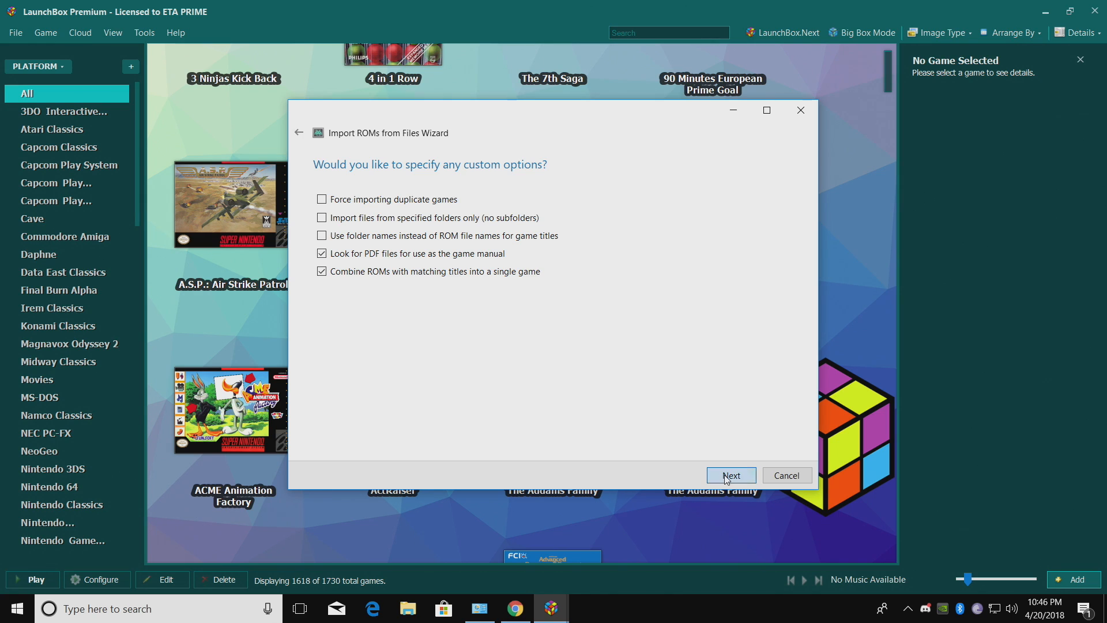
- Pick World as the region, settle on skipping clones with region priority, and advance
click(730, 474)
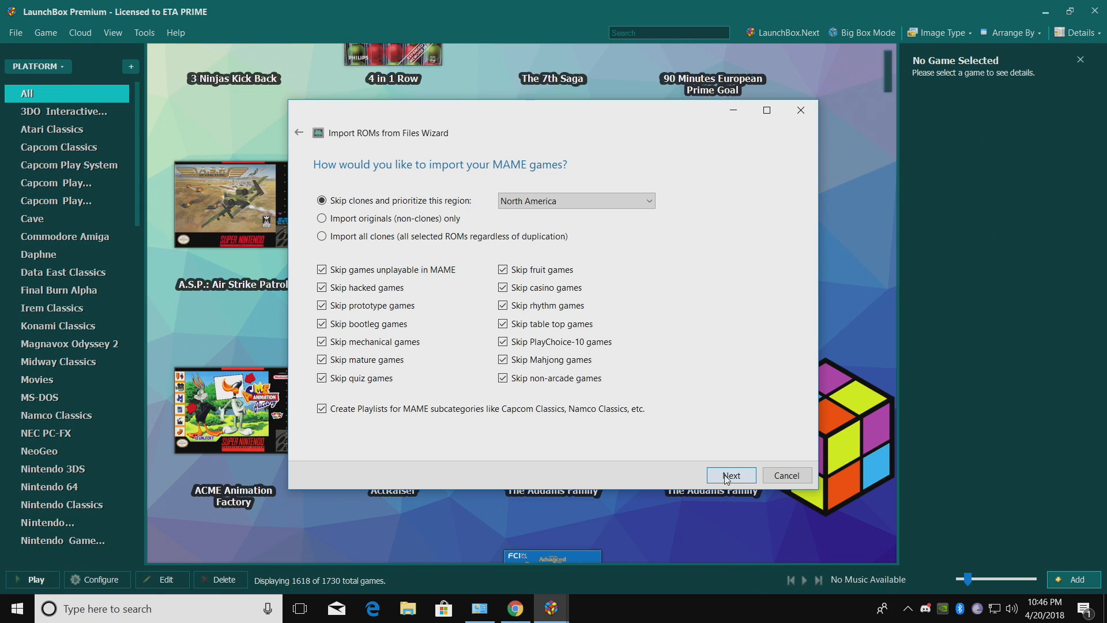
mouse_move(490, 340)
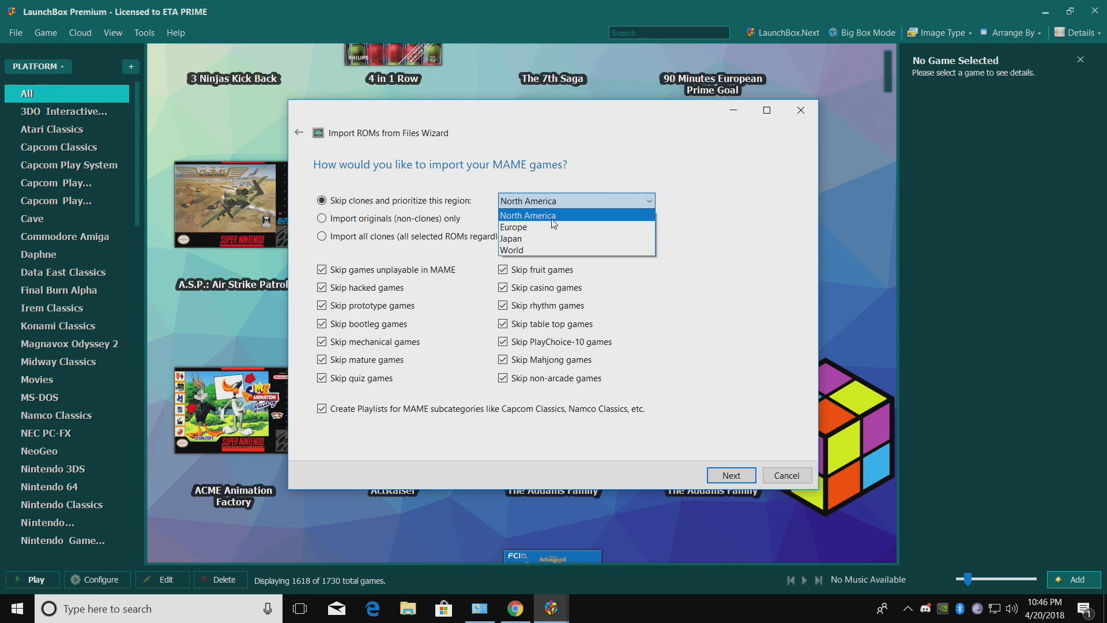
mouse_move(540, 249)
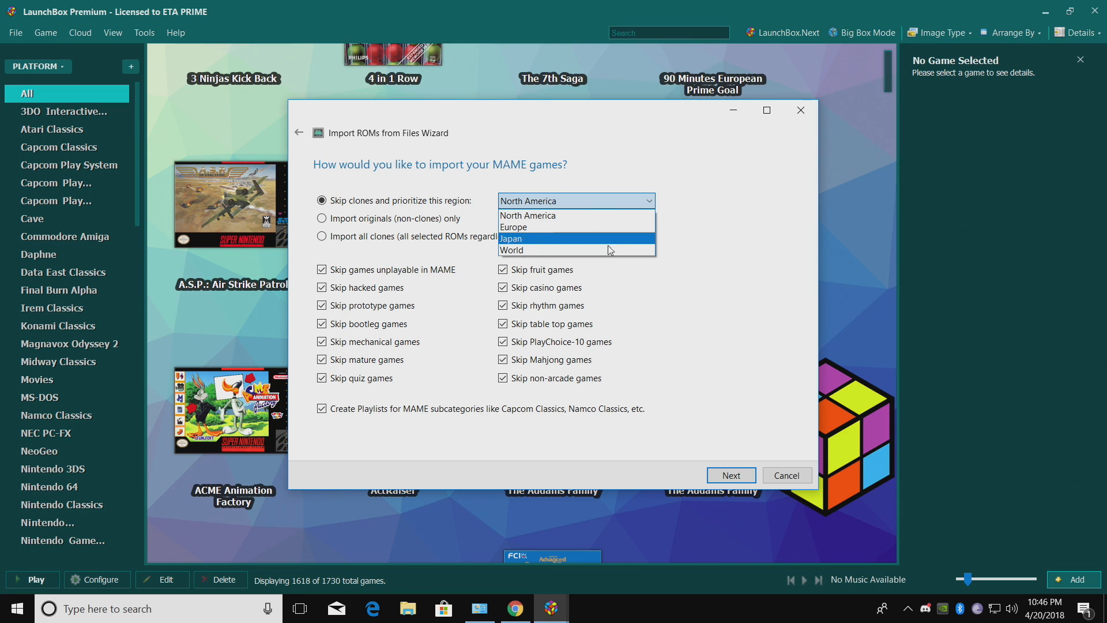
click(510, 249)
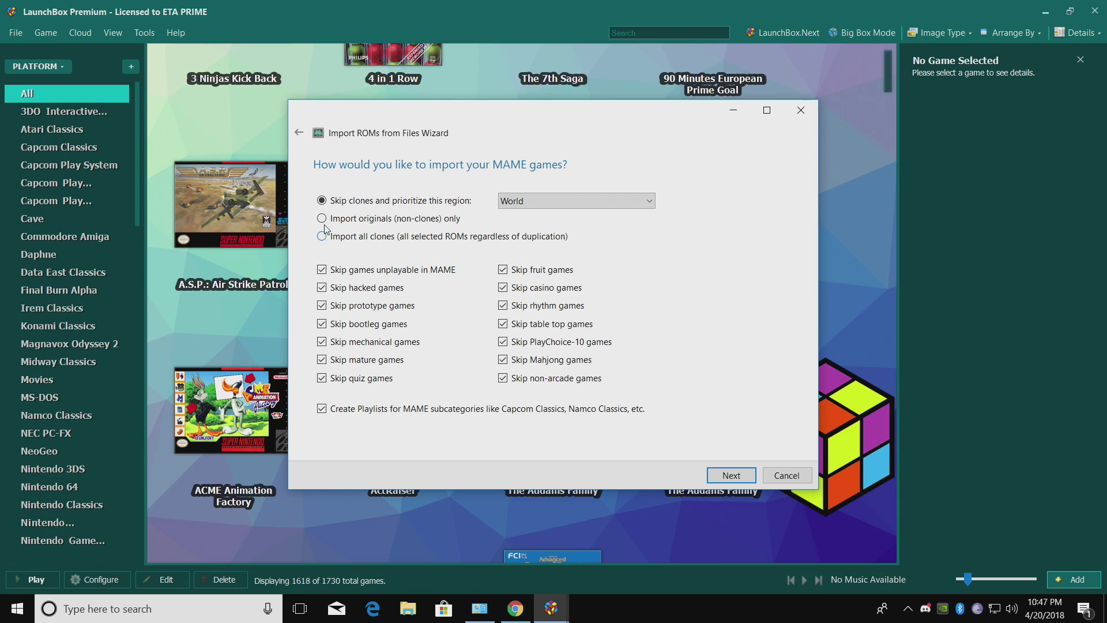
click(322, 218)
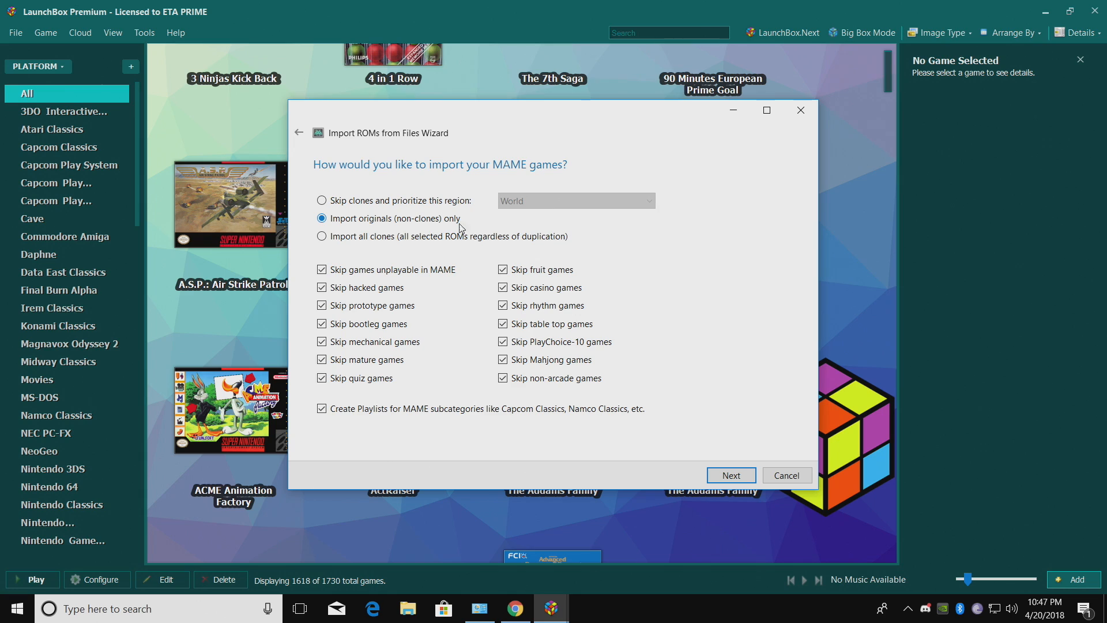
click(323, 235)
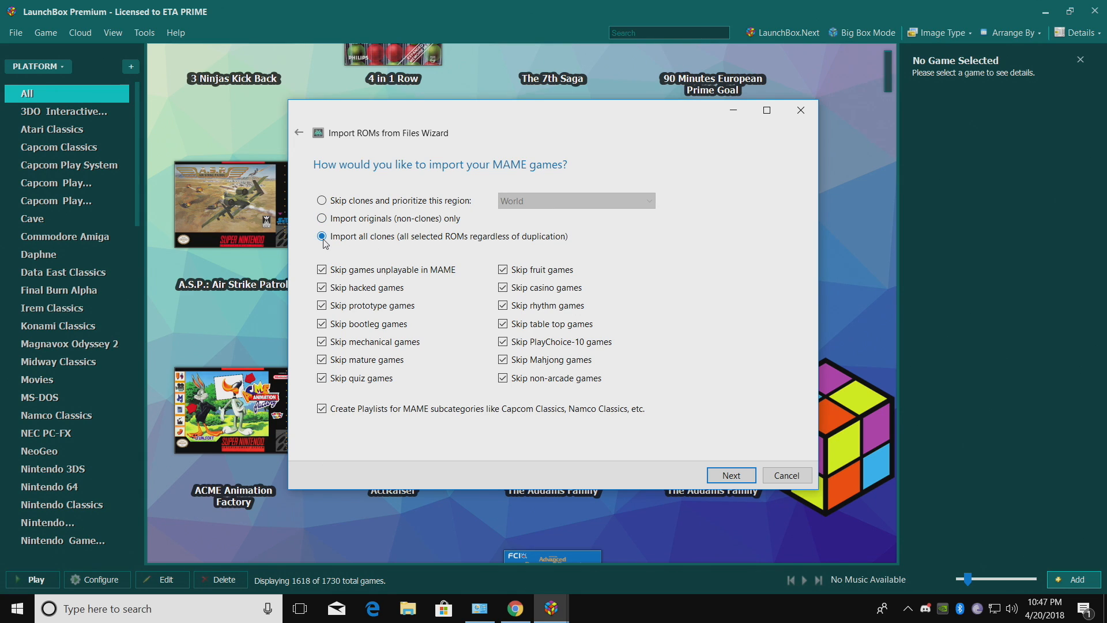
mouse_move(321, 203)
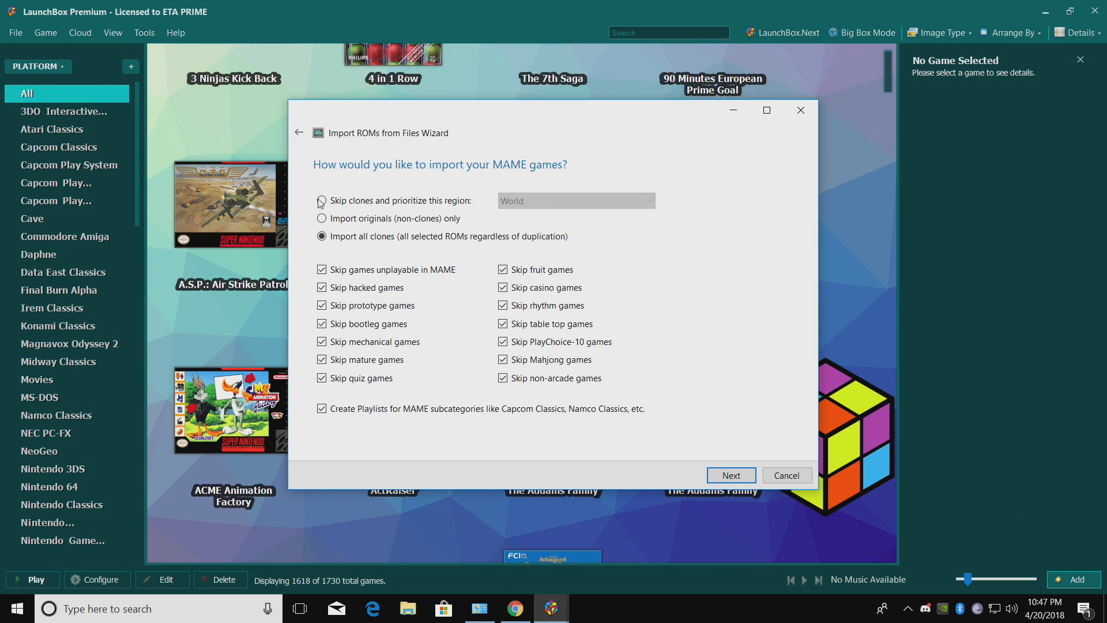
click(321, 200)
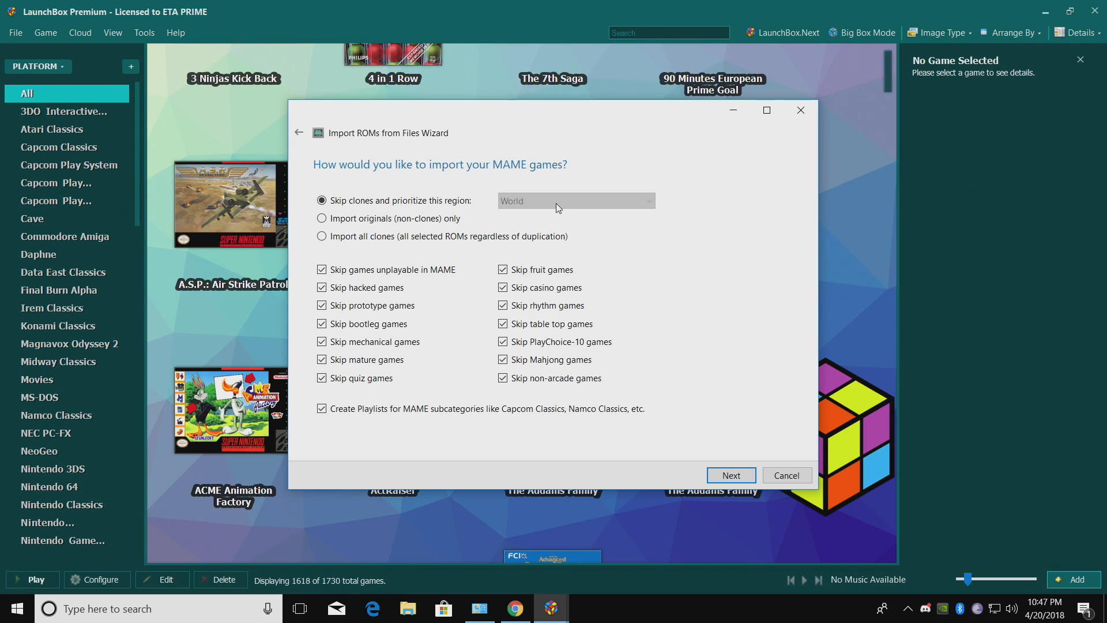
mouse_move(420, 213)
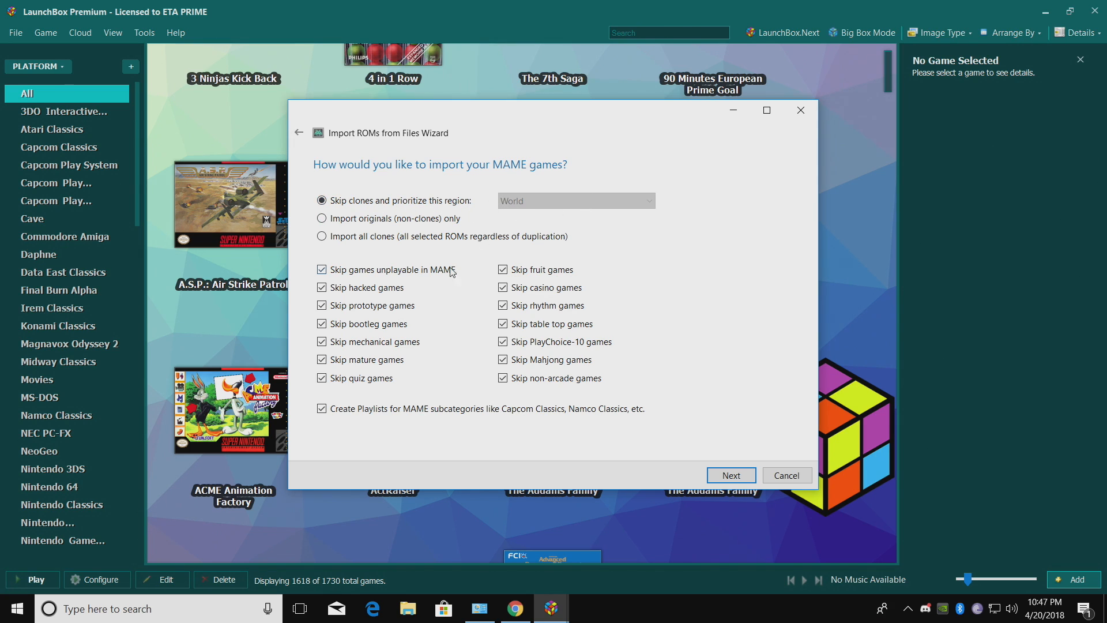
mouse_move(340, 296)
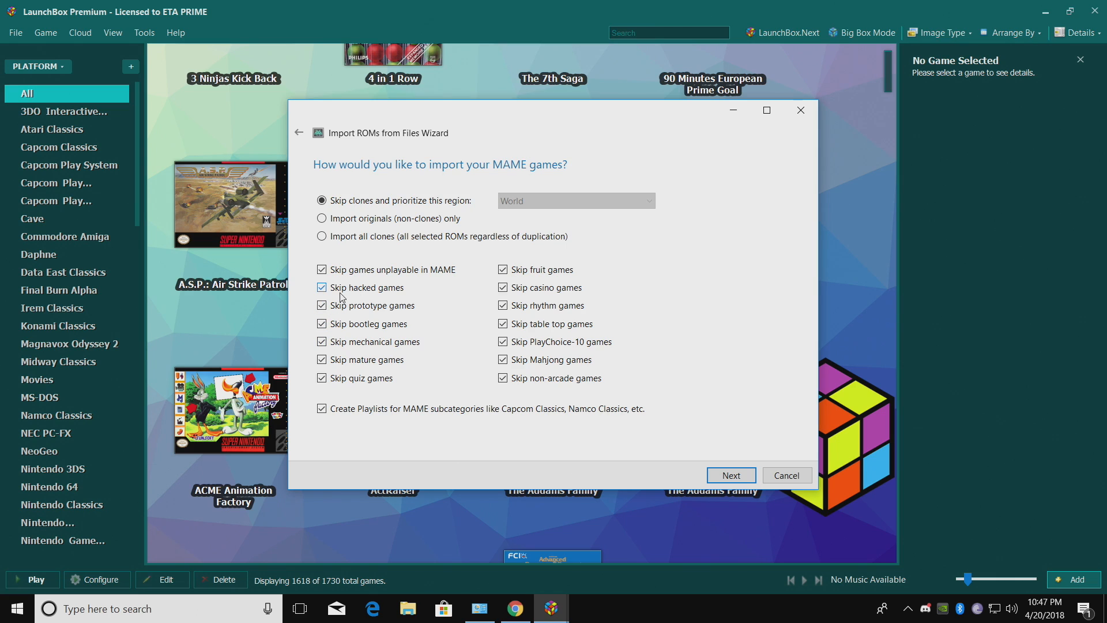
mouse_move(471, 332)
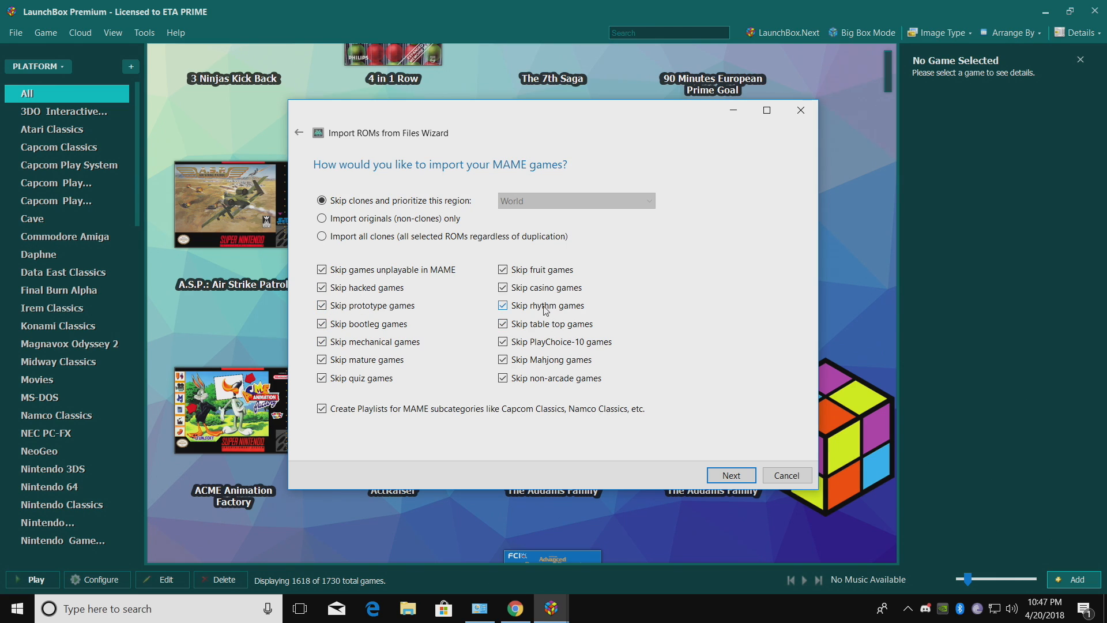
mouse_move(545, 287)
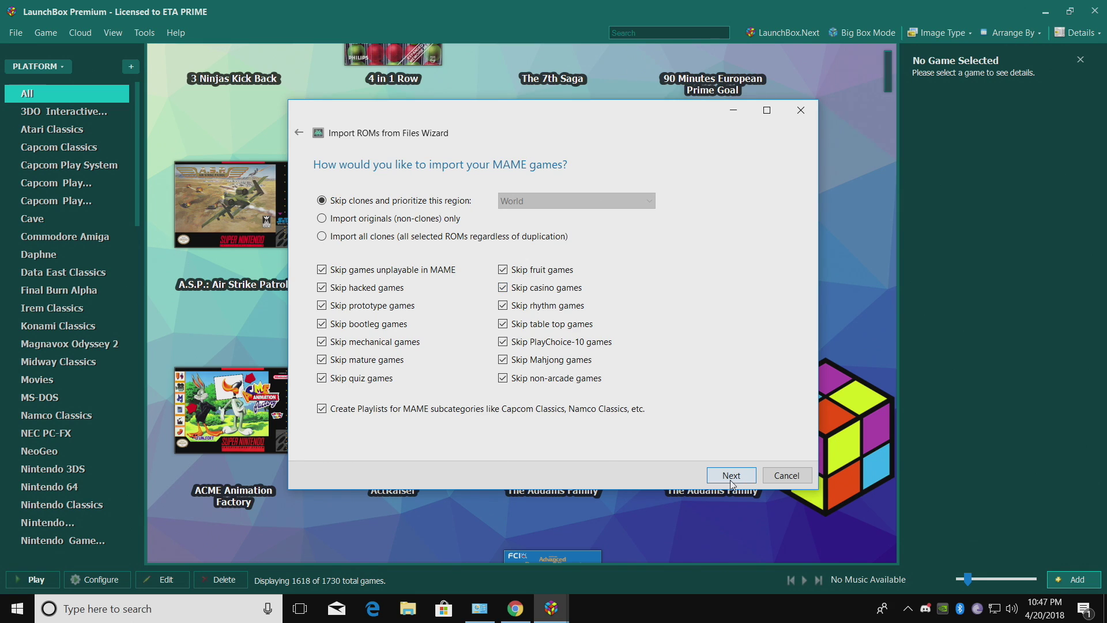
click(731, 475)
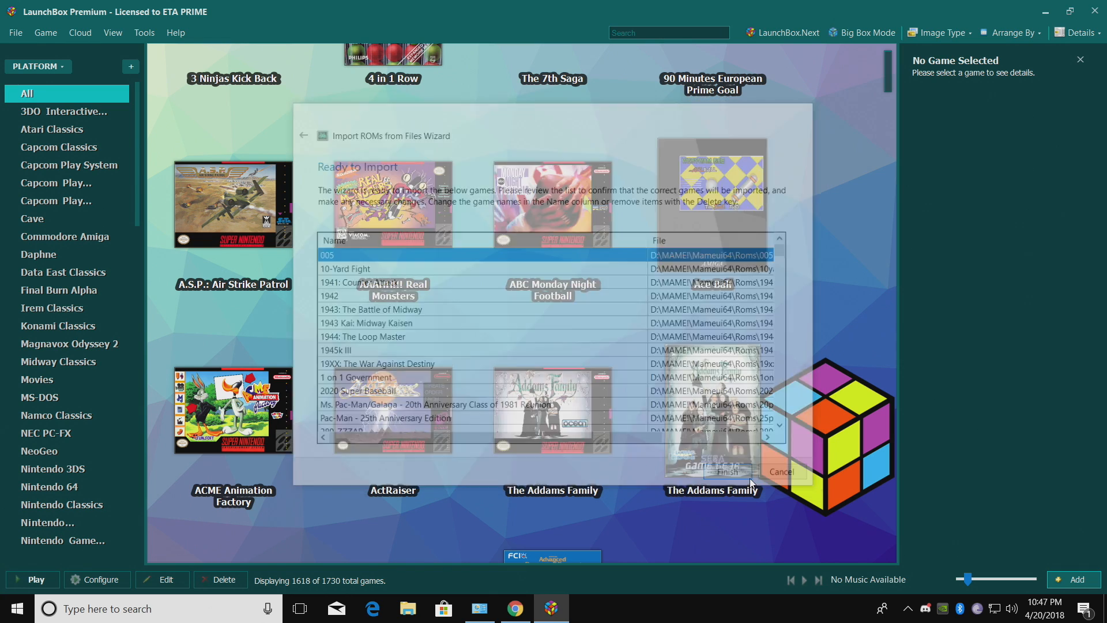
- Finish the import wizard to add the reviewed MAME games to the library
click(716, 471)
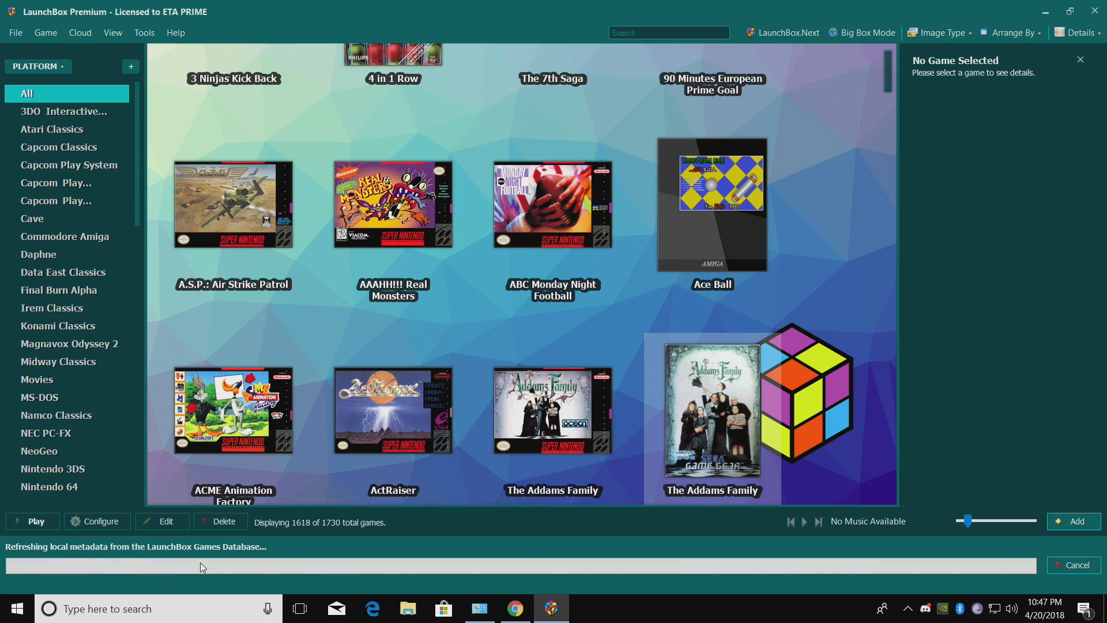
mouse_move(425, 557)
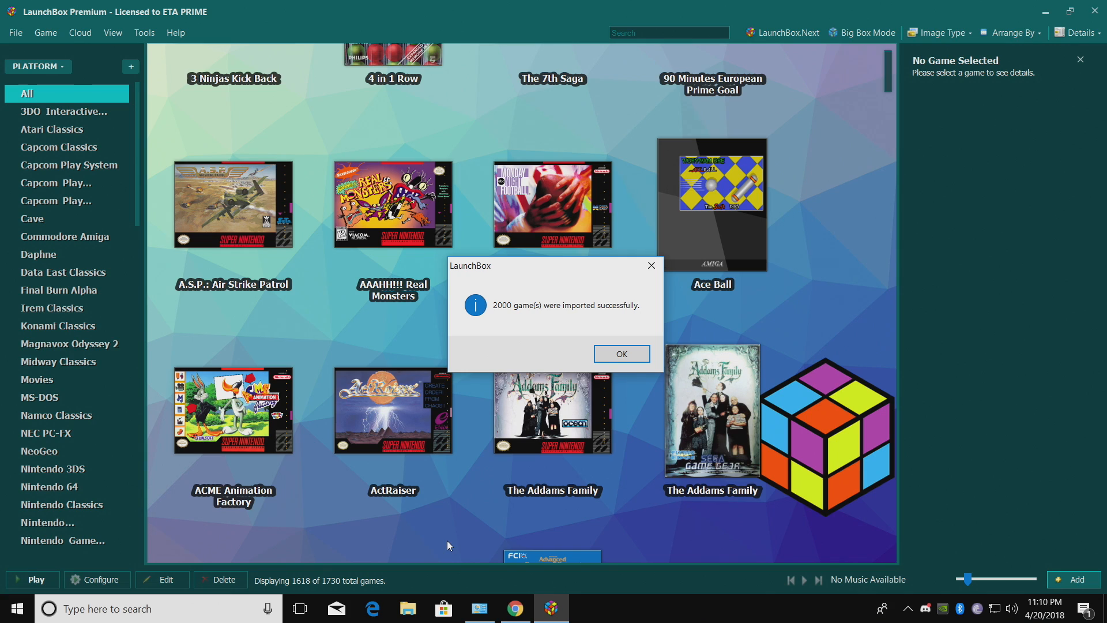
mouse_move(399, 491)
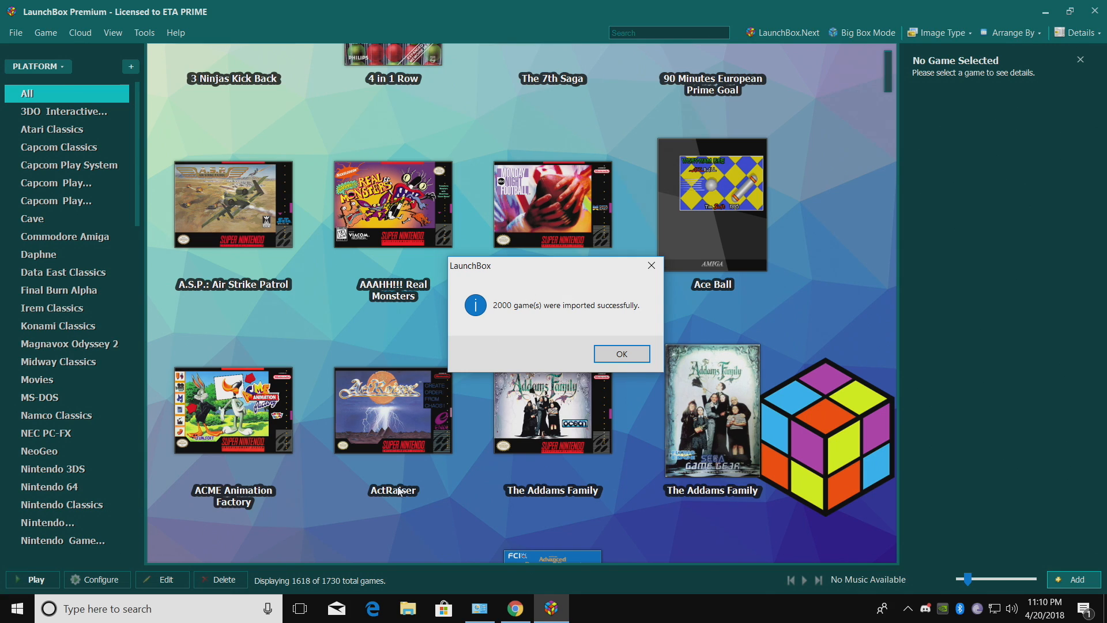
mouse_move(325, 587)
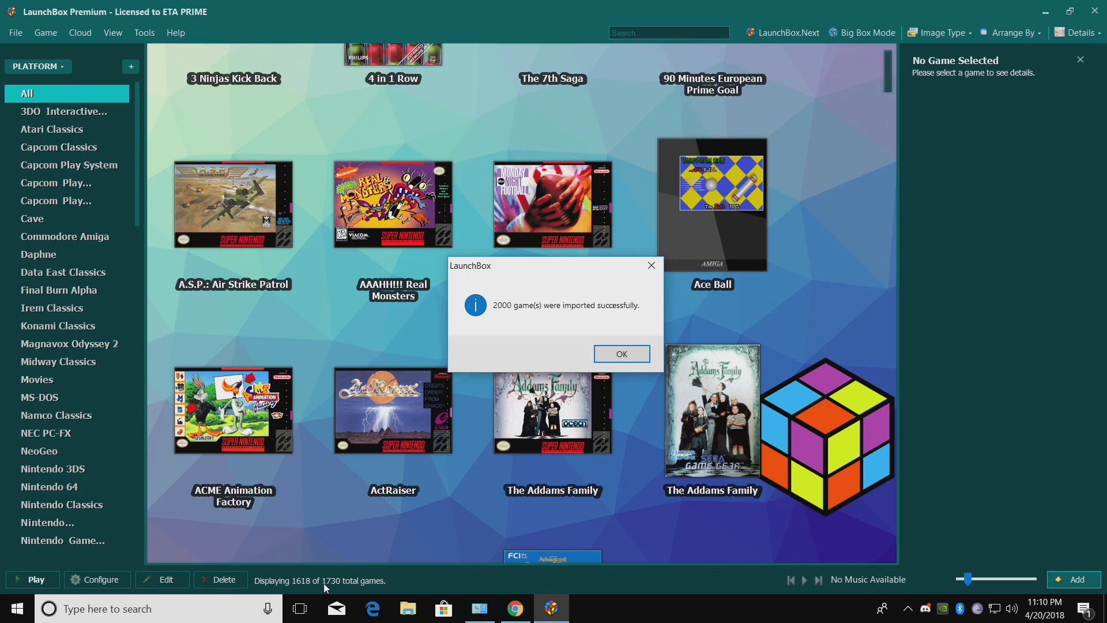
mouse_move(312, 302)
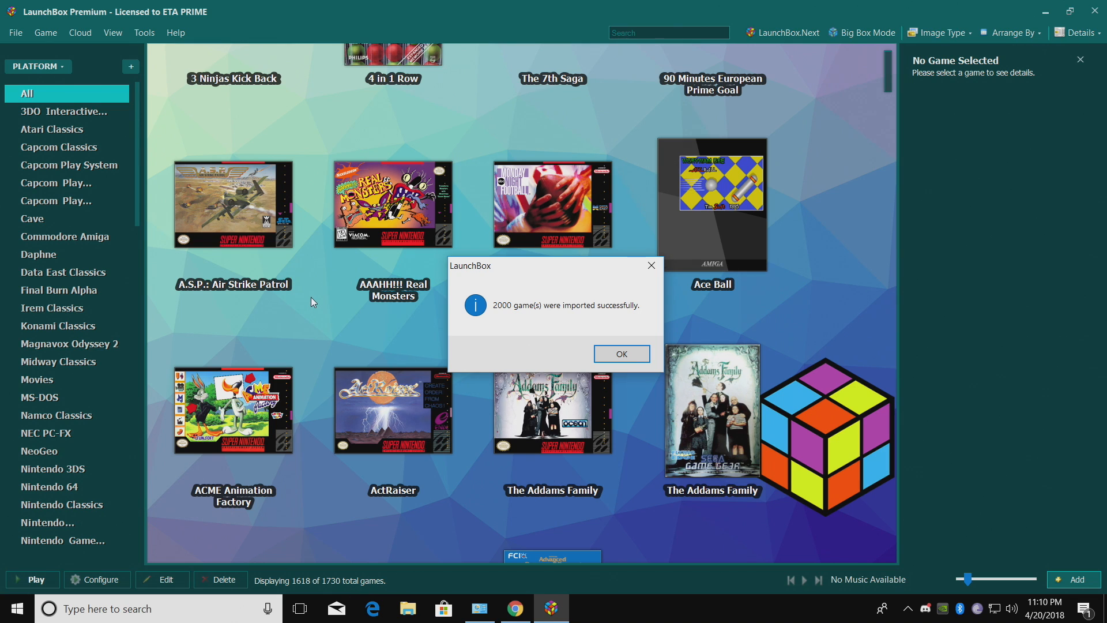
mouse_move(368, 358)
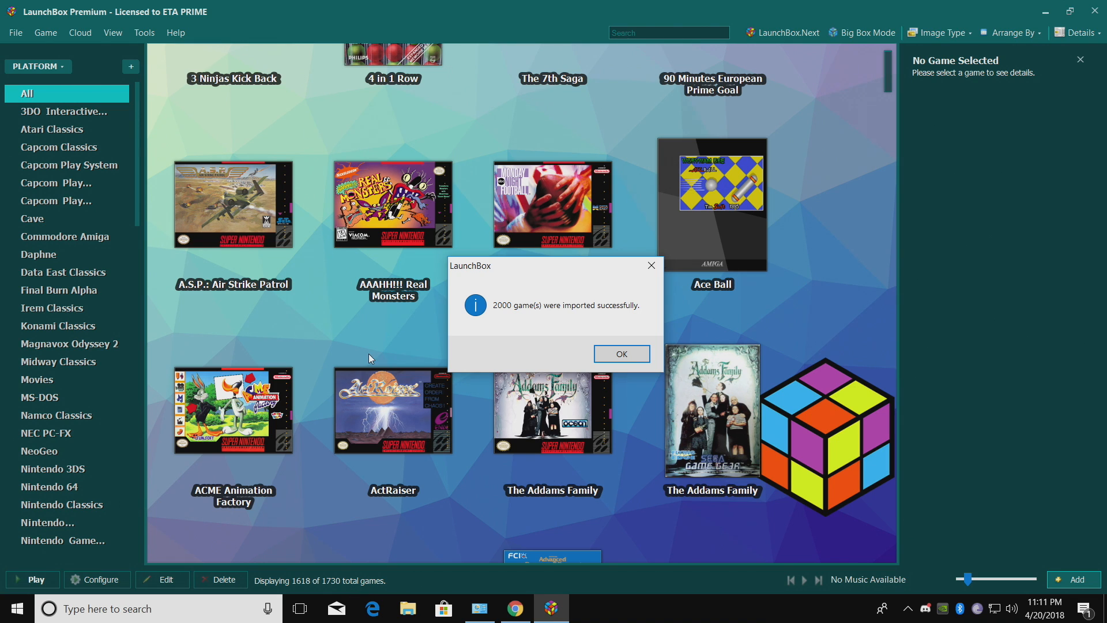
- Dismiss the '2000 game(s) were imported successfully' message
click(620, 352)
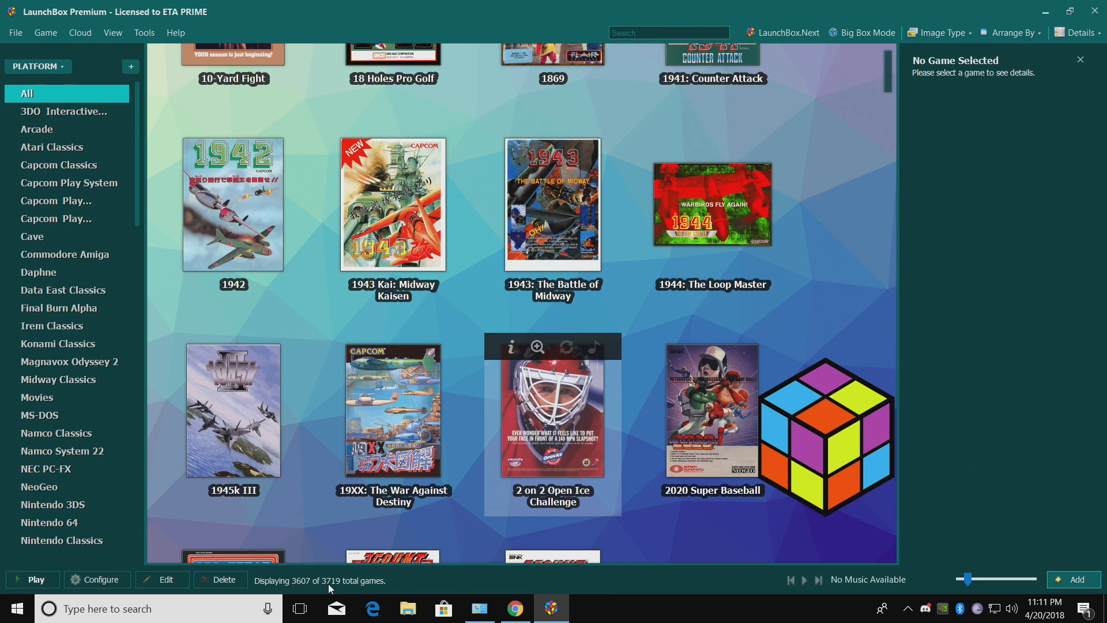
mouse_move(49, 98)
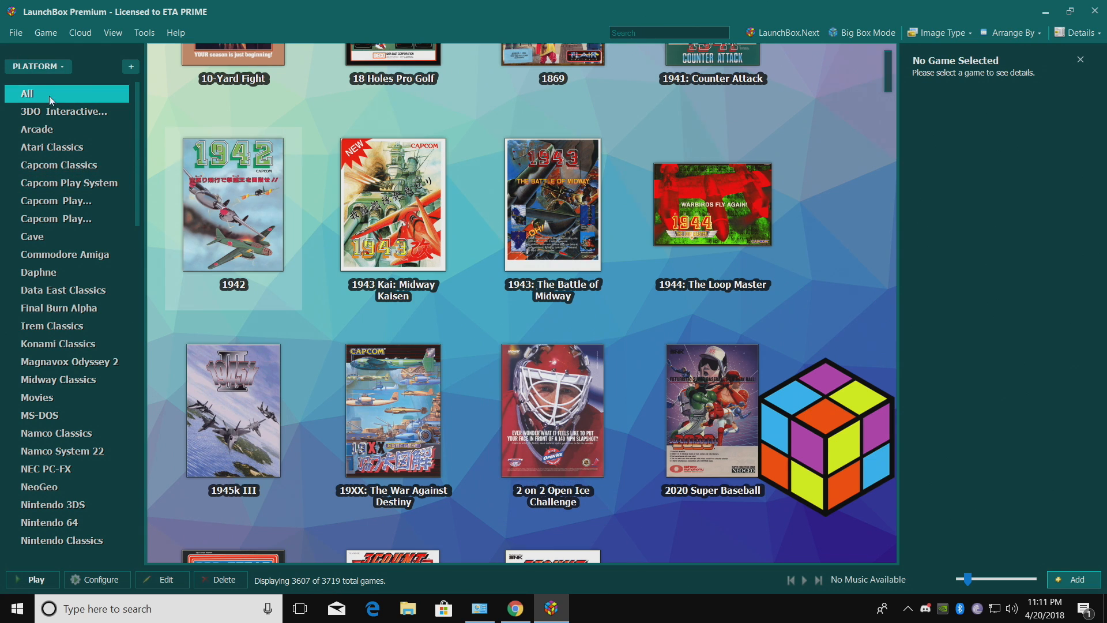
- Show only the Arcade platform's games and scroll through the grid
click(35, 129)
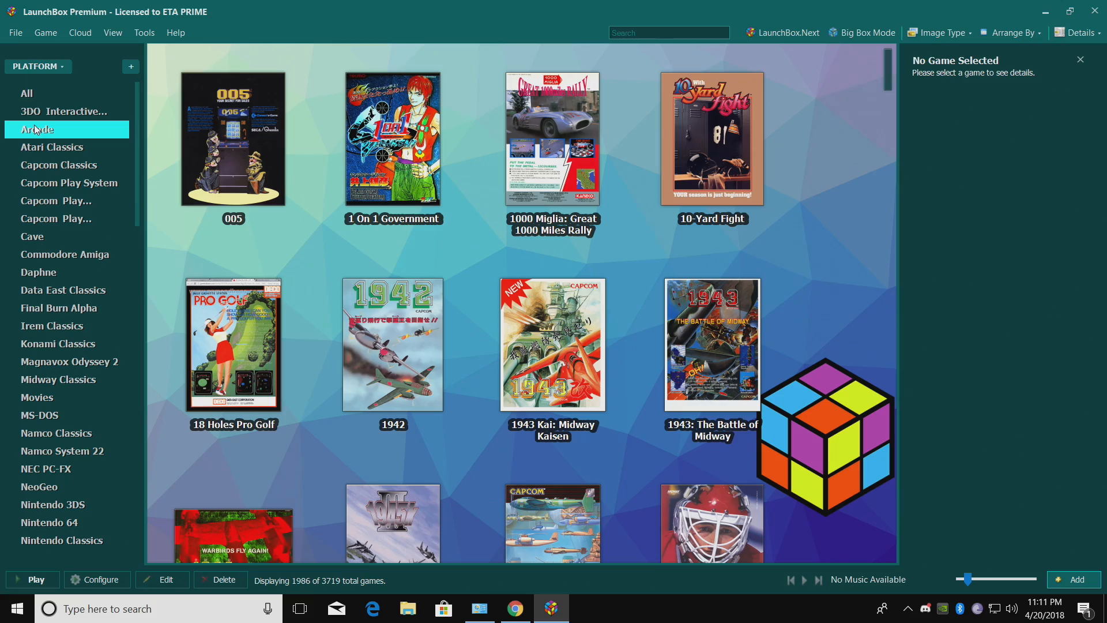
mouse_move(886, 76)
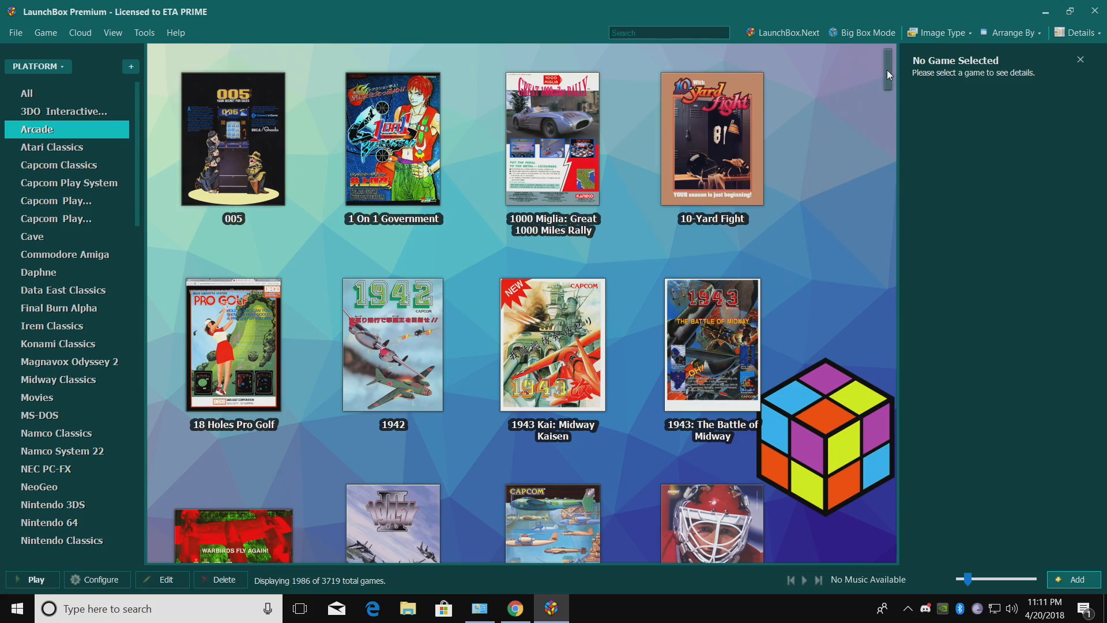
scroll(down, 3)
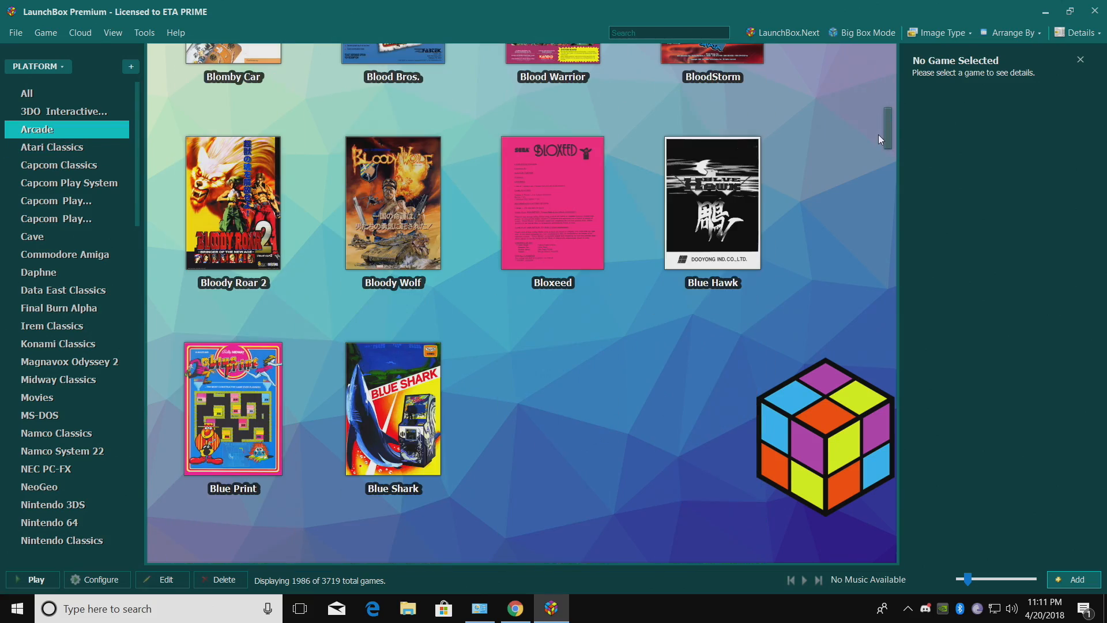
scroll(up, 3)
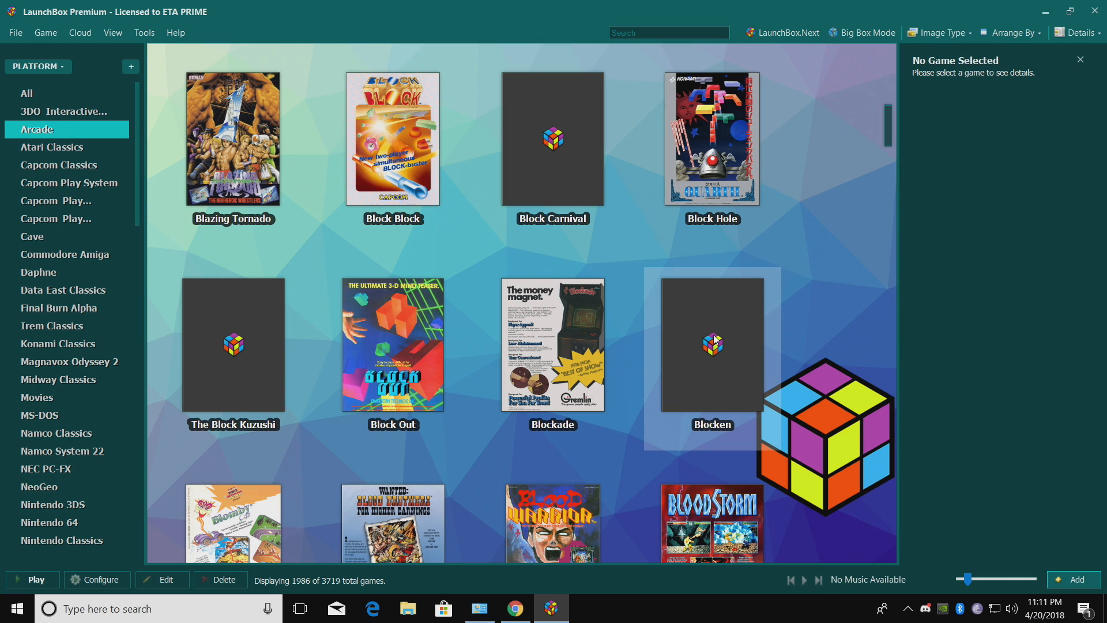
- Switch the displayed artwork from box art to Screenshots and browse them
click(941, 33)
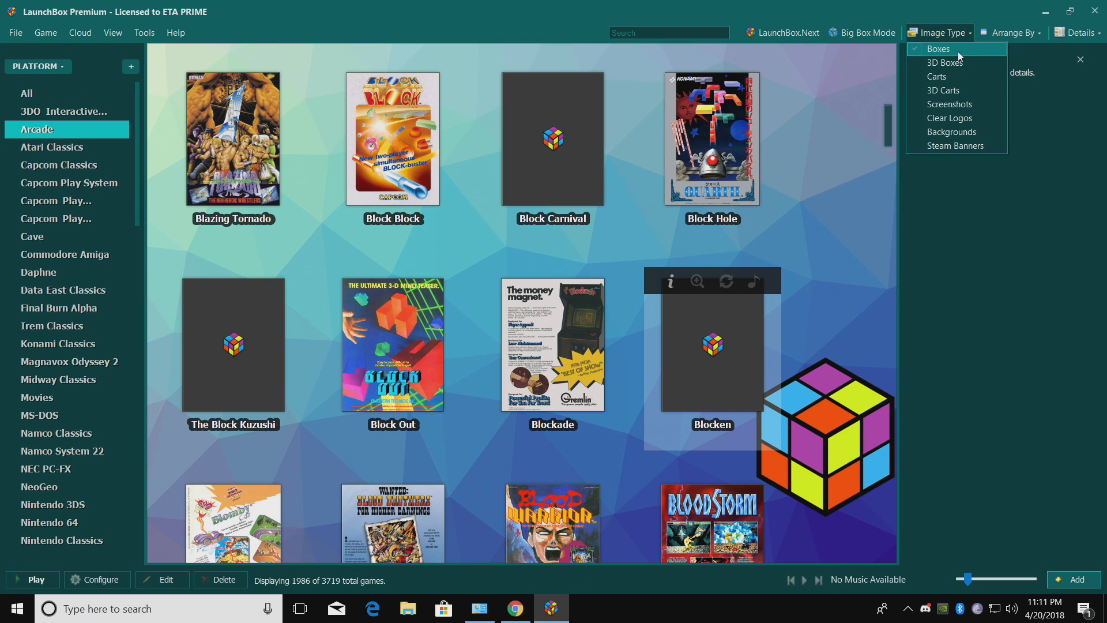
mouse_move(955, 104)
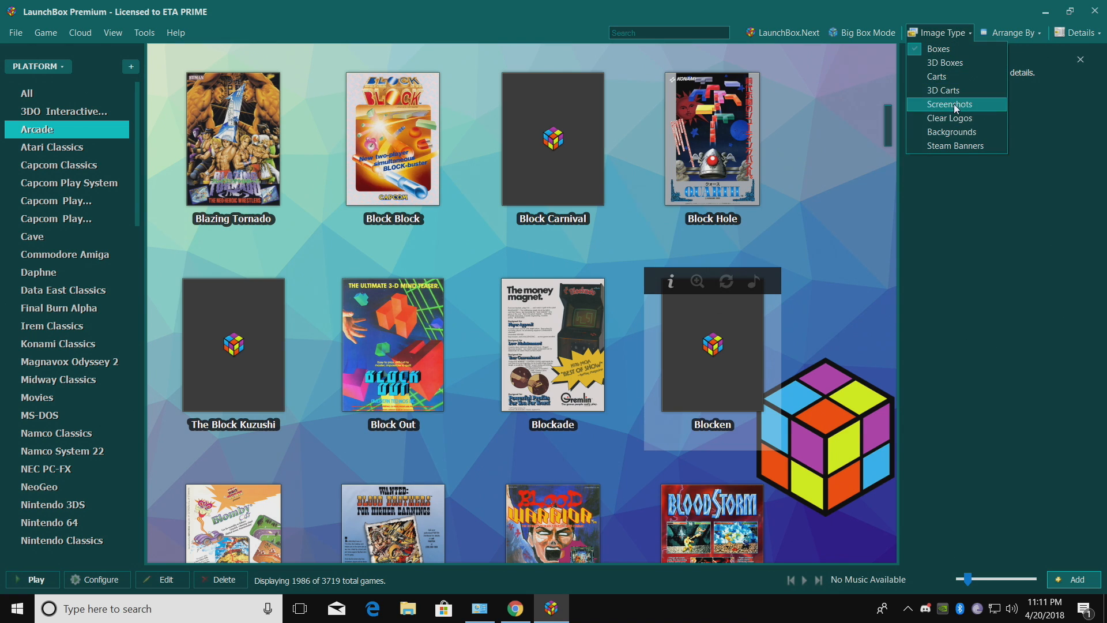
click(950, 104)
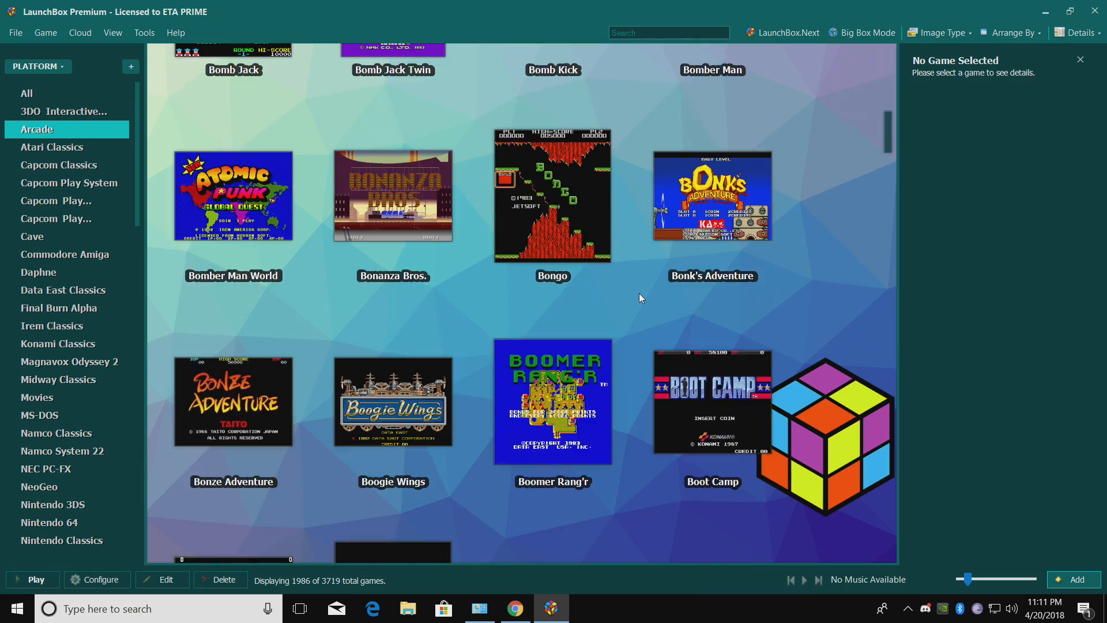
scroll(down, 3)
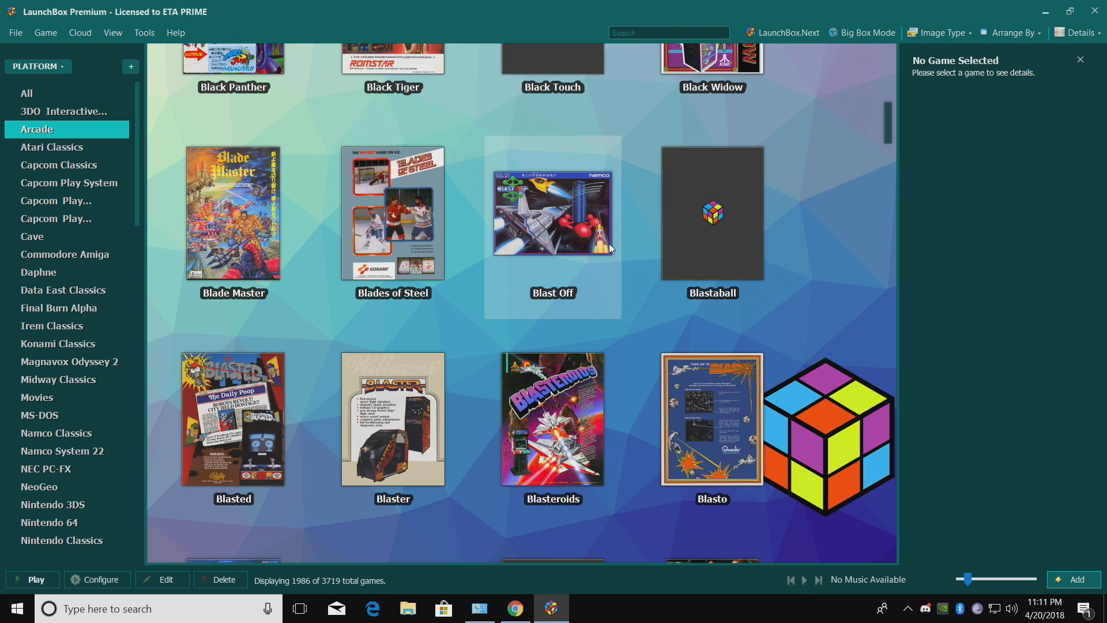
scroll(up, 3)
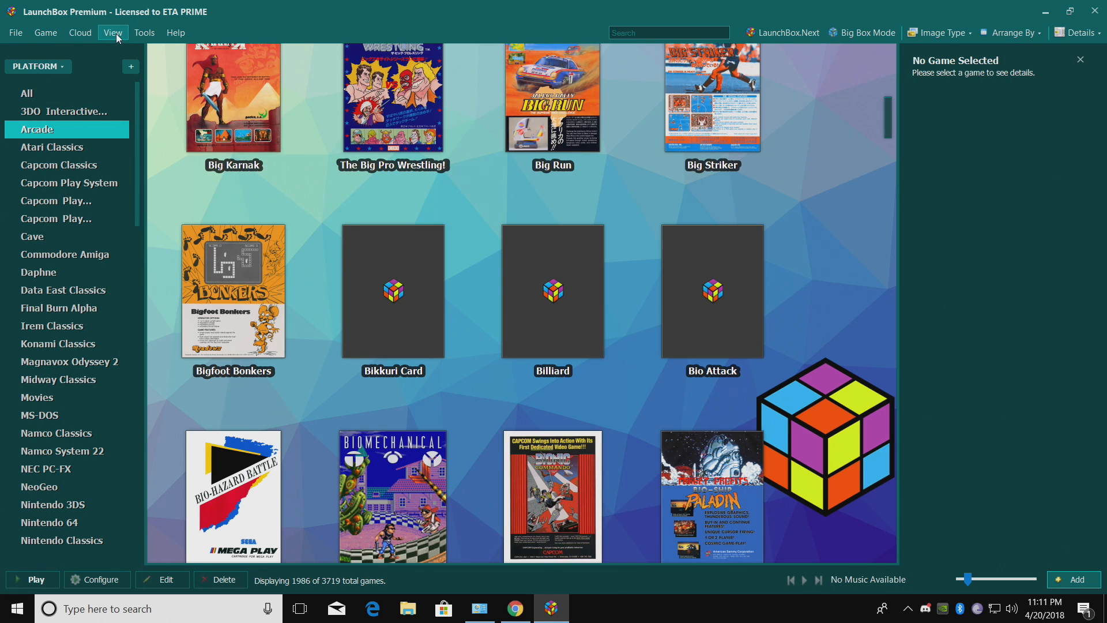
- Toggle hiding games without front box art, then scroll back to the top of the Arcade list
click(113, 33)
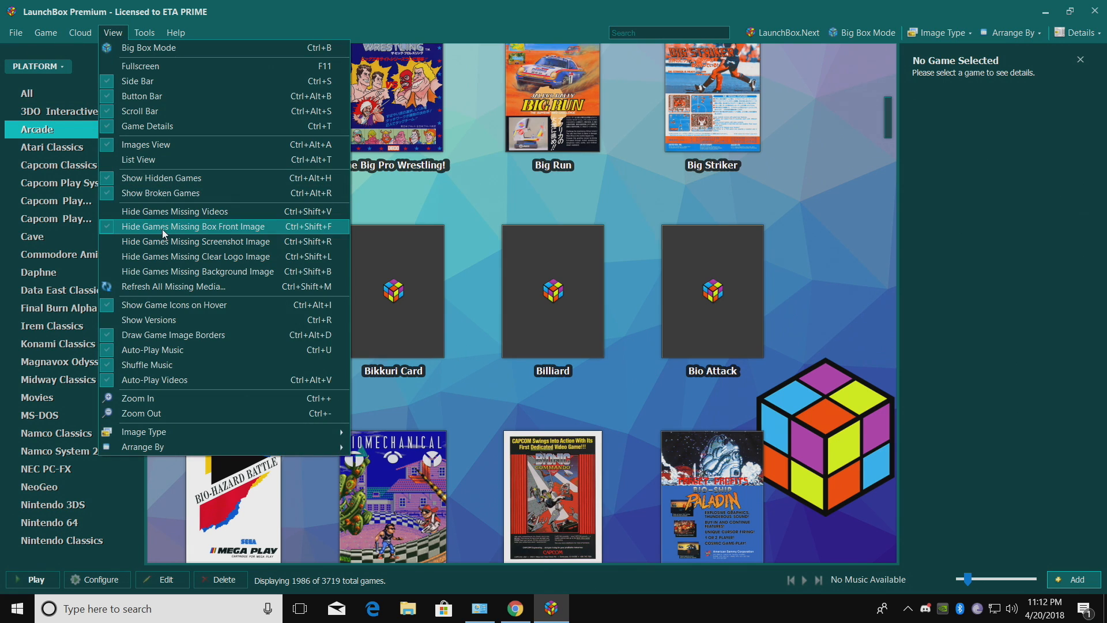
click(192, 226)
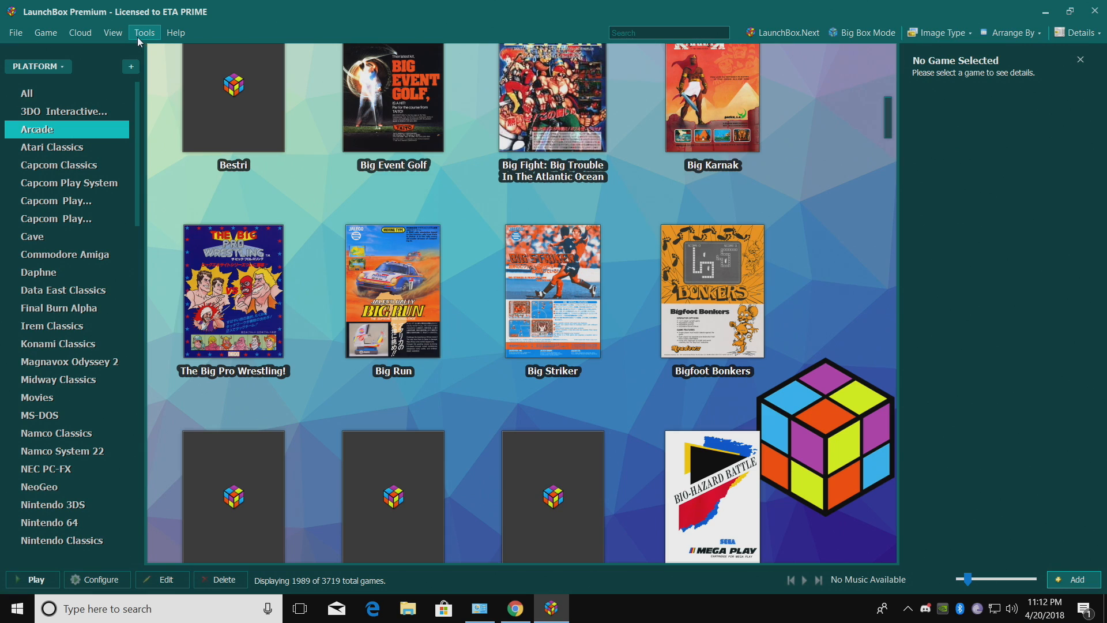
click(112, 32)
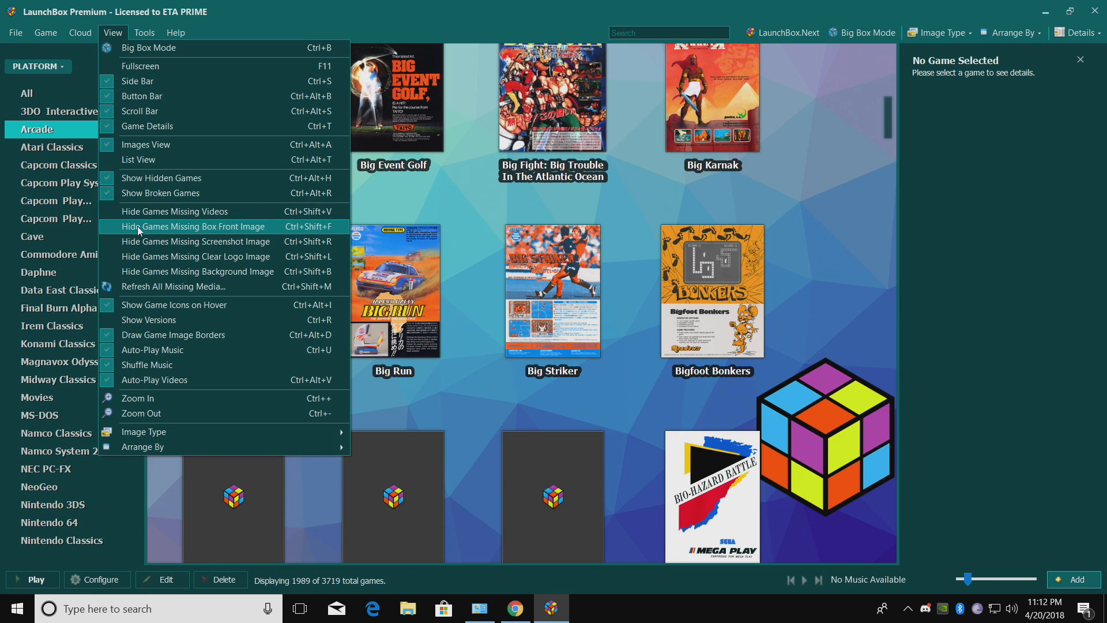
click(192, 226)
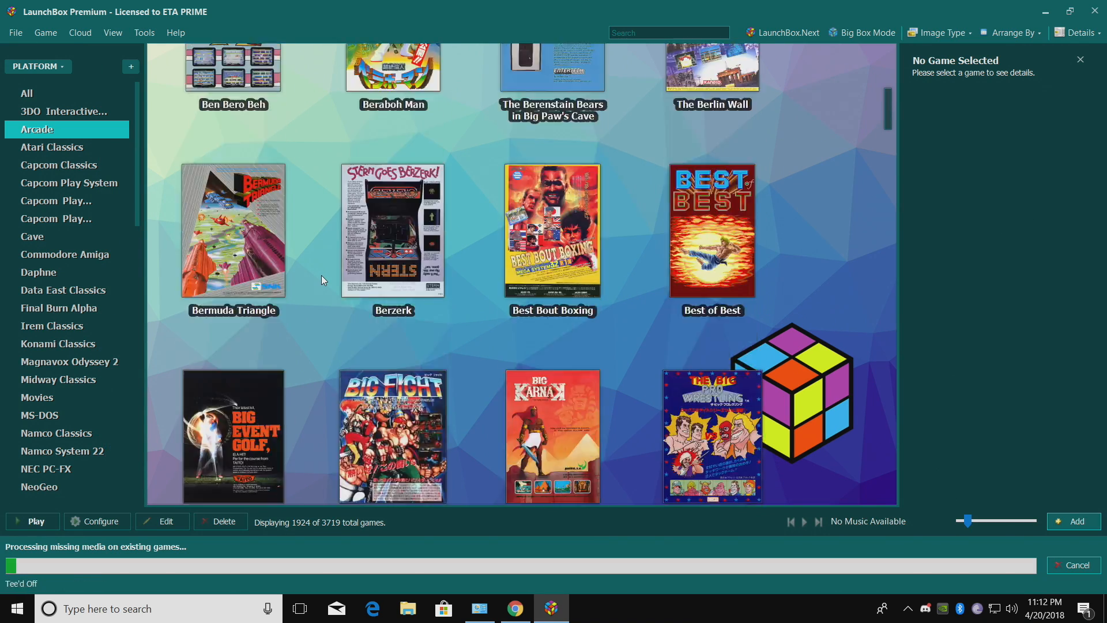
scroll(up, 3)
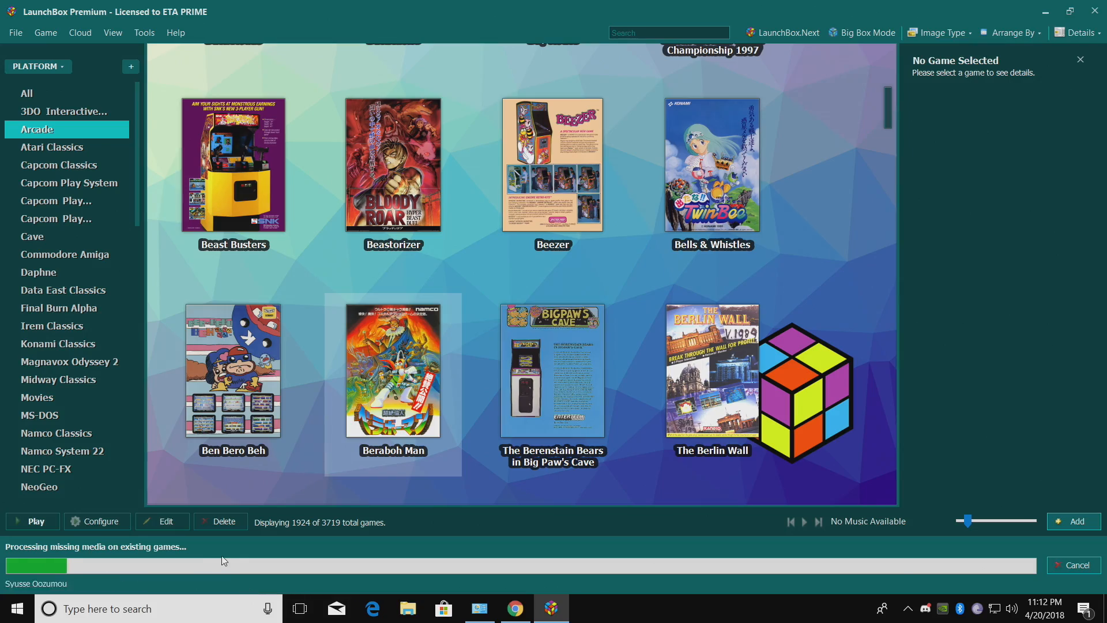
scroll(up, 3)
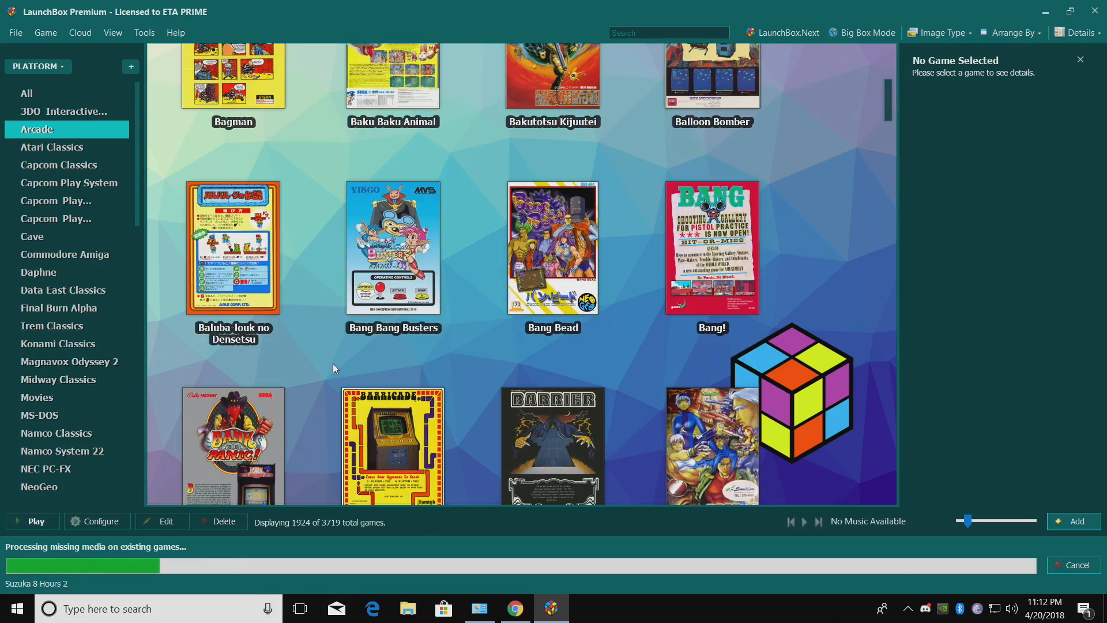
scroll(up, 3)
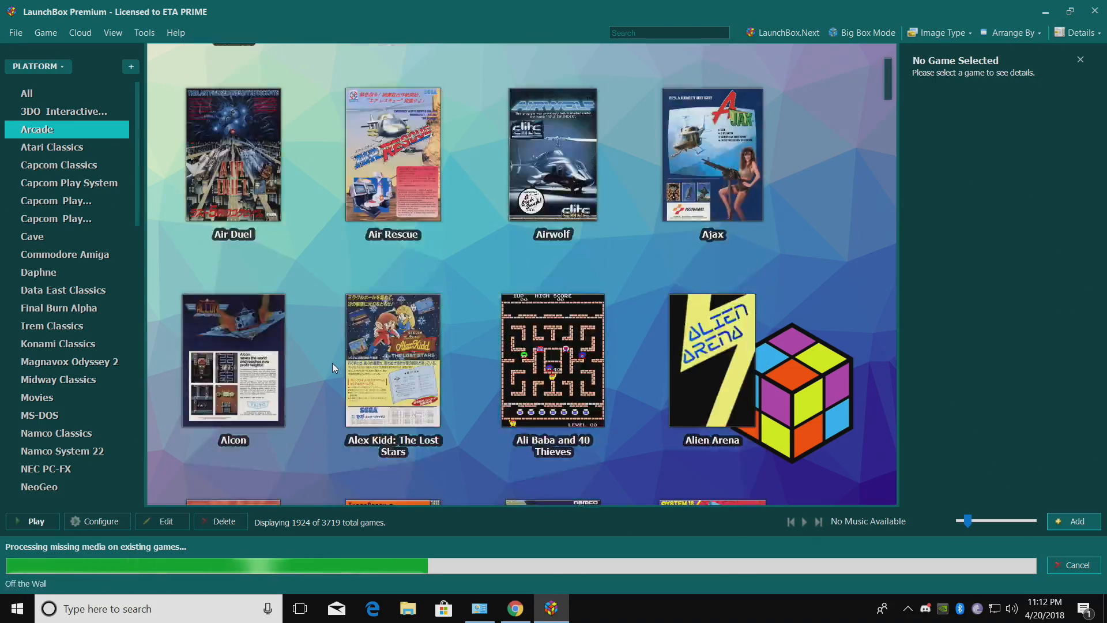
scroll(up, 3)
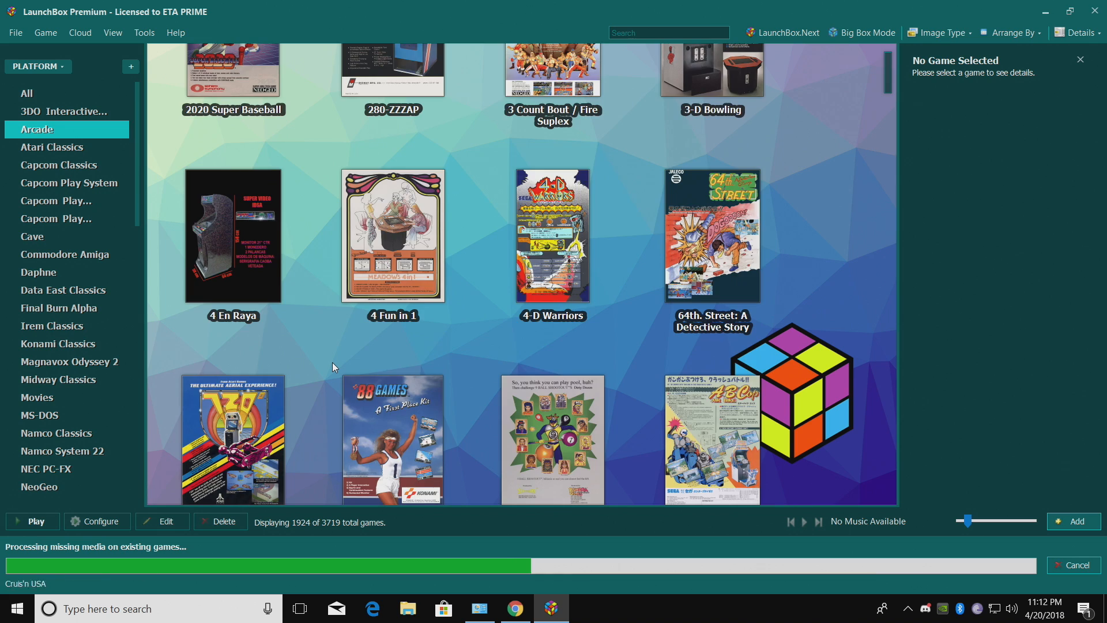
scroll(up, 3)
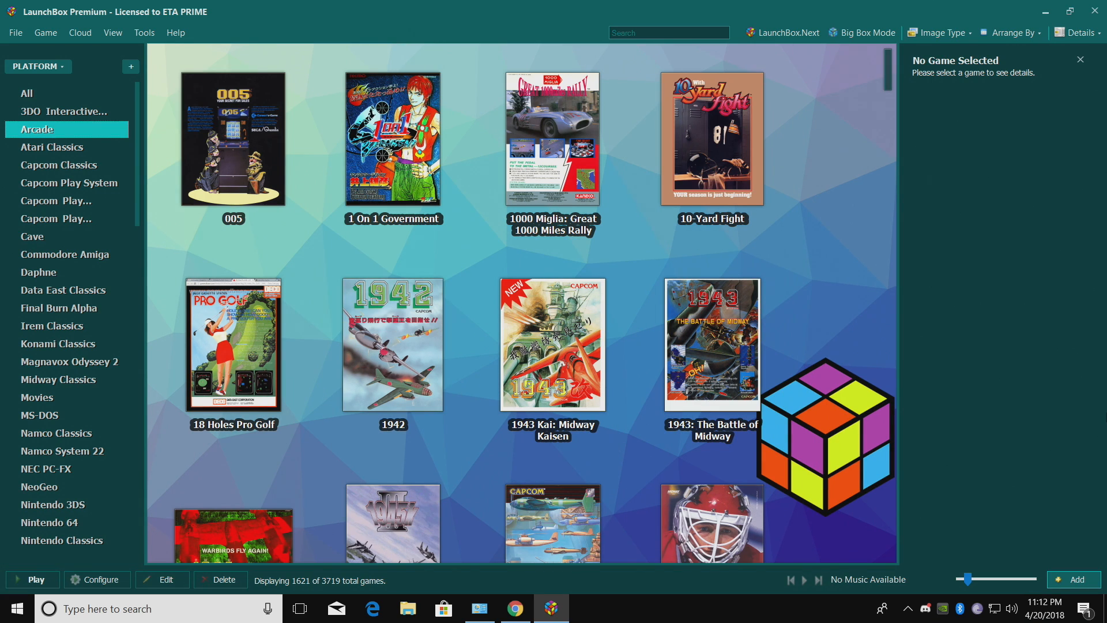
- Switch the sidebar to Playlists and view the 103-game Capcom Classics playlist
click(35, 65)
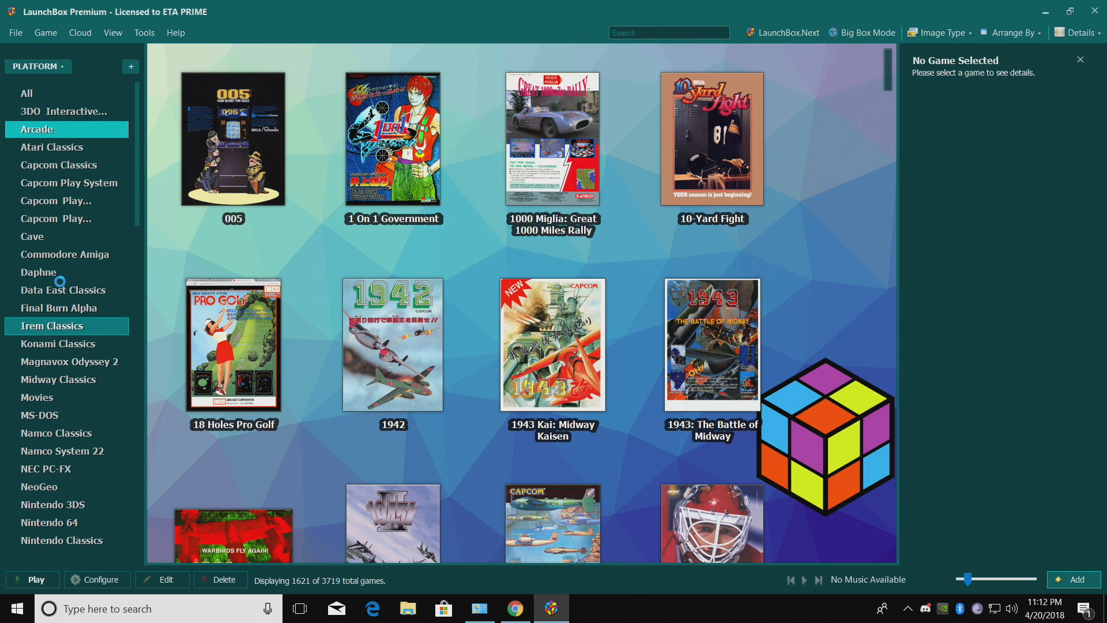
click(35, 66)
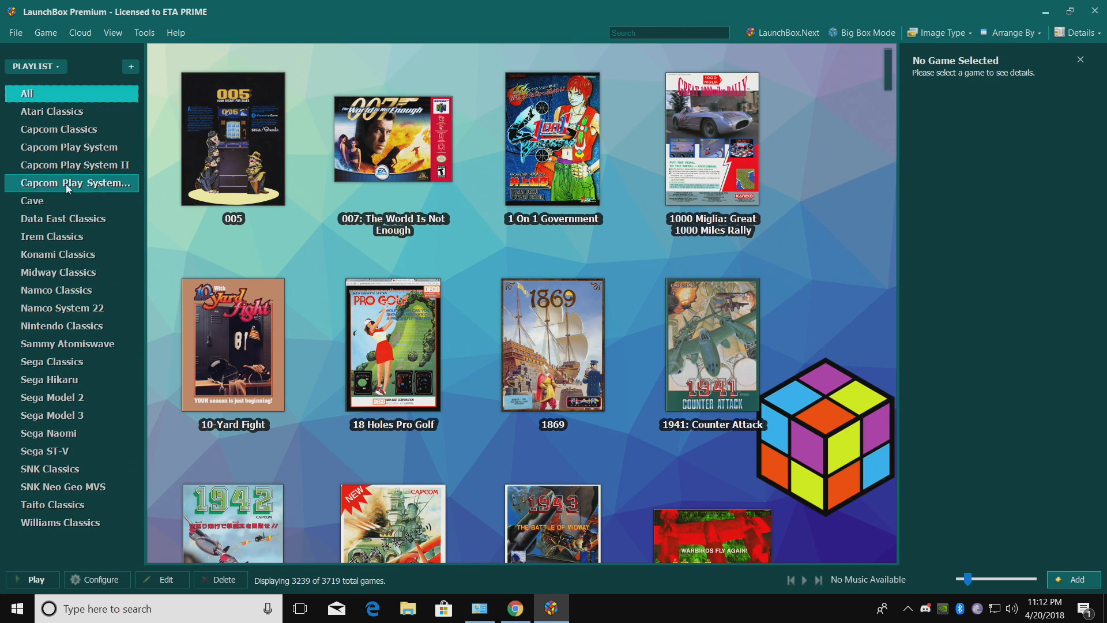
click(69, 147)
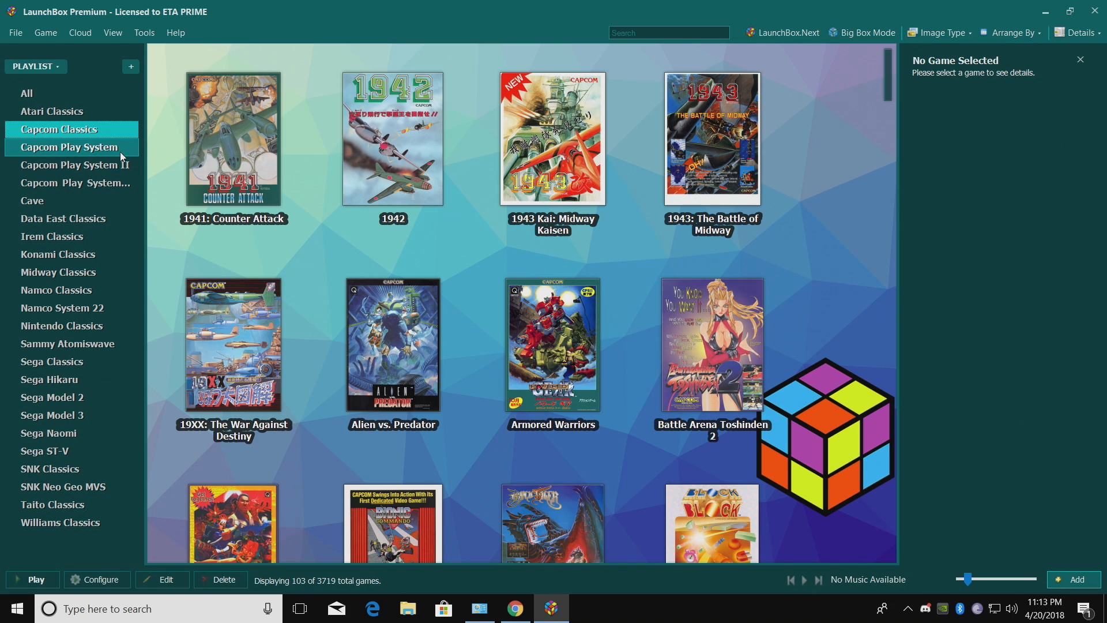
mouse_move(75, 205)
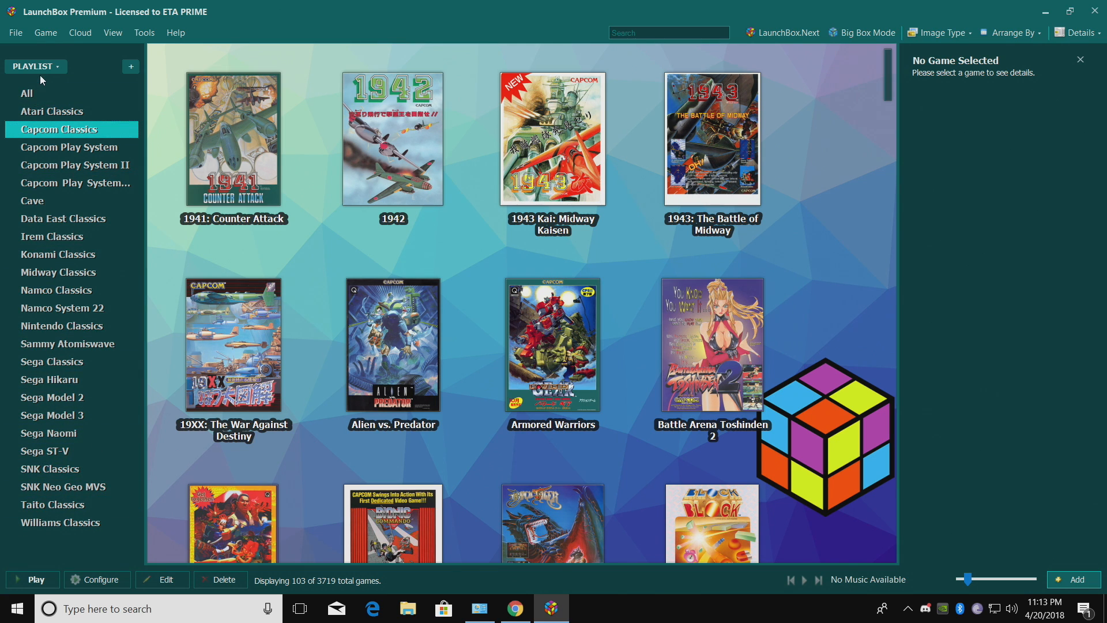
mouse_move(48, 159)
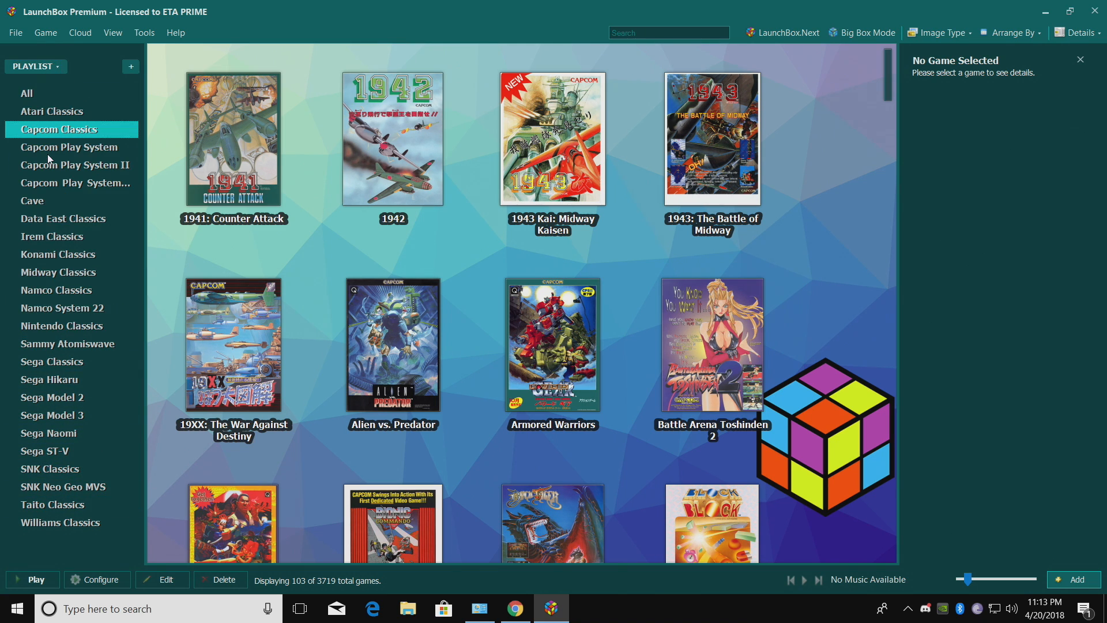
click(35, 65)
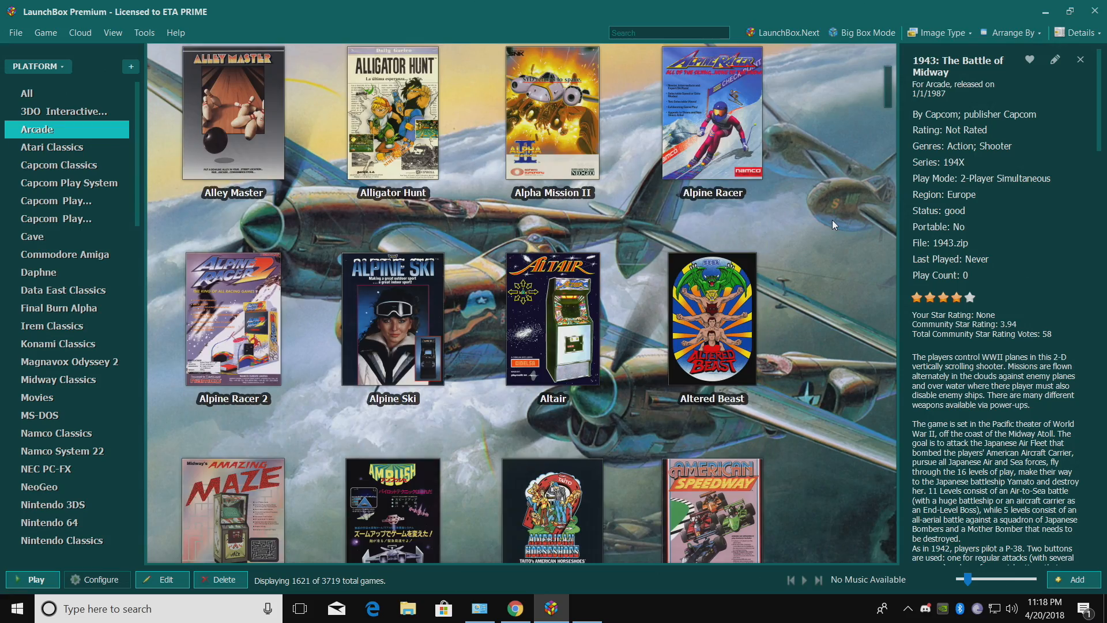
- Scroll the Arcade grid down alphabetically to Big Fight and Bio-Hazard Battle
scroll(down, 3)
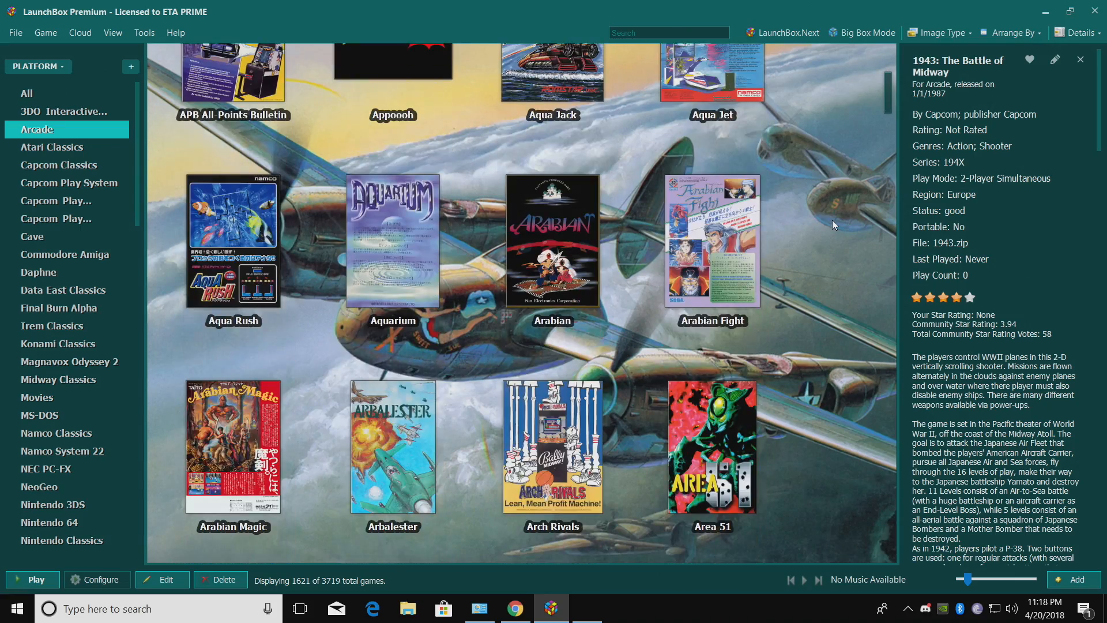
scroll(down, 3)
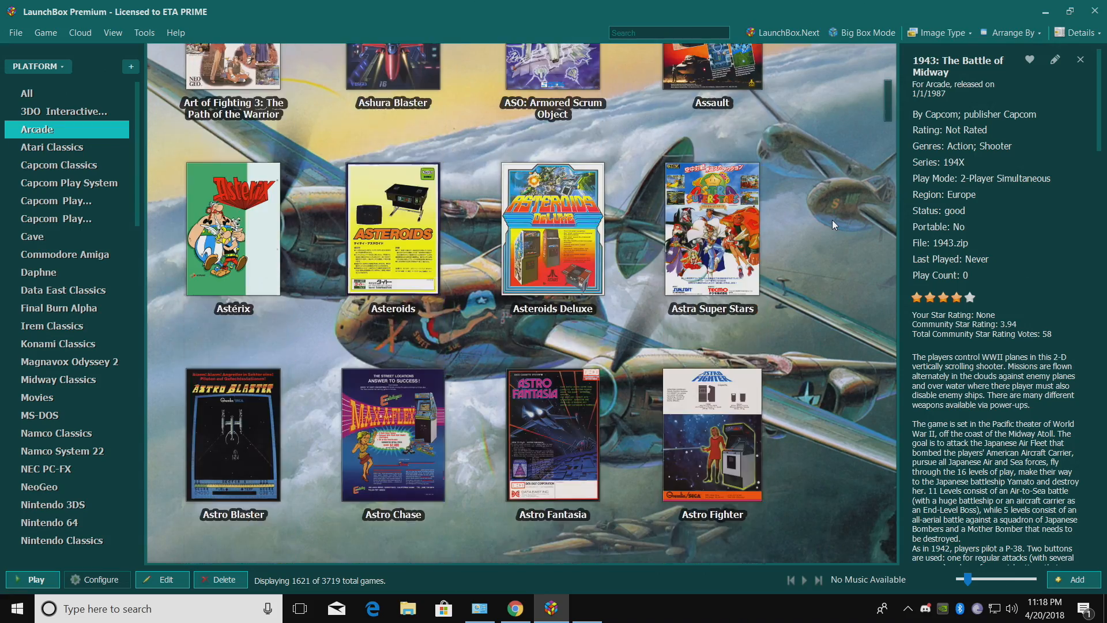
scroll(down, 3)
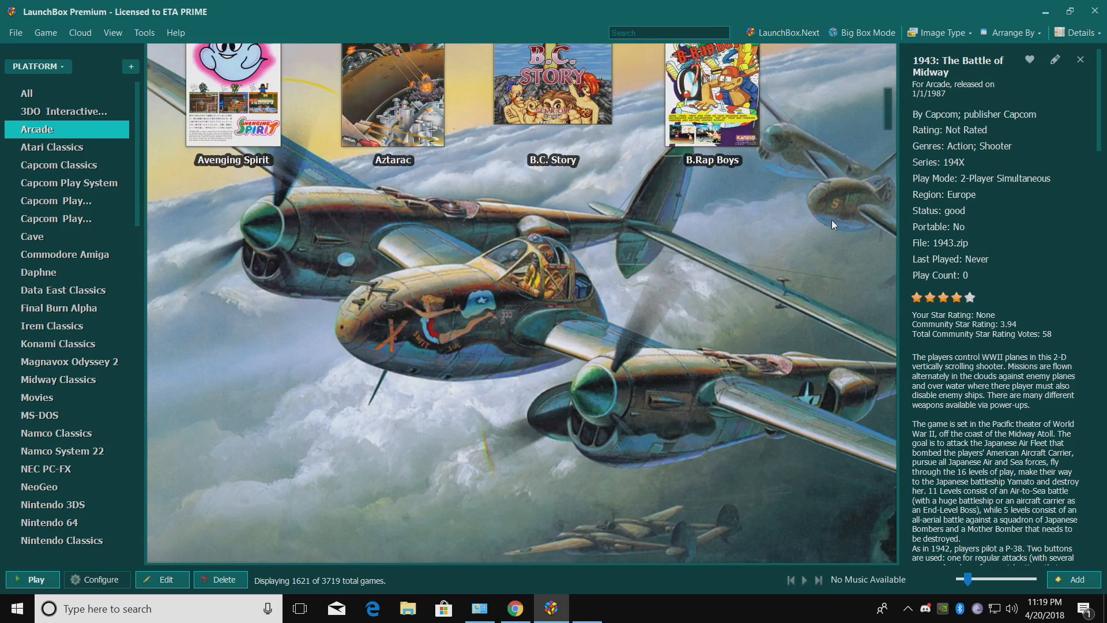
scroll(down, 3)
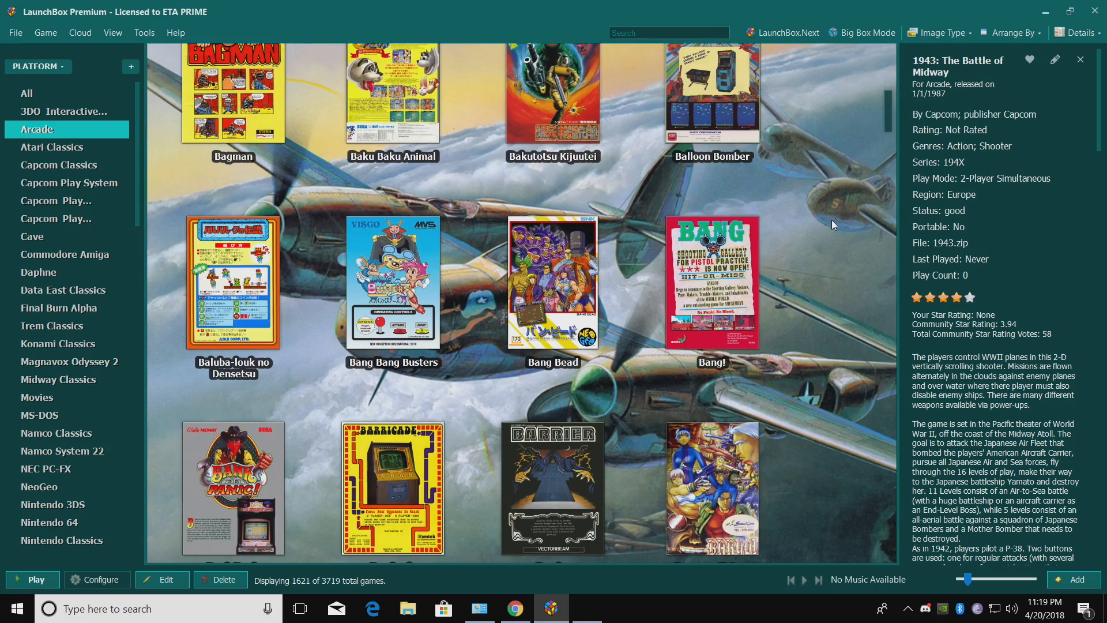
scroll(down, 3)
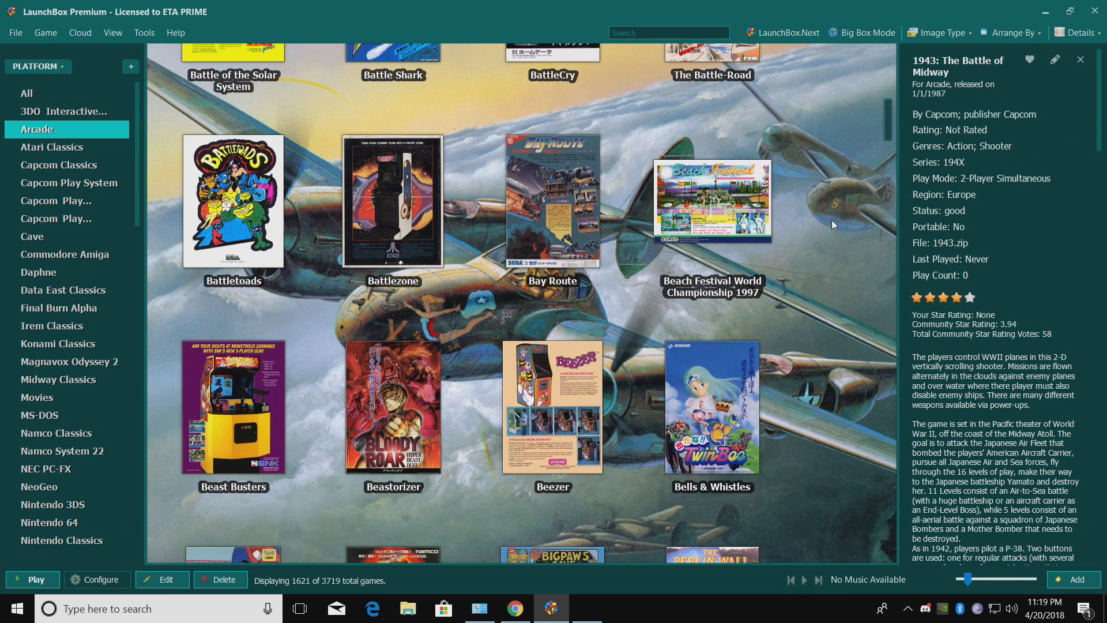
scroll(down, 3)
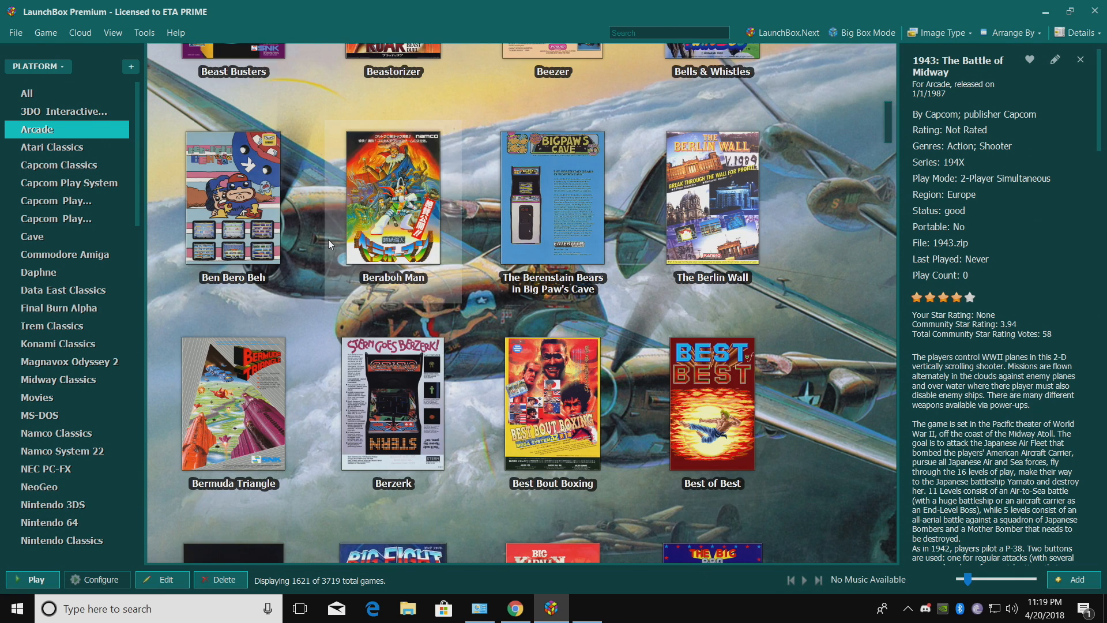
scroll(down, 3)
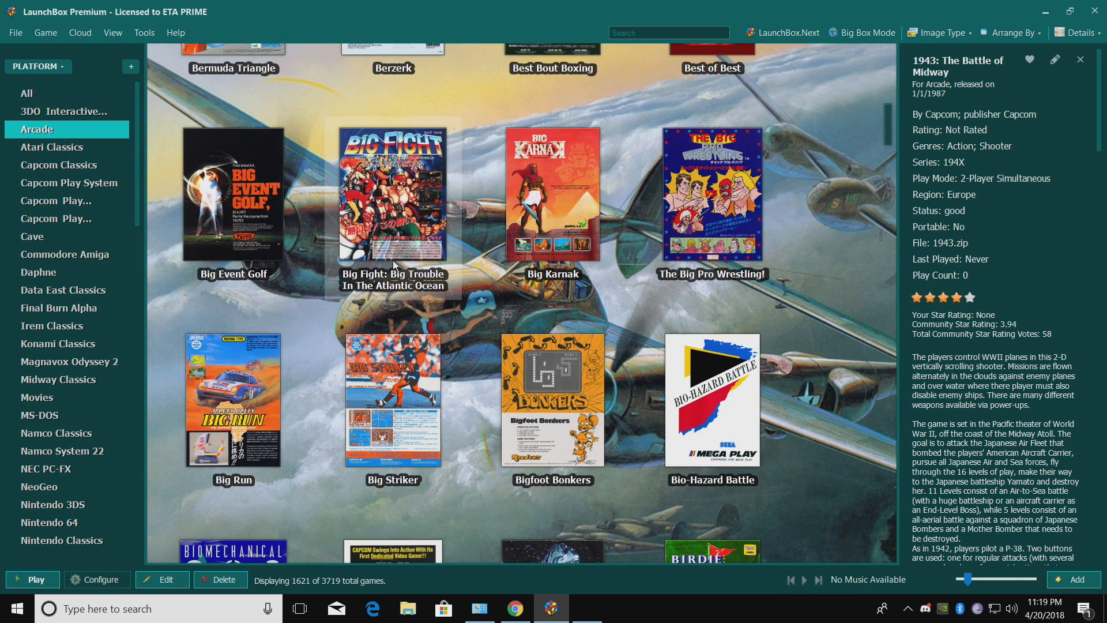
mouse_move(400, 291)
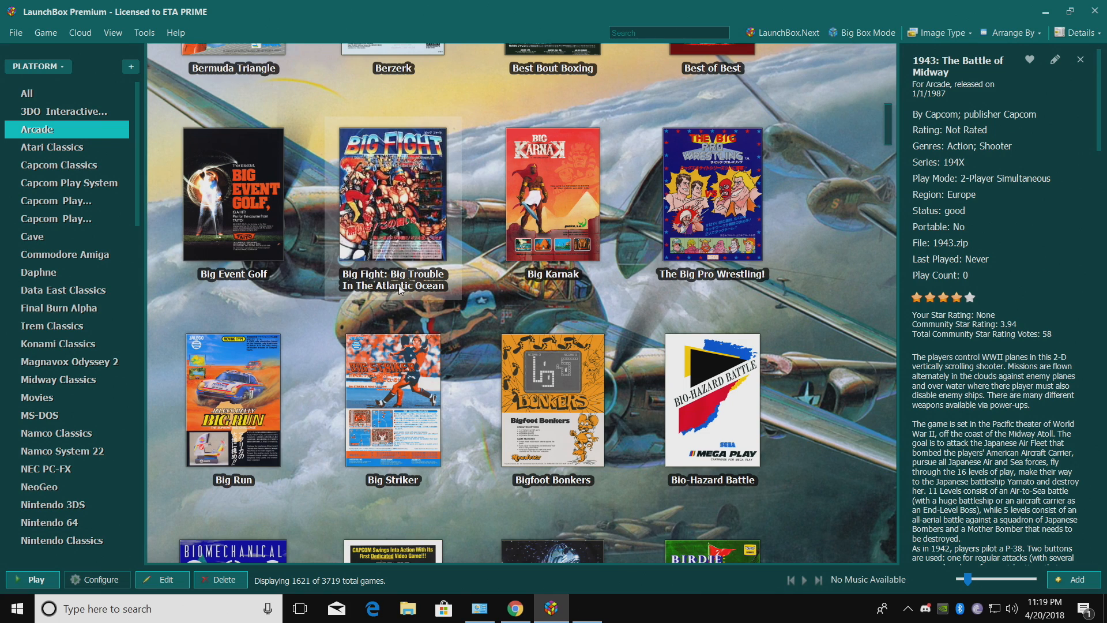
mouse_move(384, 201)
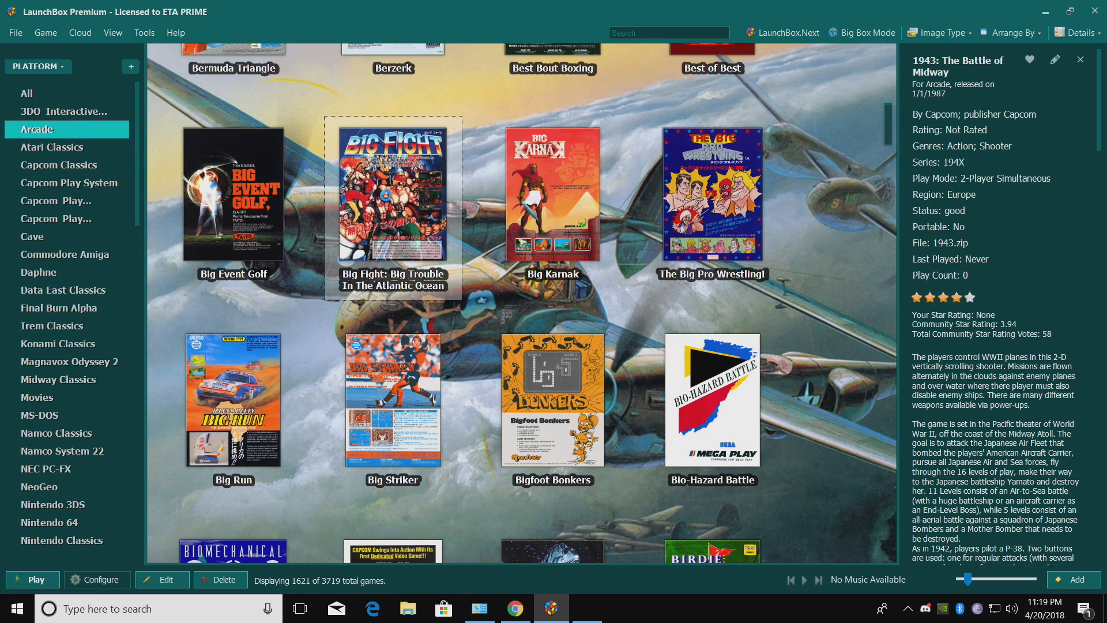
- Launch Big Fight: Big Trouble In The Atlantic Ocean in MAME
double_click(392, 205)
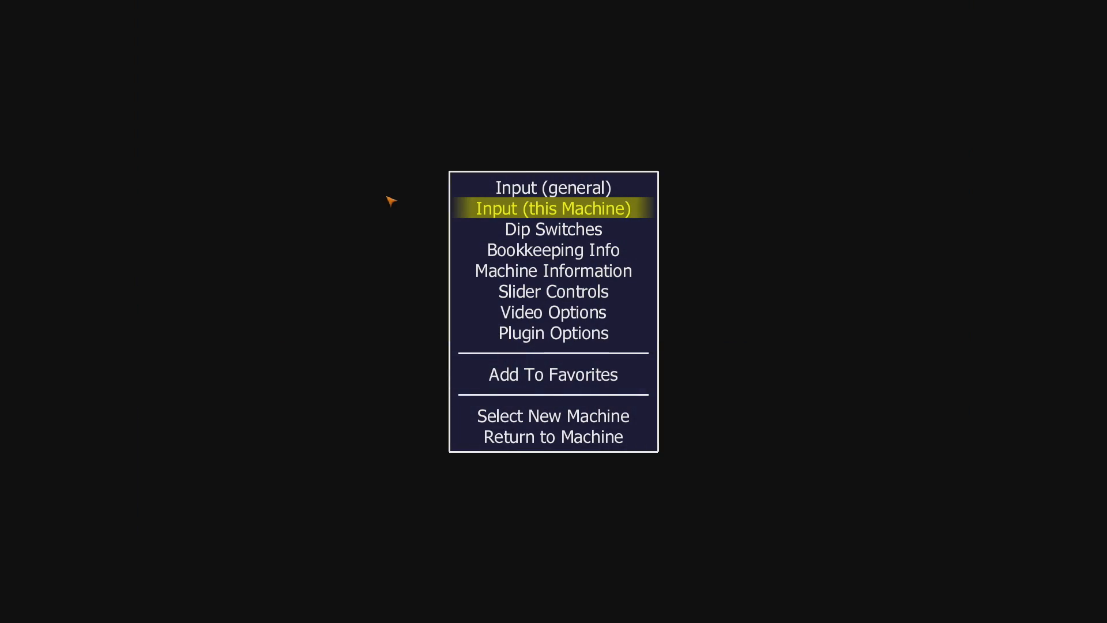
- Map P1 Buttons 1–3, 1 Player Start and Coin 1 to the joystick, then resume play
click(553, 207)
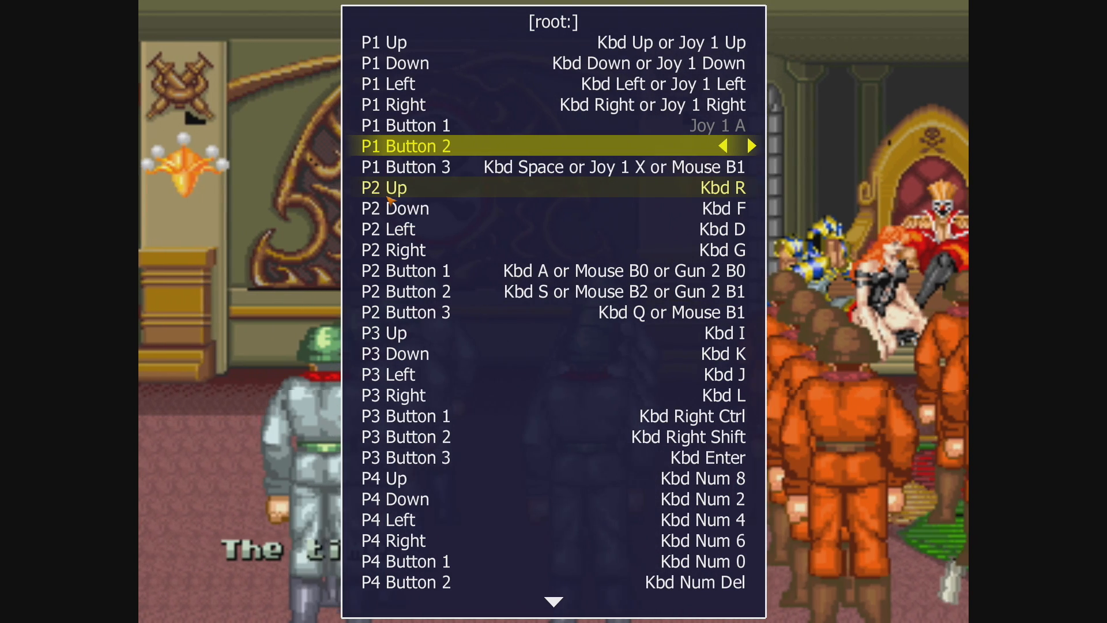
key(Down)
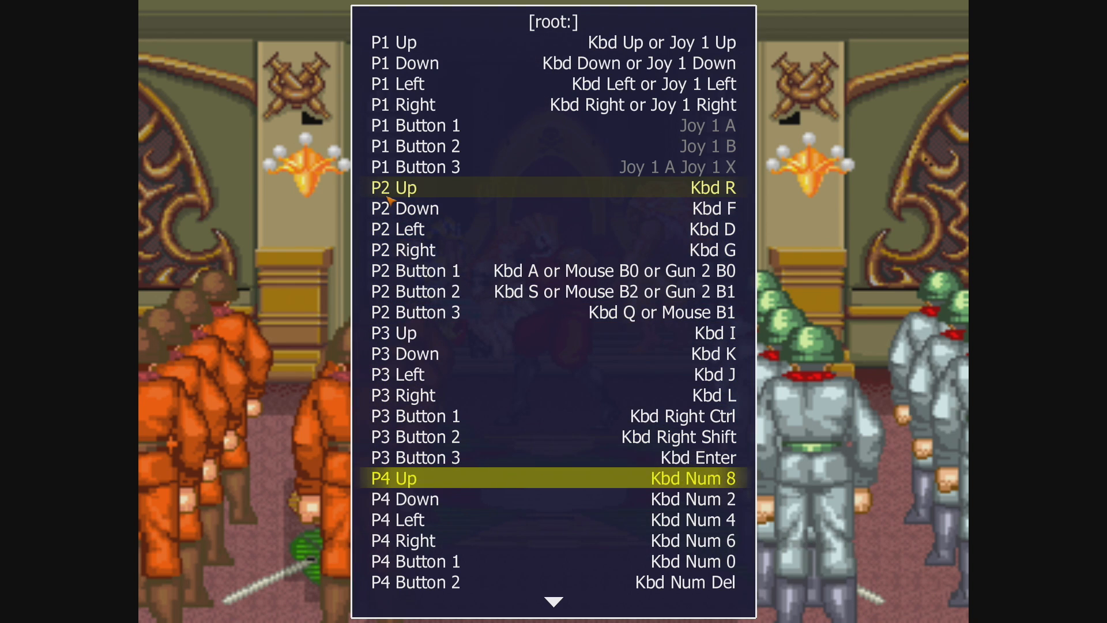
scroll(down, 3)
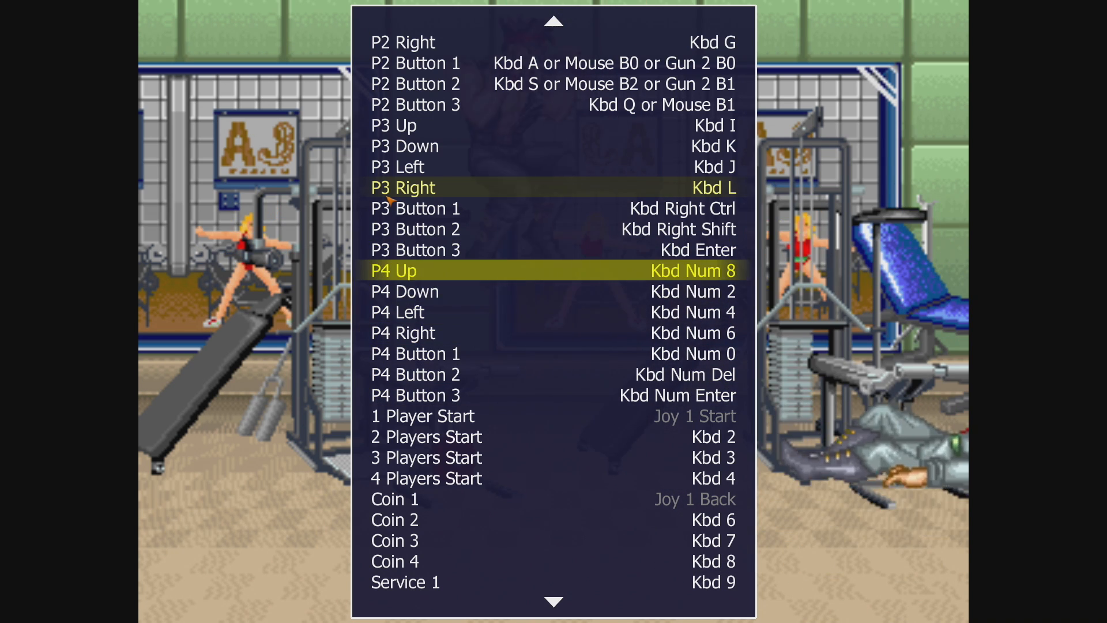
scroll(down, 3)
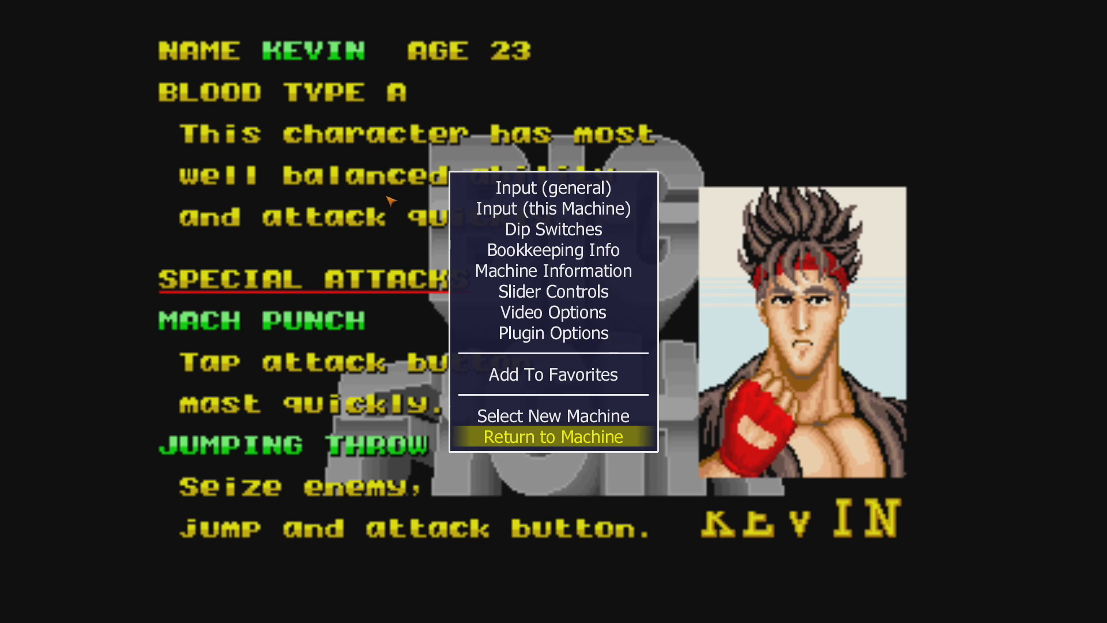
click(553, 436)
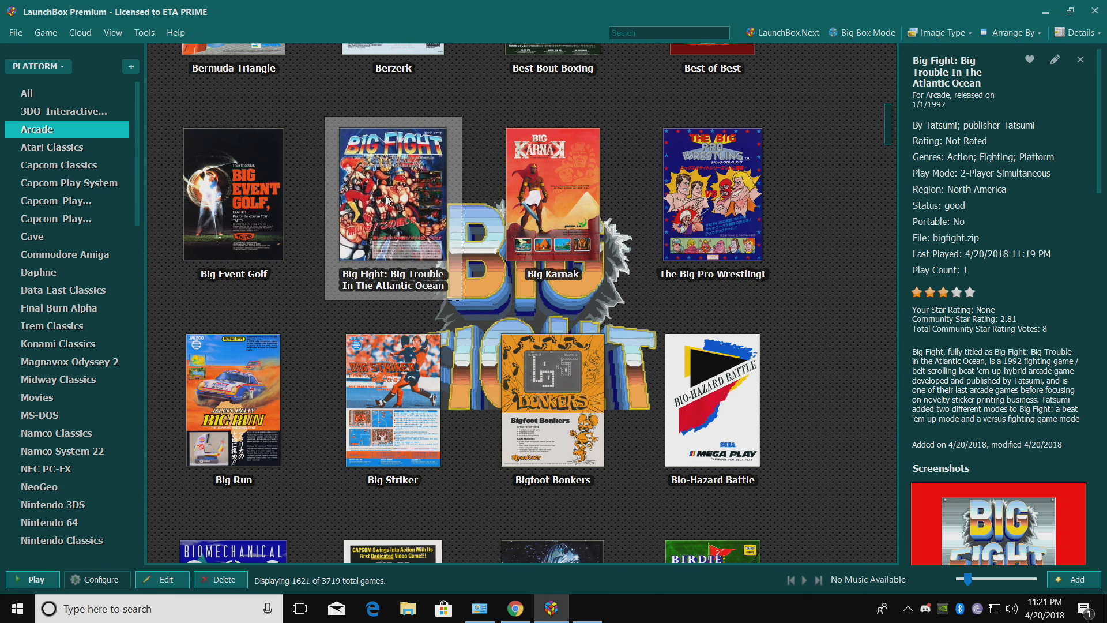
mouse_move(463, 325)
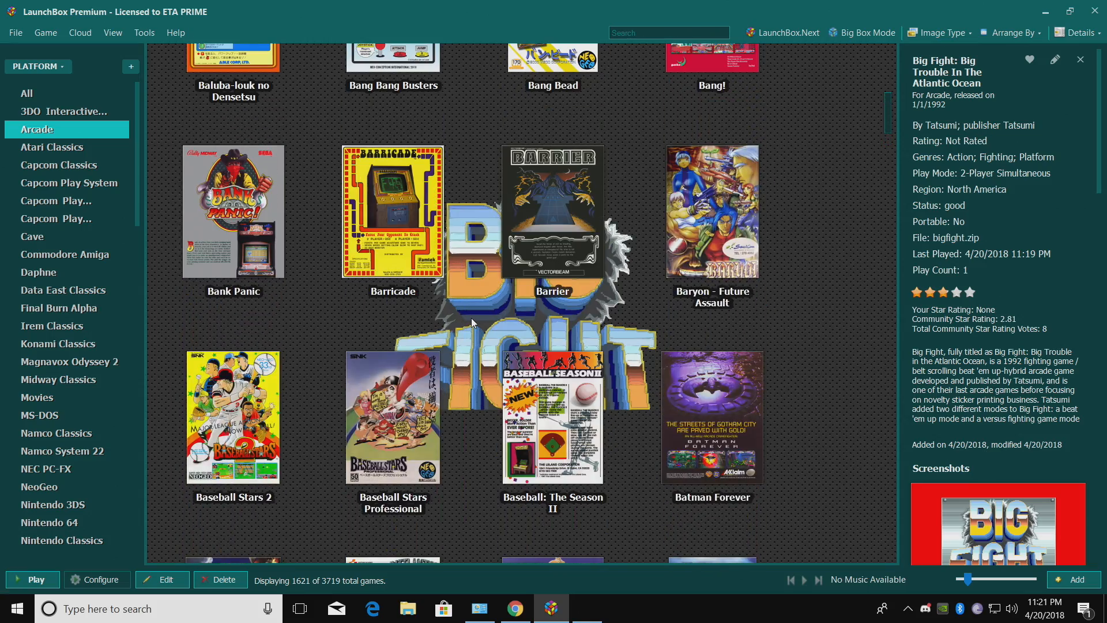
scroll(down, 3)
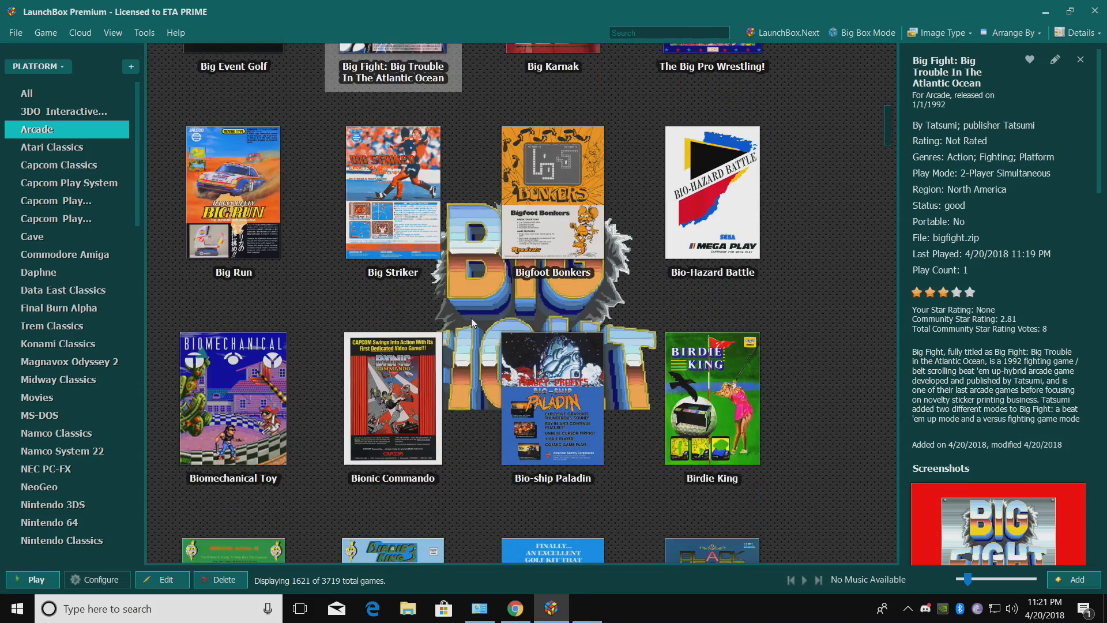
scroll(down, 3)
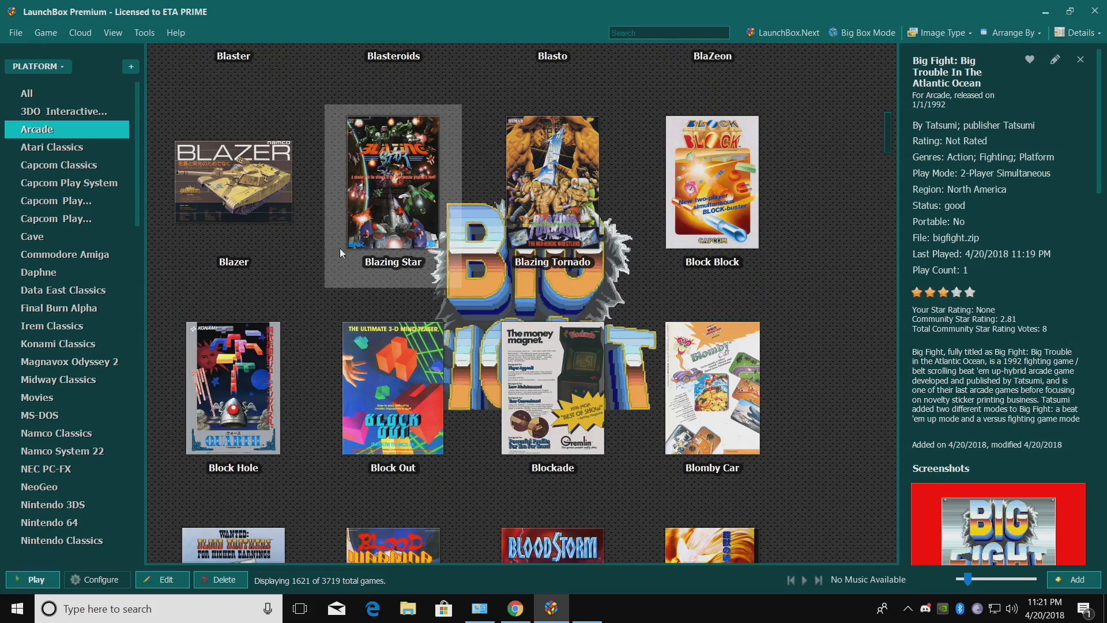